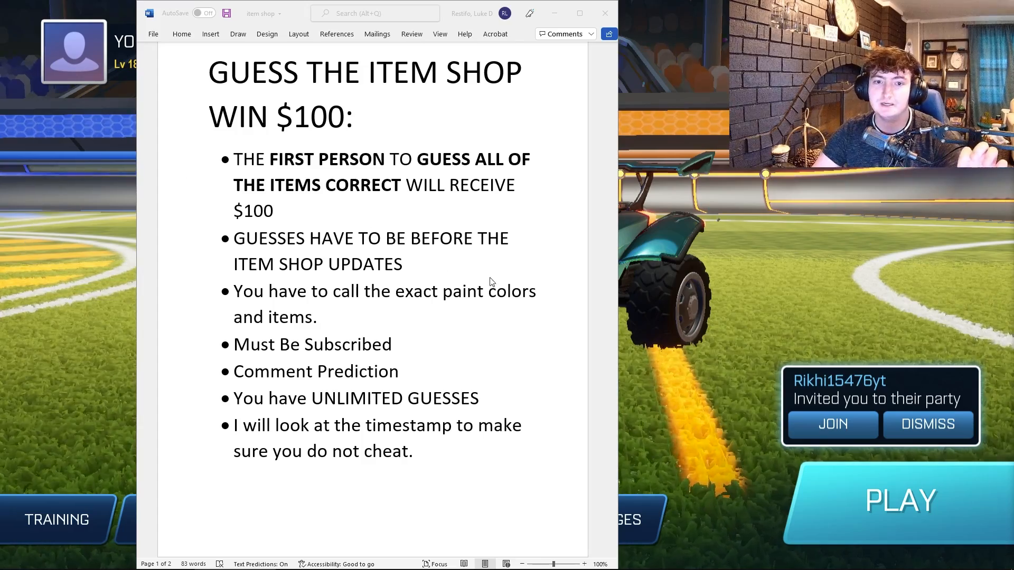
Scroll to the host prediction list and select its first BM line and the Sb 20xx text
{"action": "scroll", "scroll_direction": "down", "scroll_amount": 3}
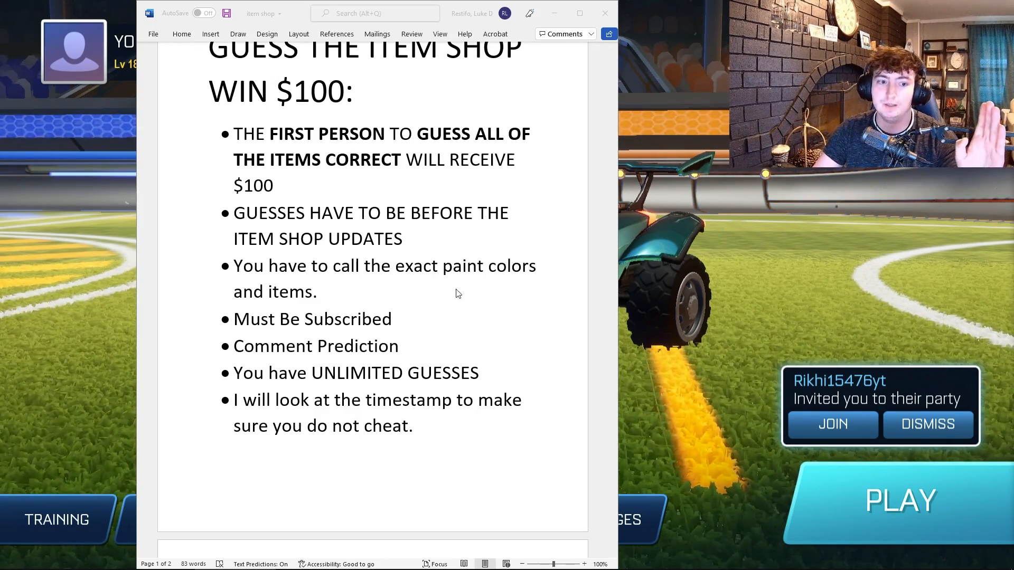
{"action": "scroll", "scroll_direction": "down", "scroll_amount": 3}
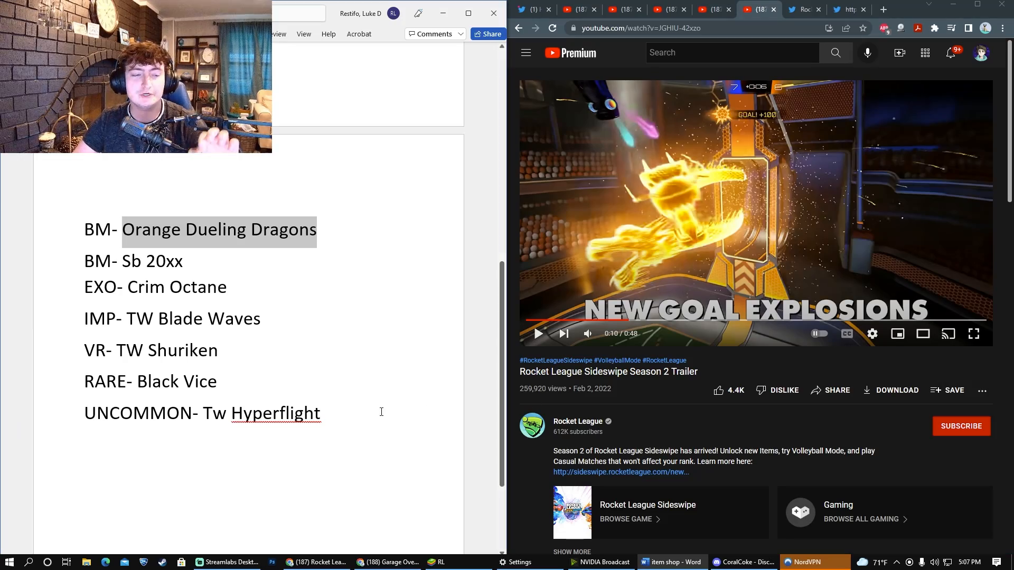
{"action": "left_click", "coordinate": [260, 318]}
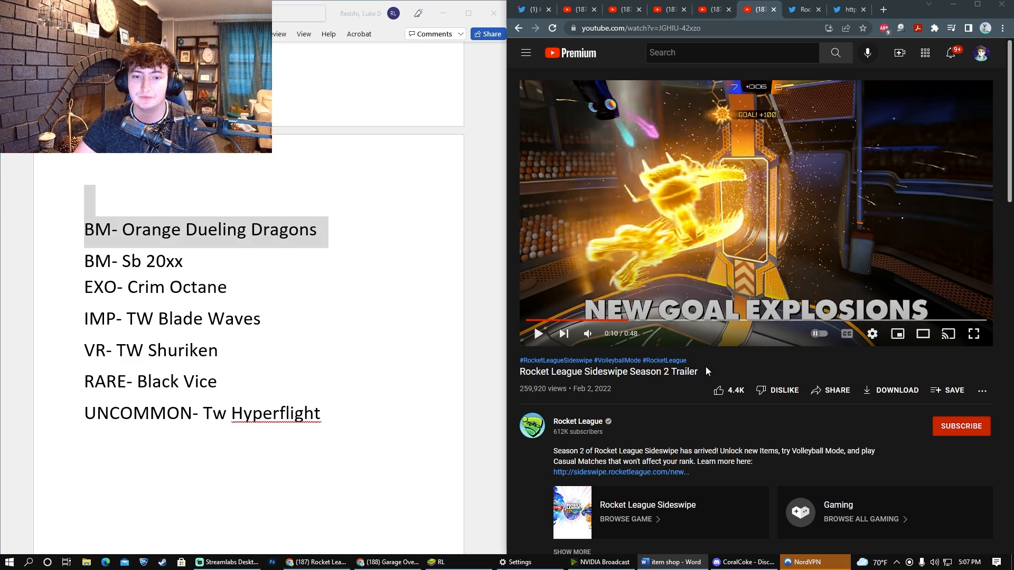
{"action": "double_click", "coordinate": [659, 371]}
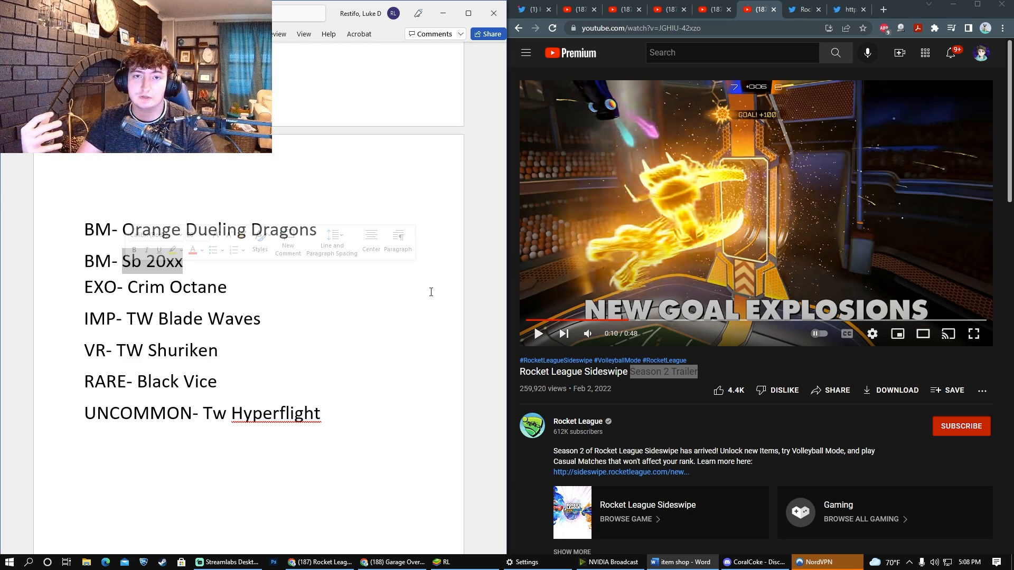
{"action": "left_click", "coordinate": [234, 318]}
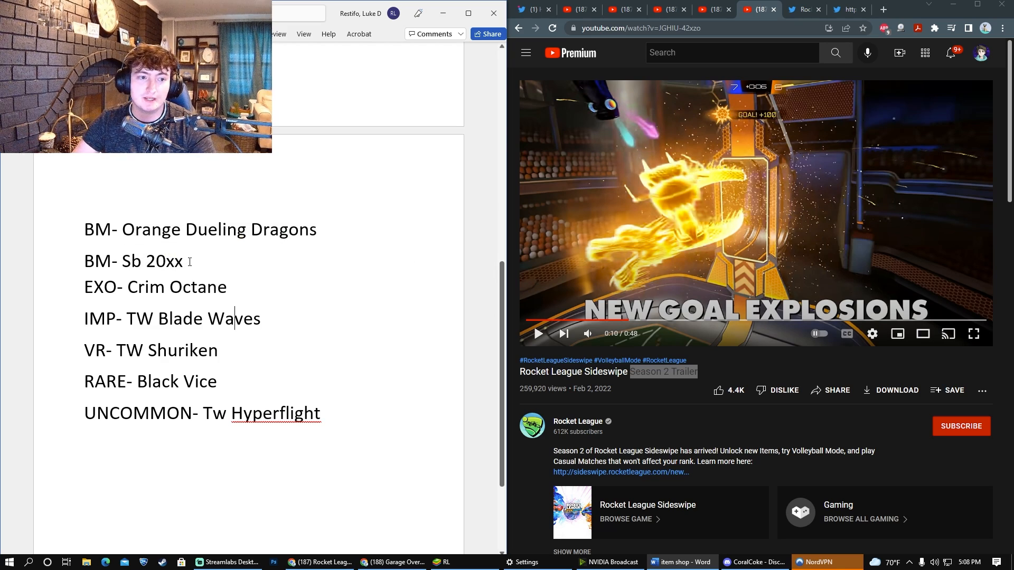
{"action": "left_click_drag", "start_coordinate": [84, 229], "coordinate": [183, 261]}
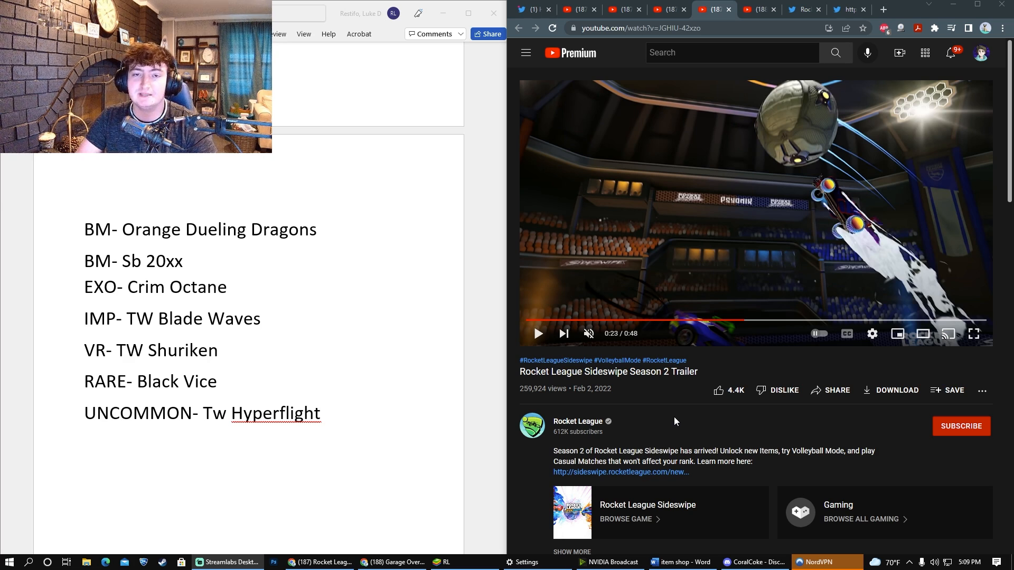
{"action": "mouse_move", "coordinate": [736, 382]}
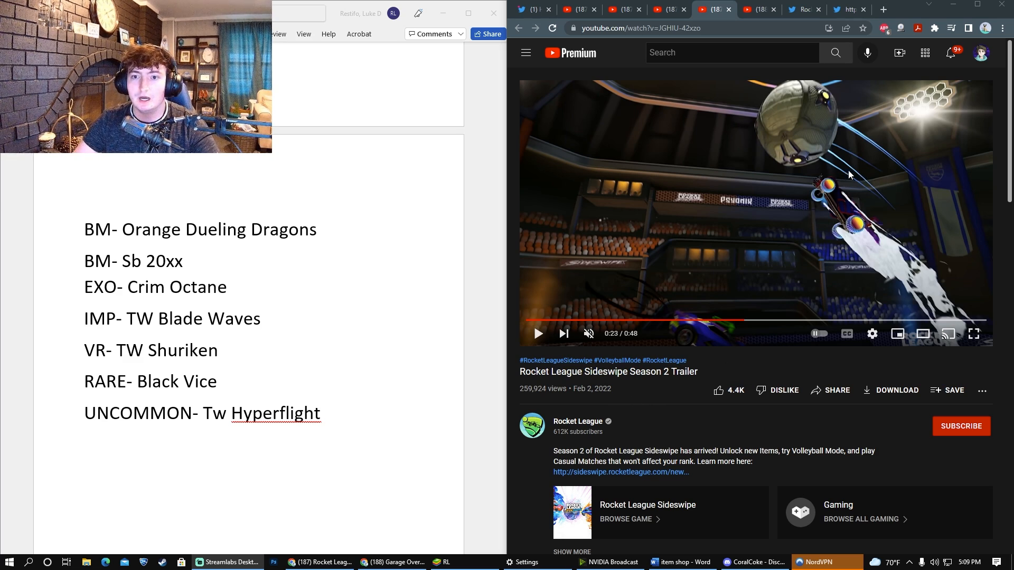
Check the Forest Green car photo on the Rocket League Sideswipe Twitter page, then return to the trailer
{"action": "left_click", "coordinate": [973, 334]}
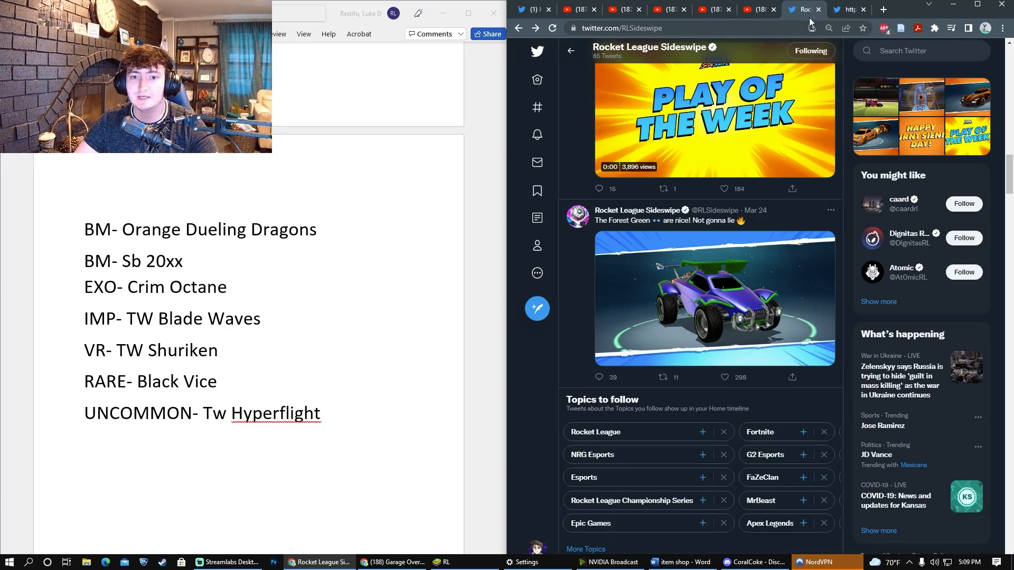
{"action": "left_click", "coordinate": [714, 298]}
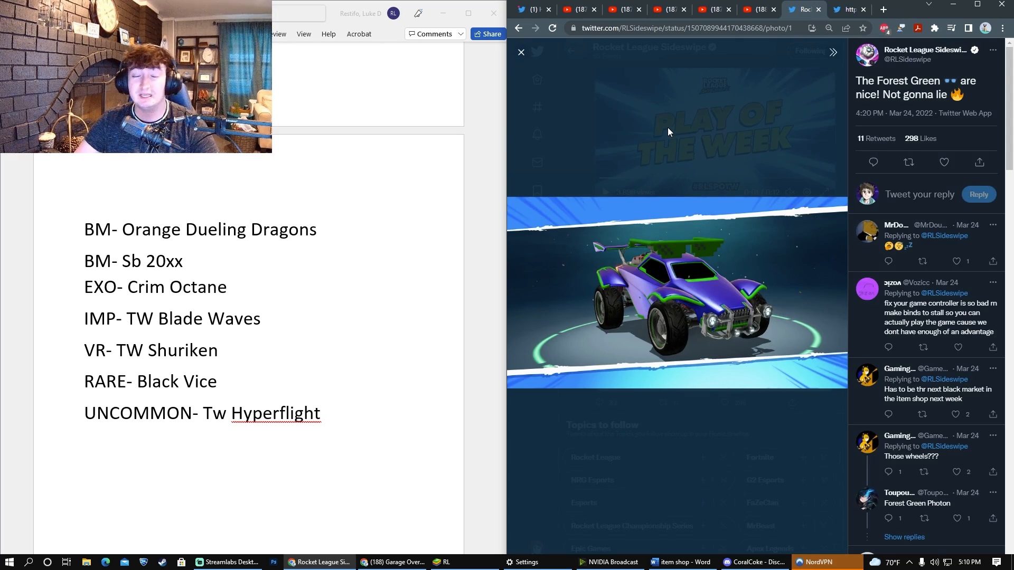
{"action": "left_click", "coordinate": [711, 10]}
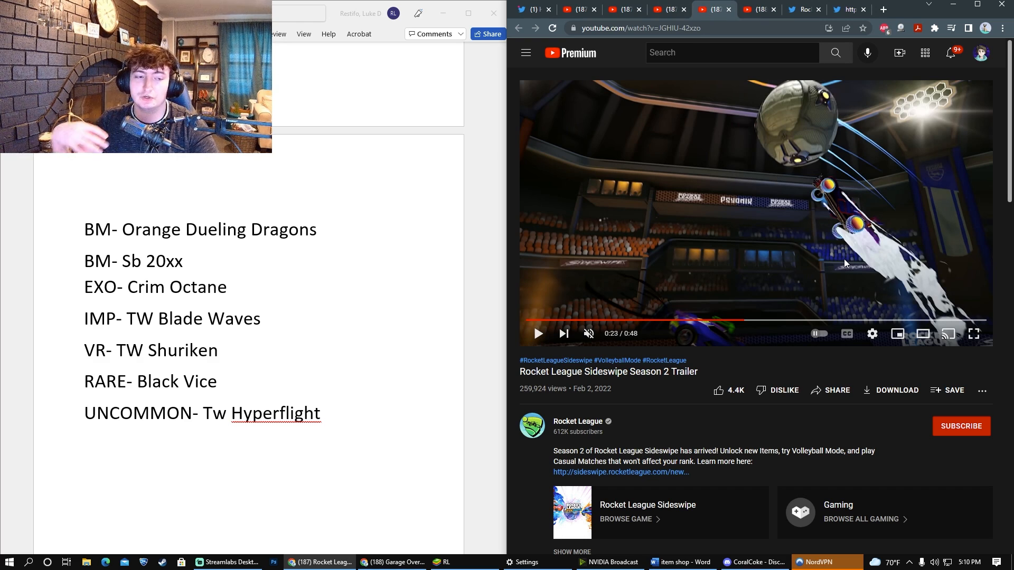
{"action": "mouse_move", "coordinate": [743, 139]}
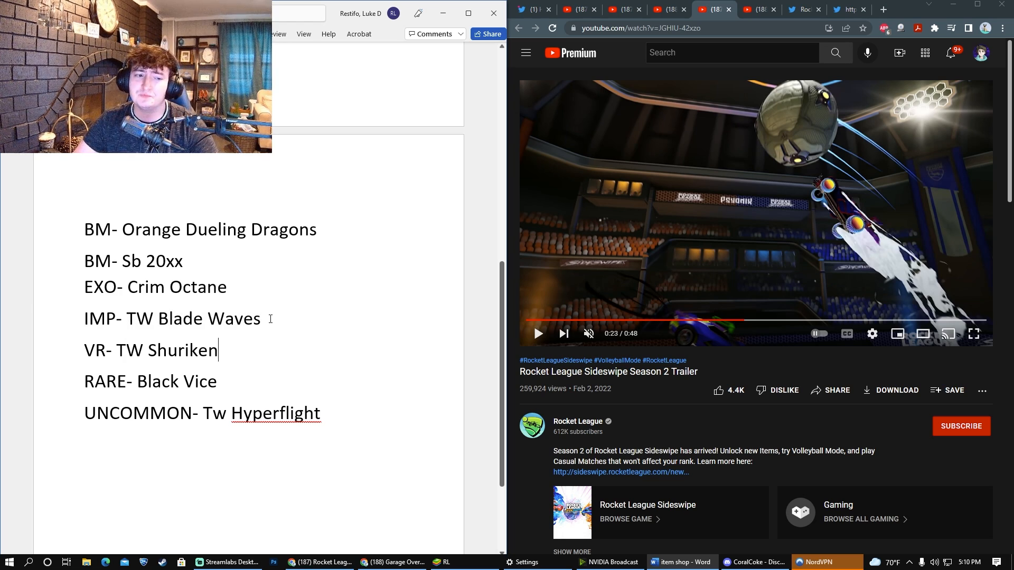
Change the IMP prediction line to read 'IMP- TW Blade Waves'
{"action": "double_click", "coordinate": [172, 318]}
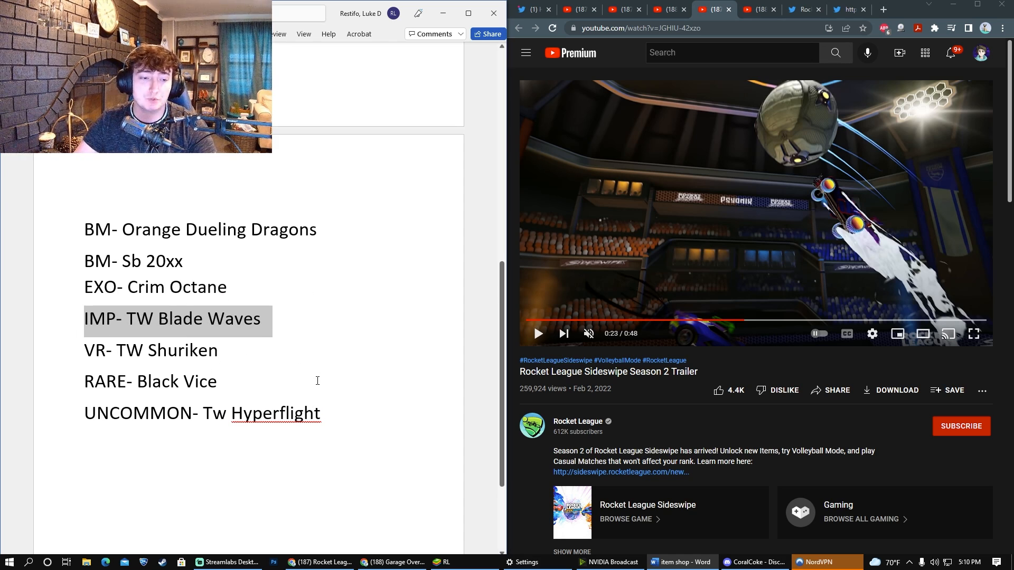
{"action": "left_click", "coordinate": [262, 318]}
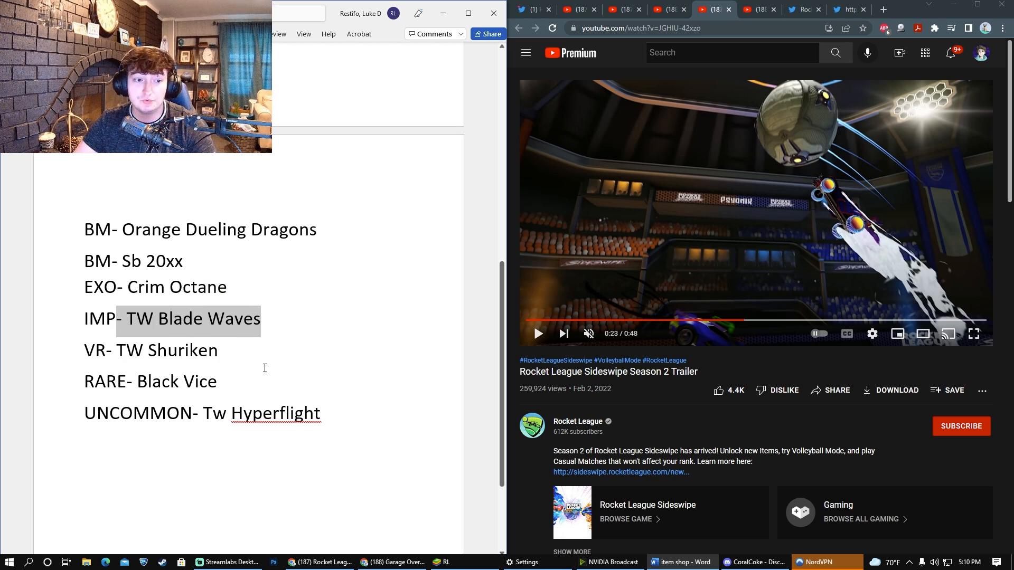
{"action": "left_click", "coordinate": [219, 349]}
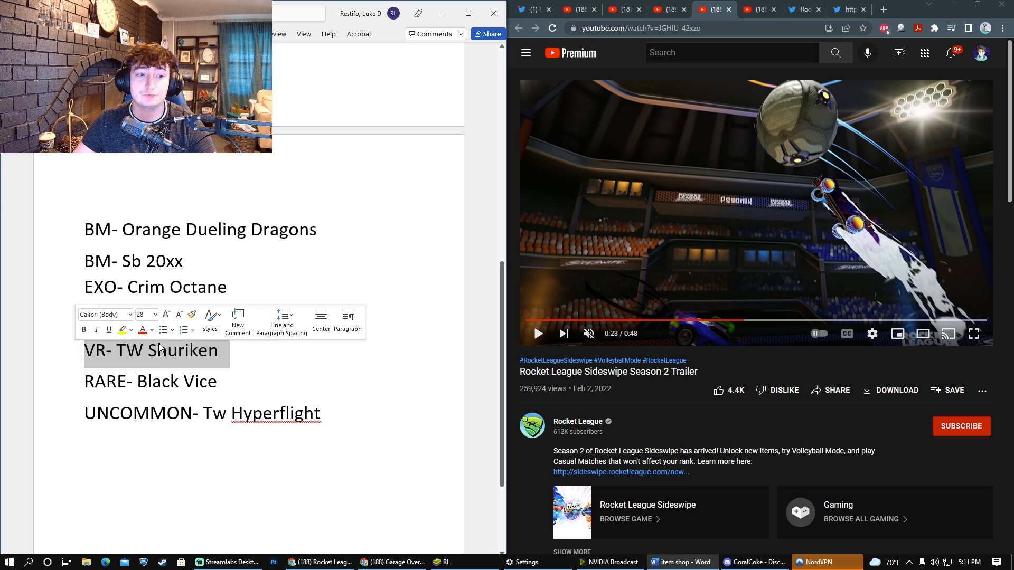
{"action": "type", "text": "IMP- TW Blade Waves"}
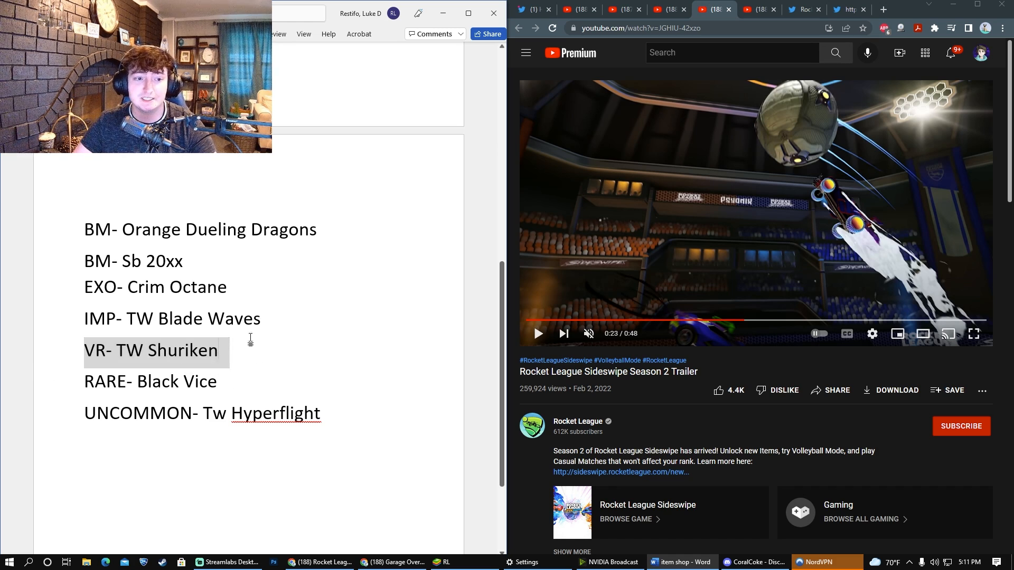
Select the whole prediction list ready to copy it onto the new CORALCOKE page
{"action": "left_click", "coordinate": [233, 349]}
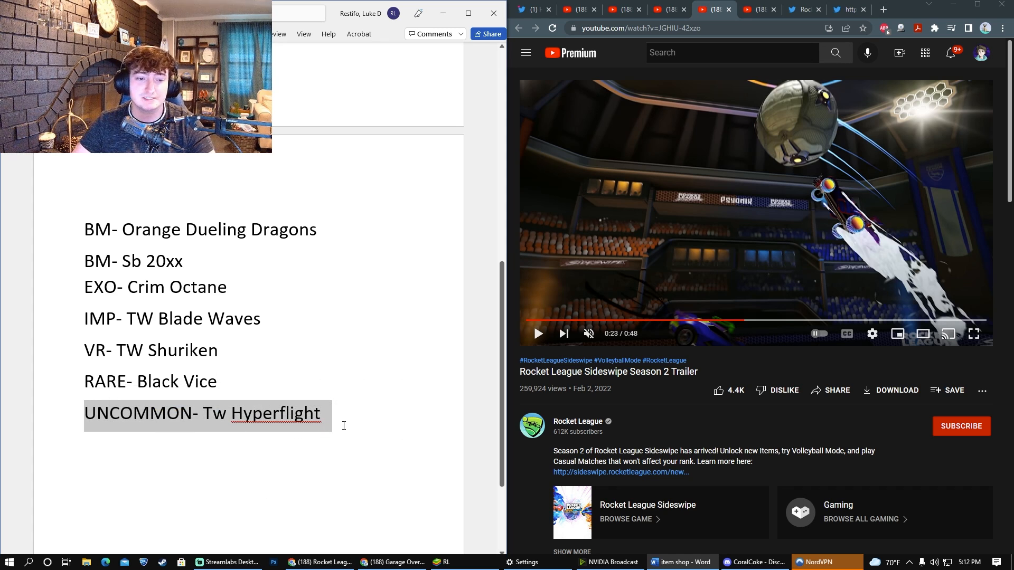
{"action": "mouse_move", "coordinate": [235, 442]}
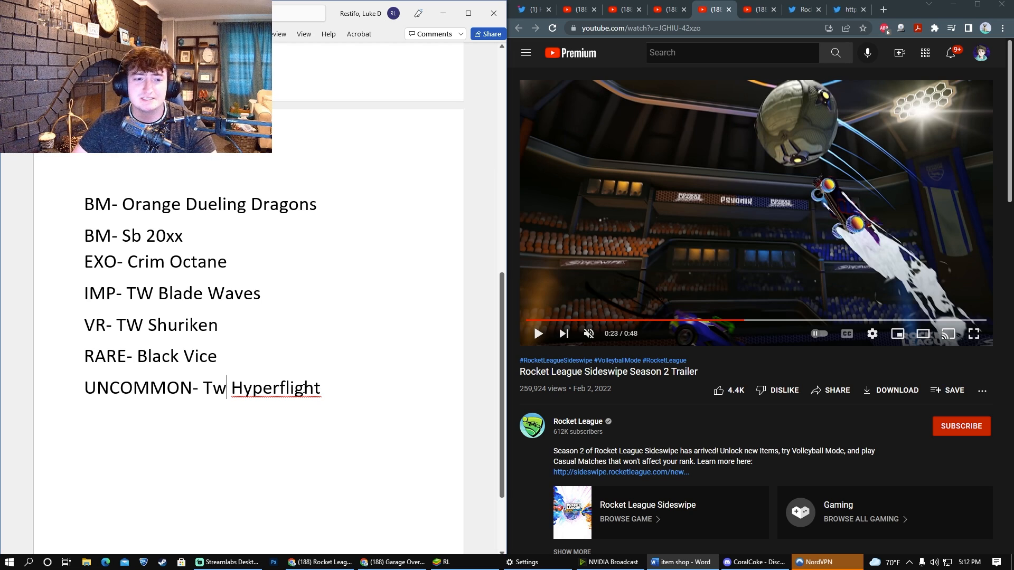
{"action": "key", "text": "ctrl+a"}
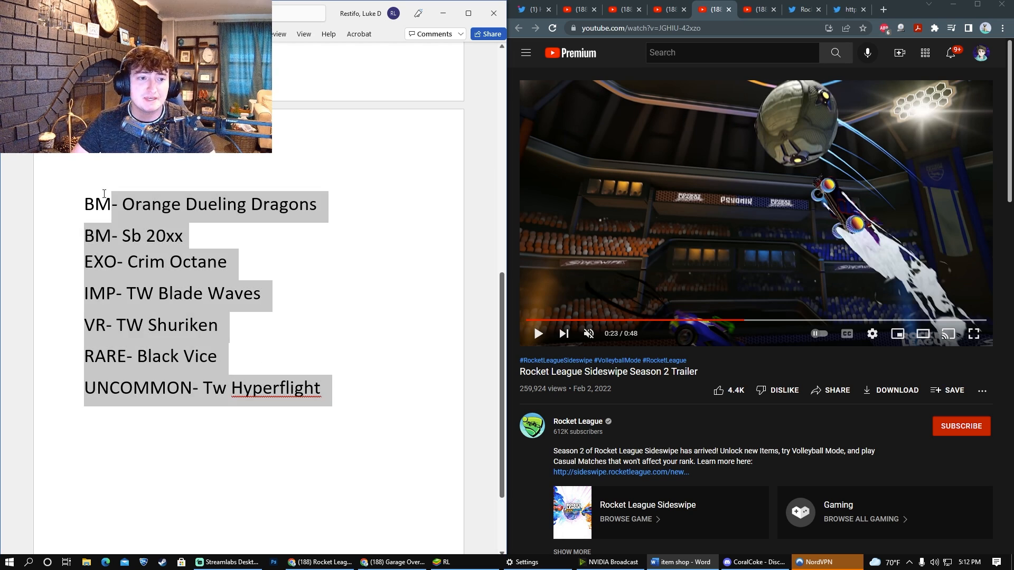
{"action": "left_click", "coordinate": [218, 324]}
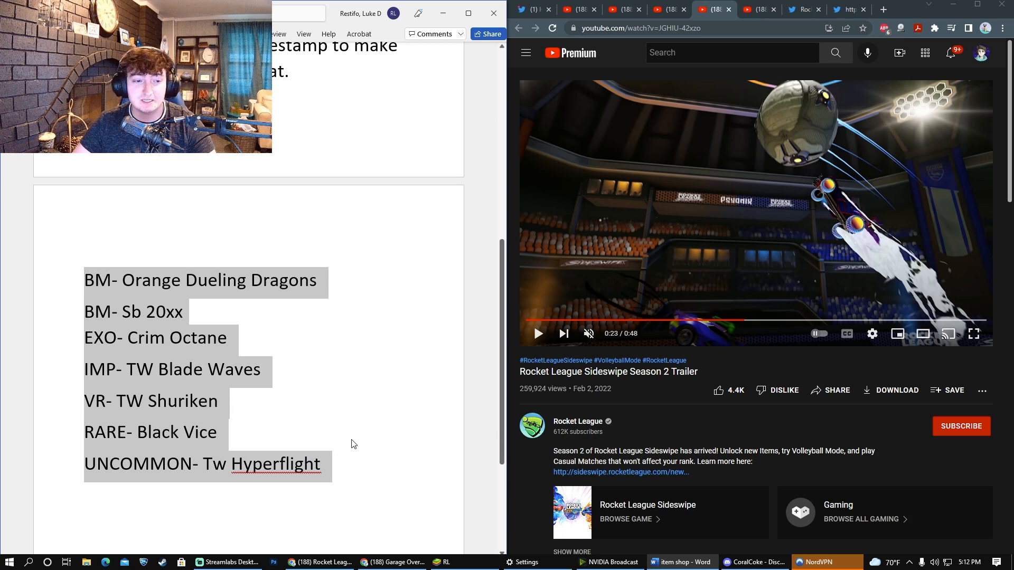
{"action": "mouse_move", "coordinate": [274, 407]}
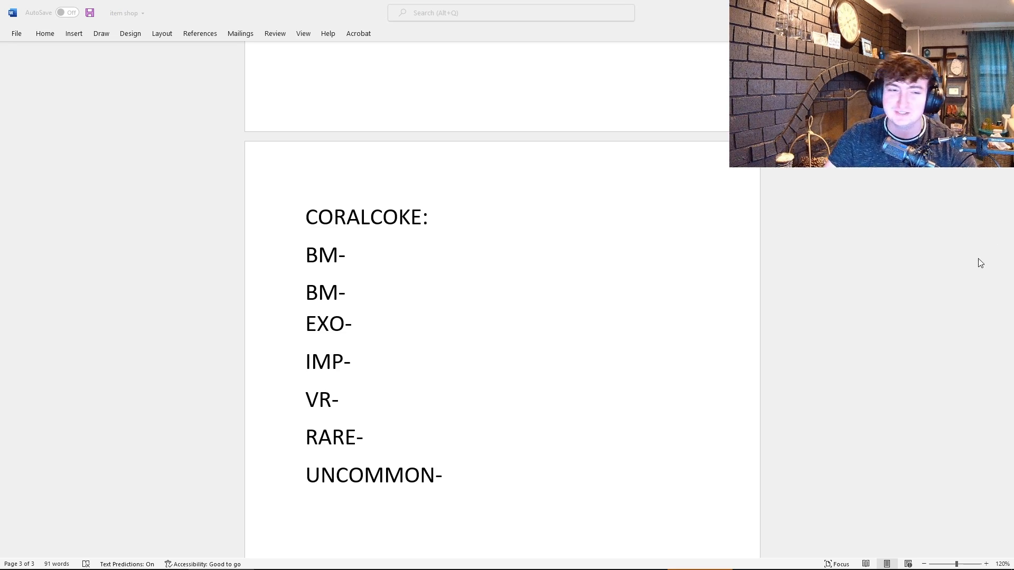
{"action": "mouse_move", "coordinate": [471, 299]}
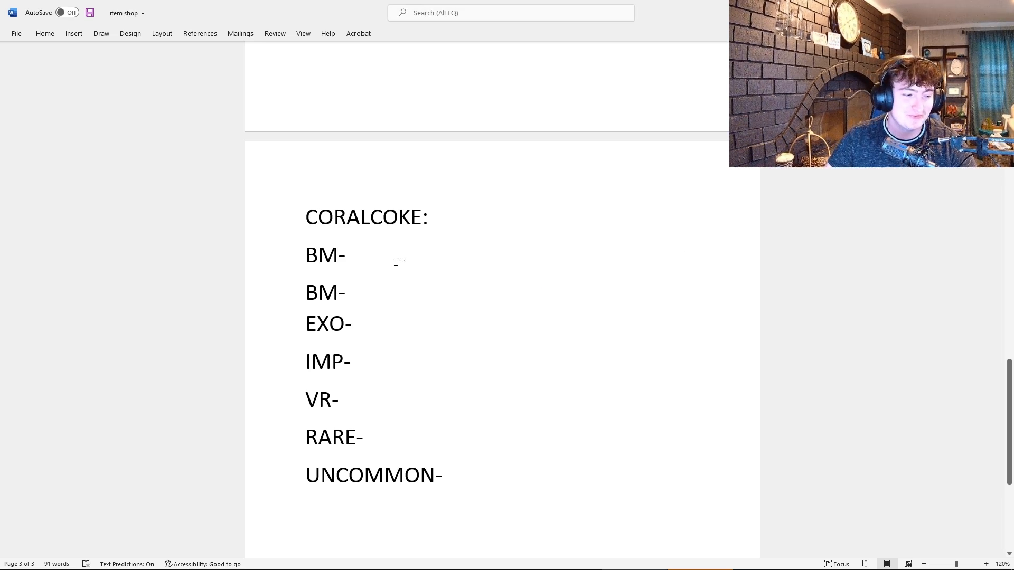
{"action": "mouse_move", "coordinate": [364, 259]}
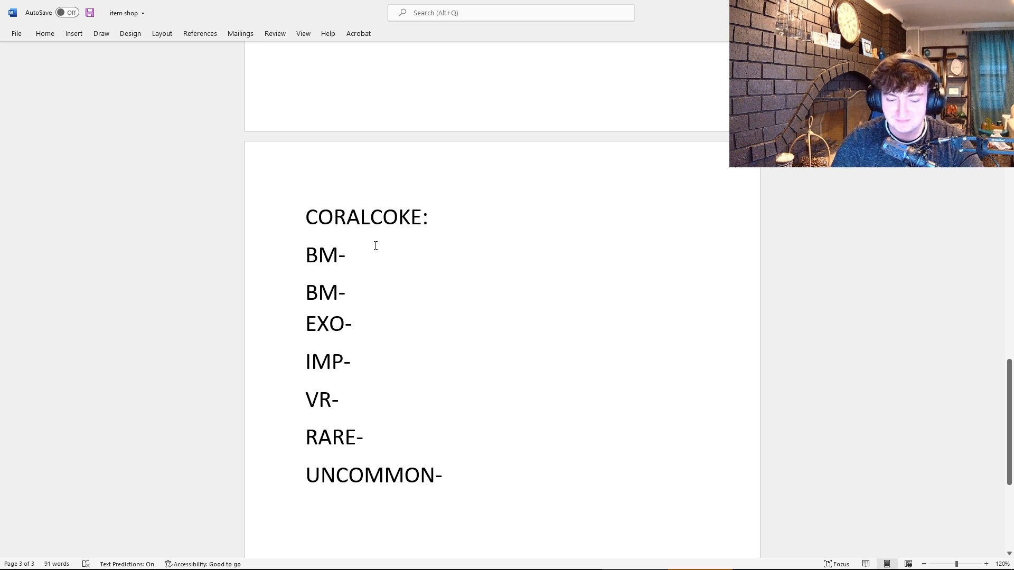
Enter CRIM SOLAR FLARE as CORALCOKE's first BM pick and move to the second BM line
{"action": "left_click", "coordinate": [351, 254]}
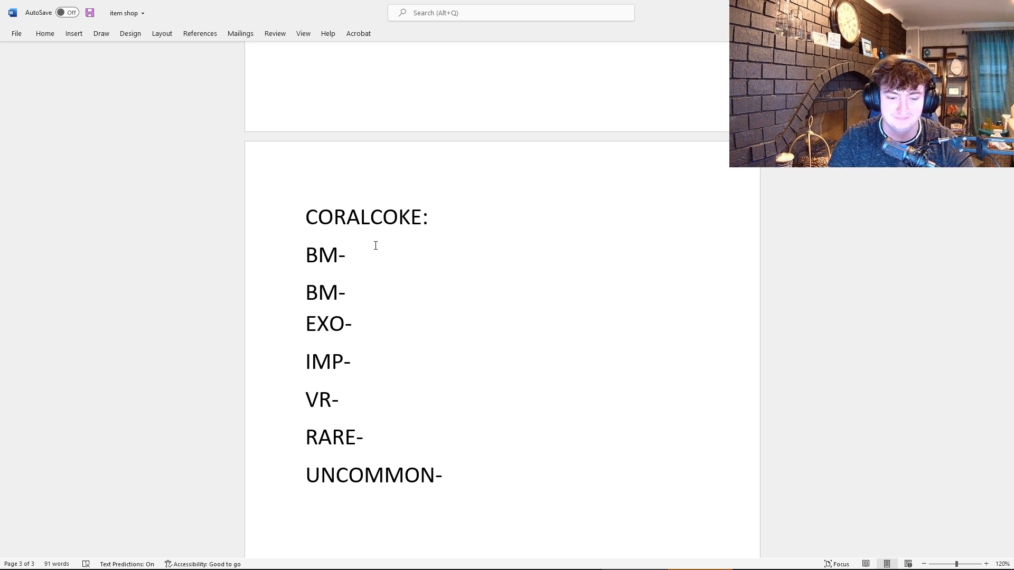
{"action": "type", "text": "CRIM"}
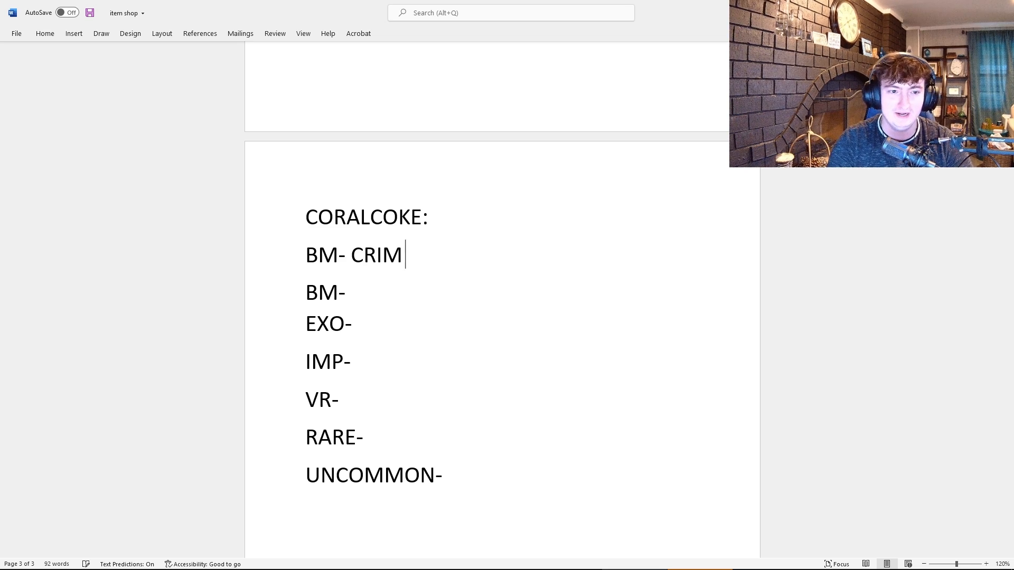
{"action": "type", "text": "SOLAR"}
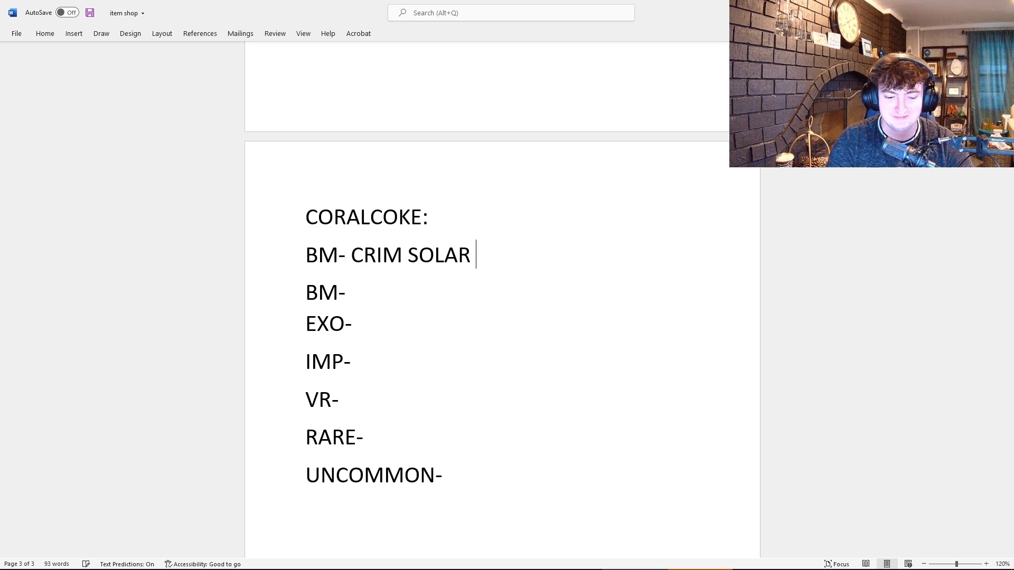
{"action": "type", "text": "FLARE"}
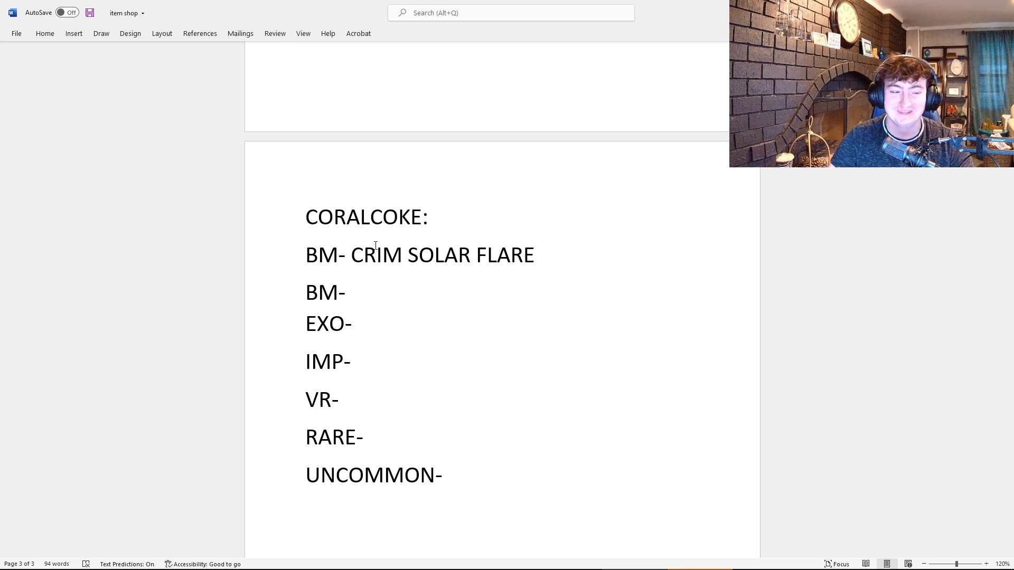
{"action": "left_click", "coordinate": [351, 292]}
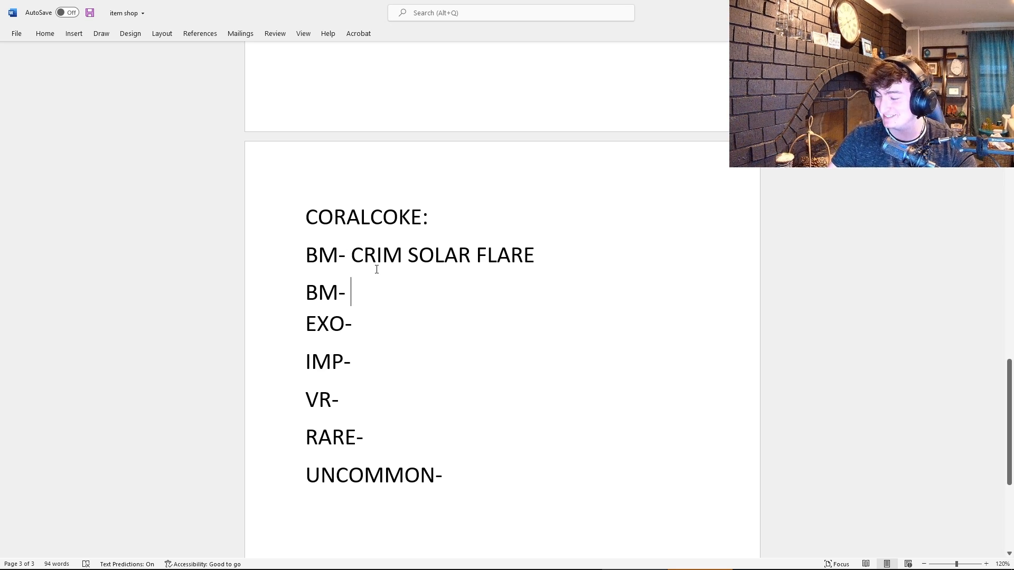
{"action": "mouse_move", "coordinate": [372, 295]}
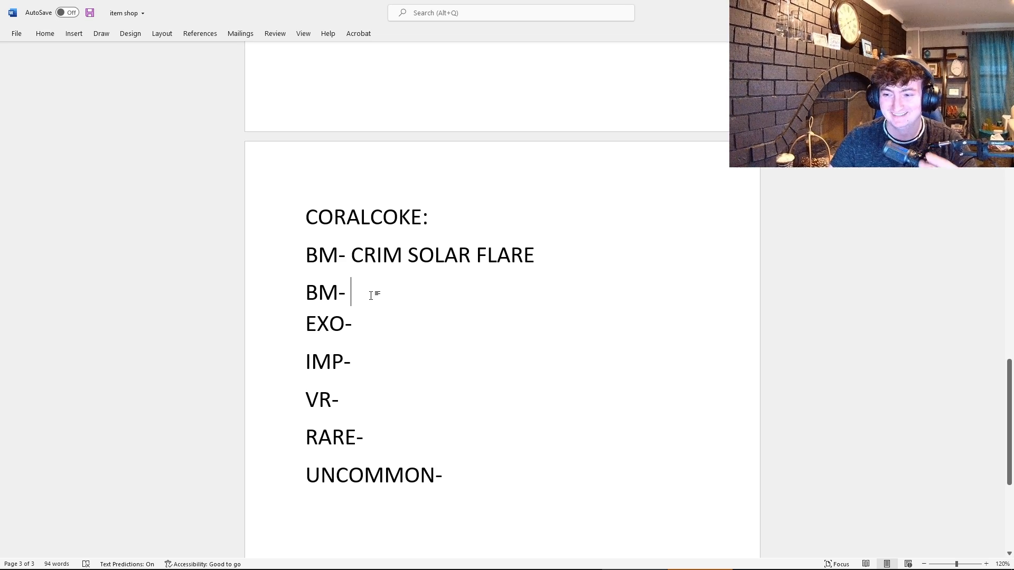
Delete the duplicate BM line and enter Lime Draco as CORALCOKE's EXO pick
{"action": "double_click", "coordinate": [326, 291]}
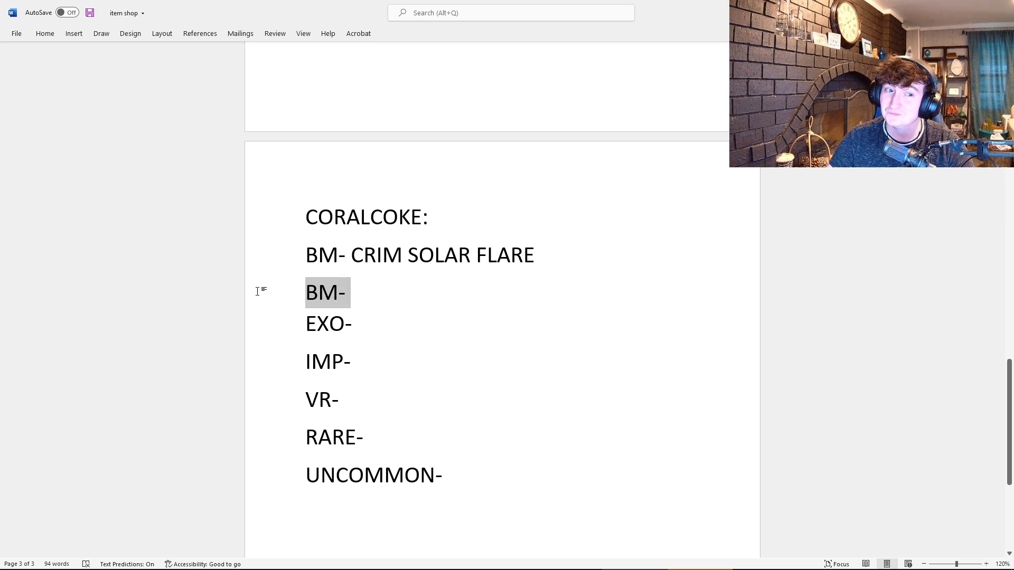
{"action": "key", "text": "Delete"}
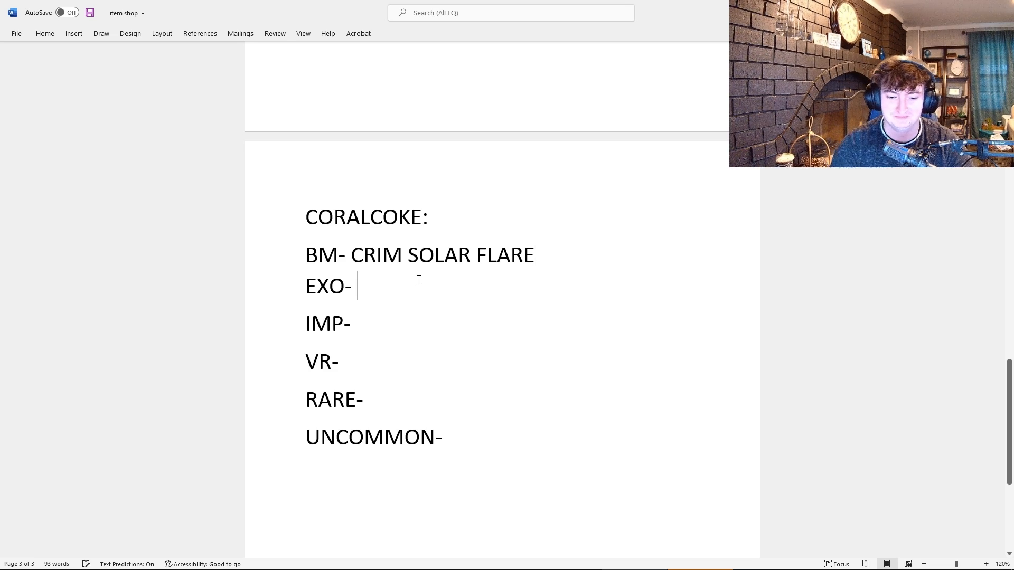
{"action": "type", "text": "Lime"}
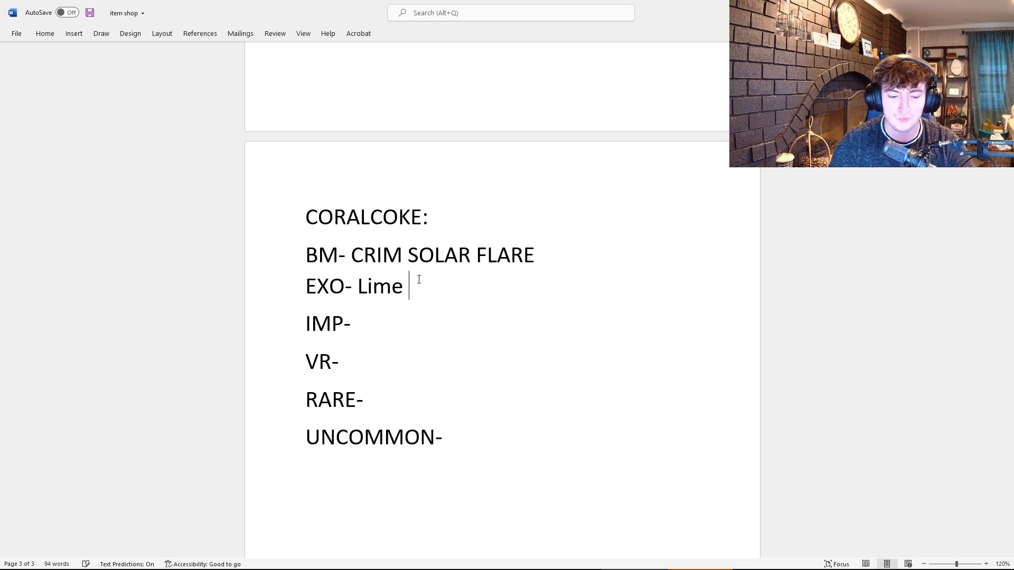
{"action": "type", "text": "Draco"}
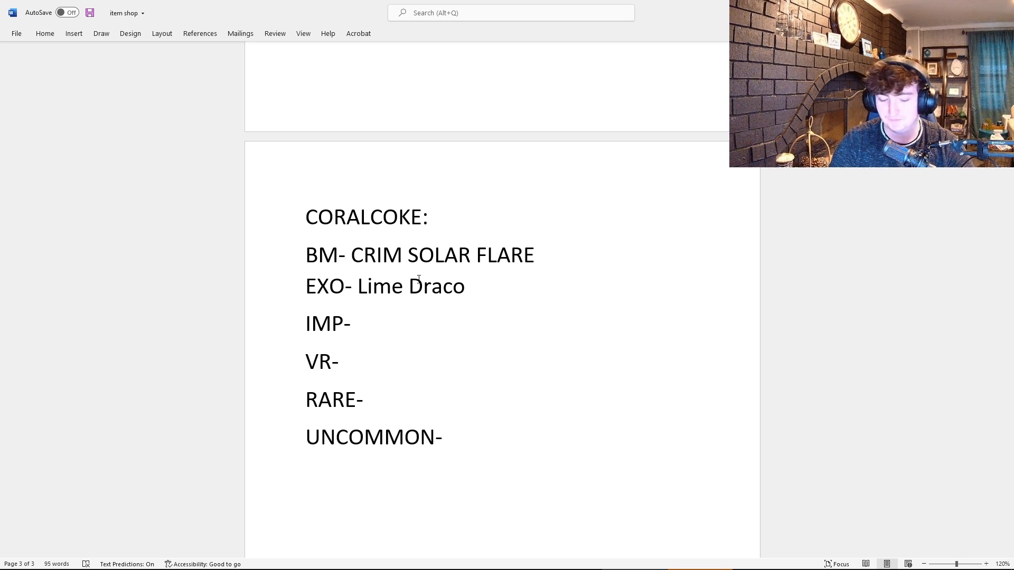
Enter Powershot org as the IMP pick and Stella Inv SB as the VR pick
{"action": "type", "text": "Powersh"}
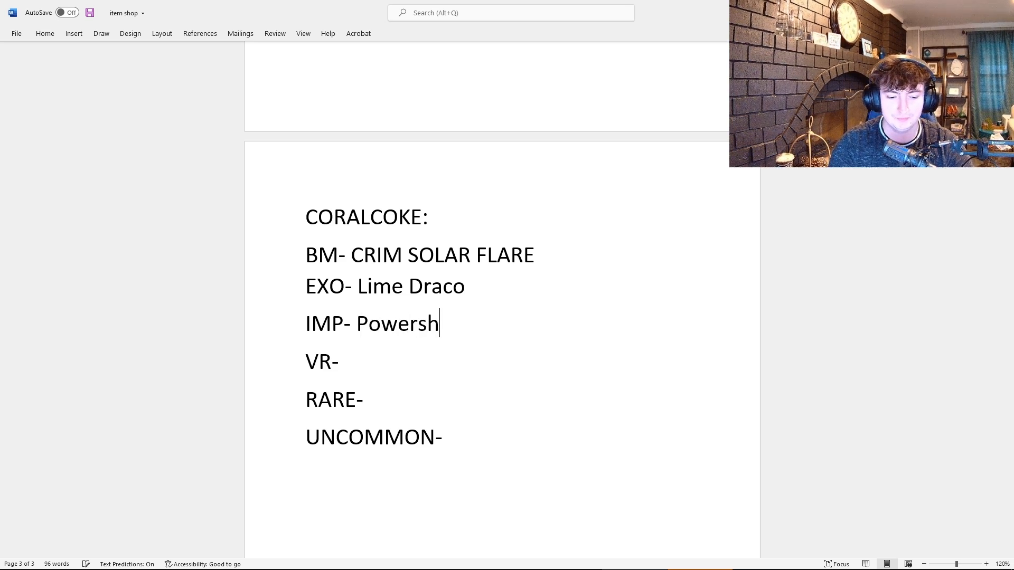
{"action": "type", "text": "ot org"}
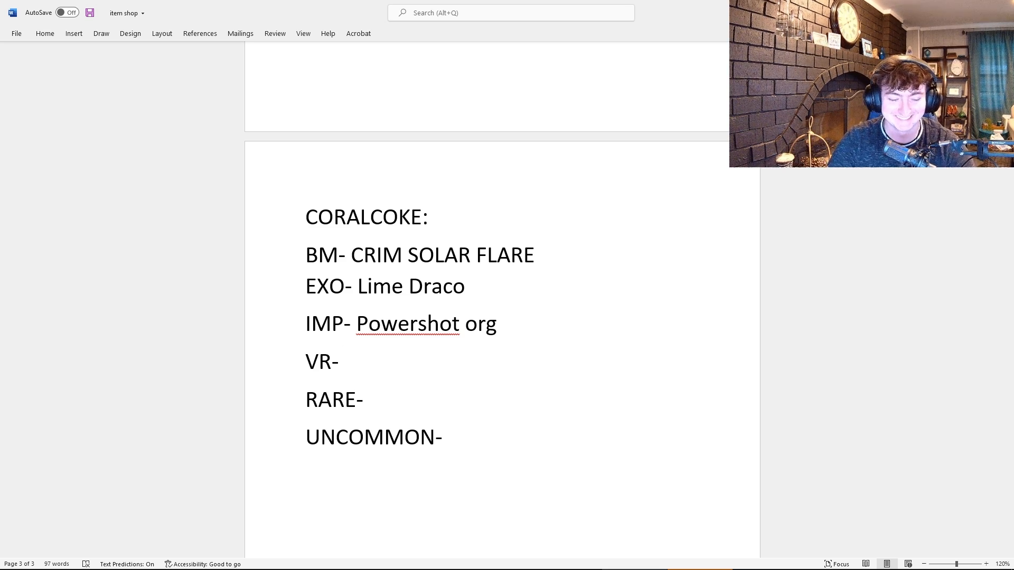
{"action": "type", "text": "S"}
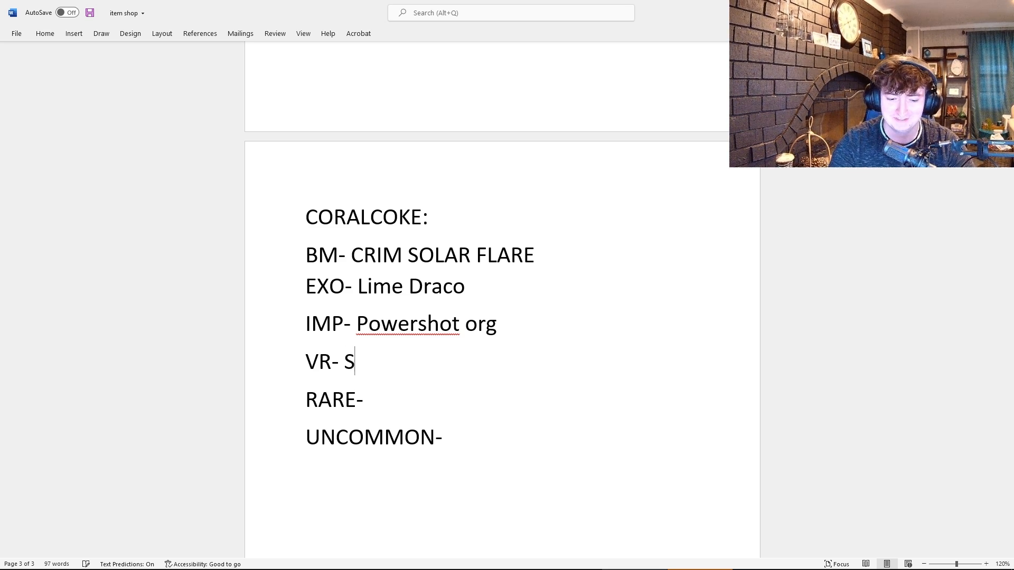
{"action": "type", "text": "tell"}
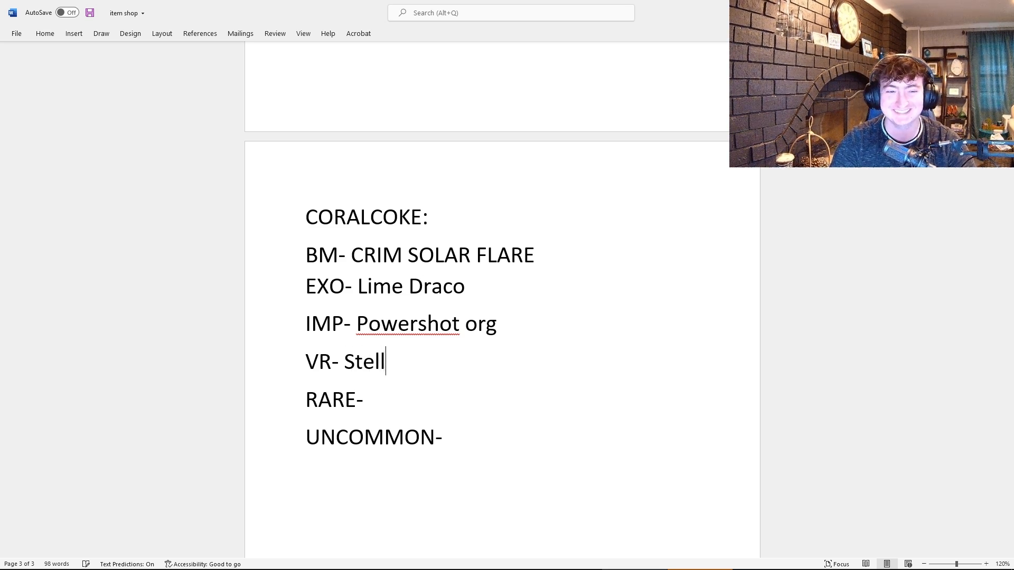
{"action": "type", "text": "a Inv"}
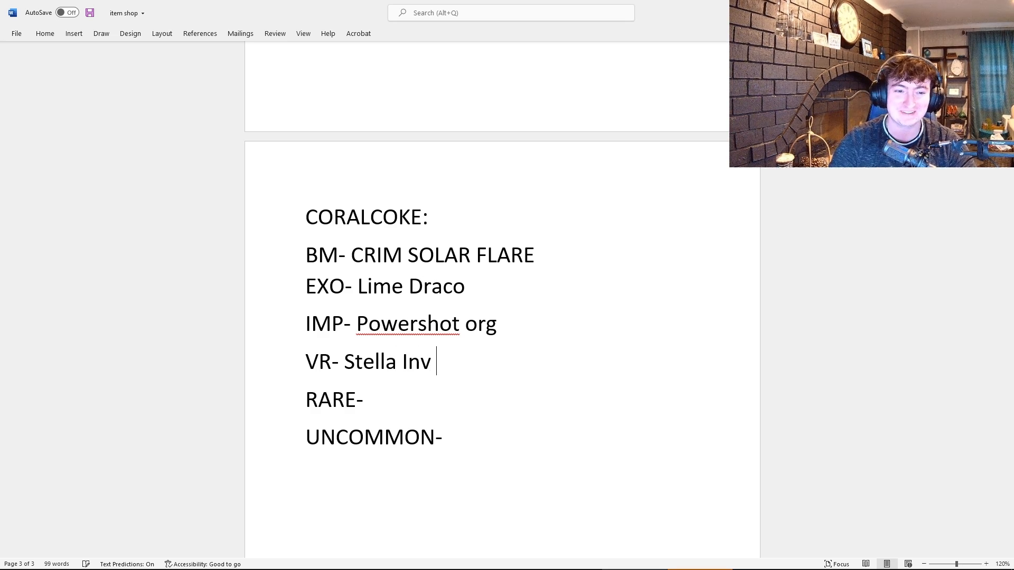
{"action": "type", "text": "SB"}
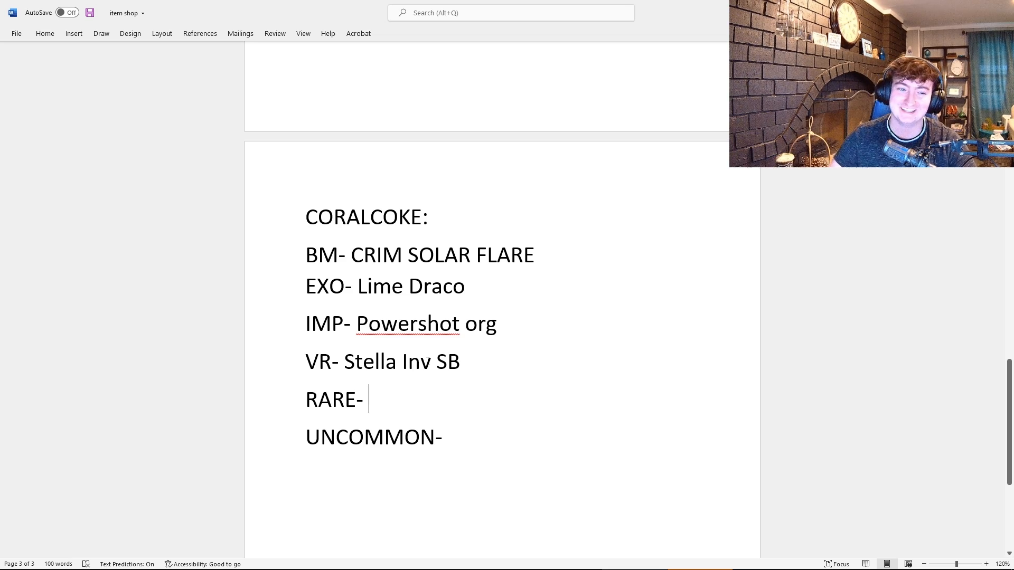
{"action": "left_click_drag", "start_coordinate": [344, 361], "coordinate": [436, 361]}
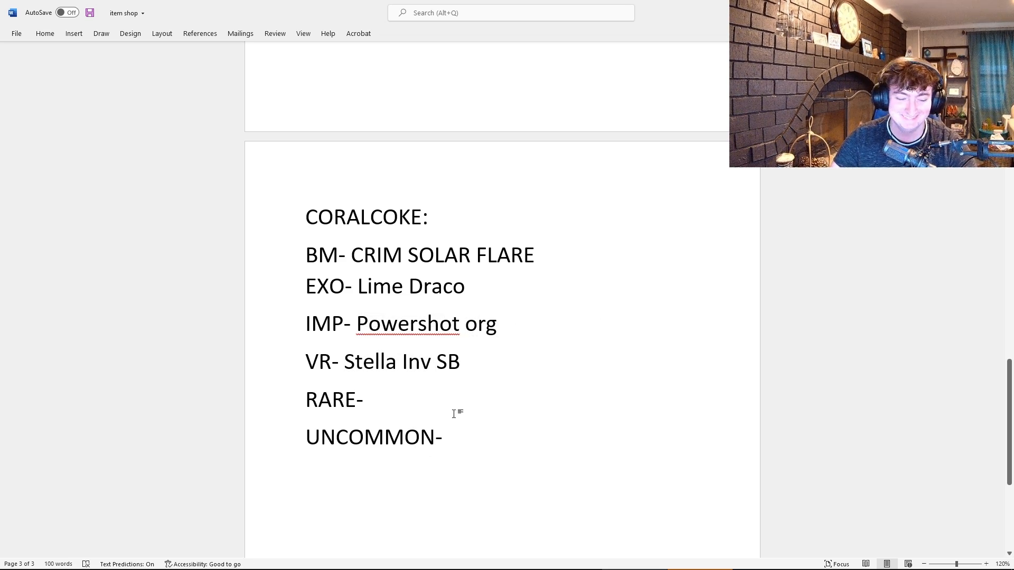
Enter Take The Shot Sticker as RARE and Fennec Flames Crim as UNCOMMON
{"action": "left_click", "coordinate": [366, 399]}
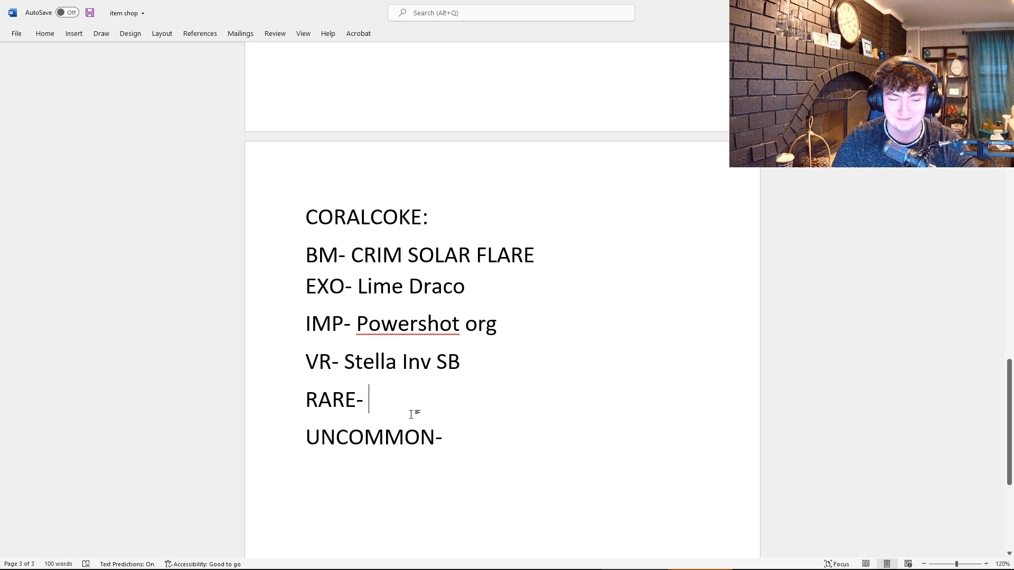
{"action": "type", "text": "Take"}
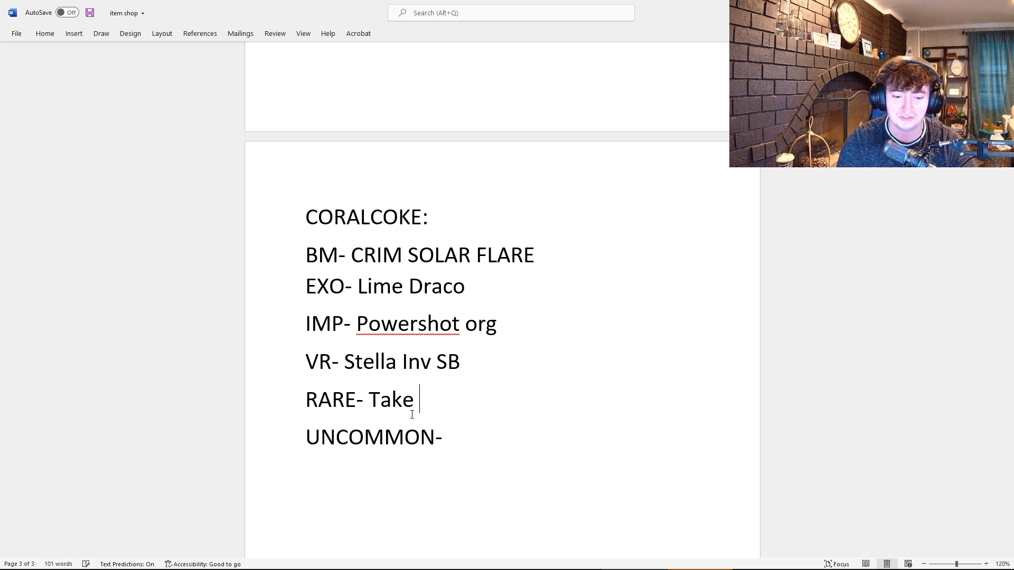
{"action": "type", "text": "The Shot"}
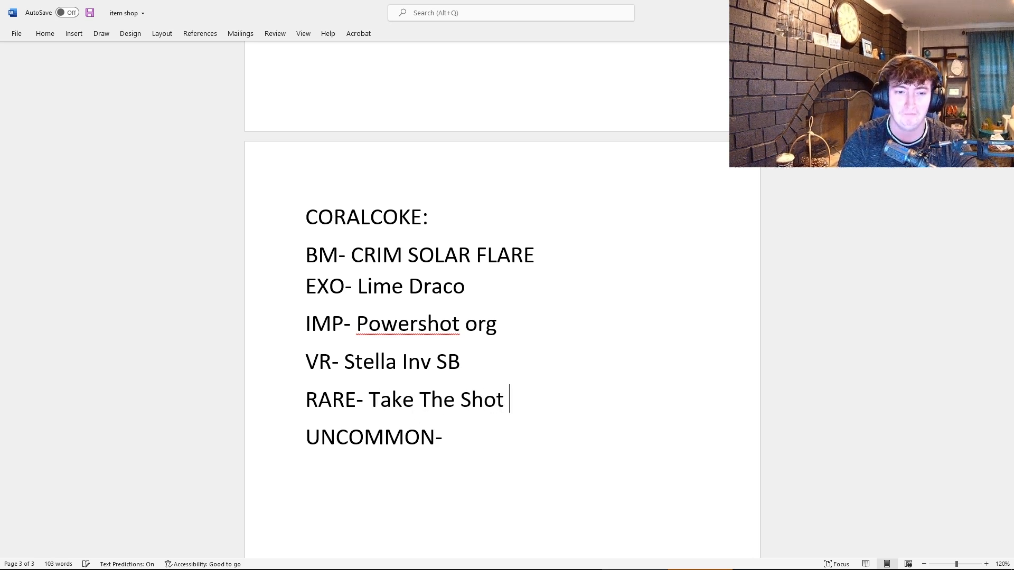
{"action": "type", "text": "S"}
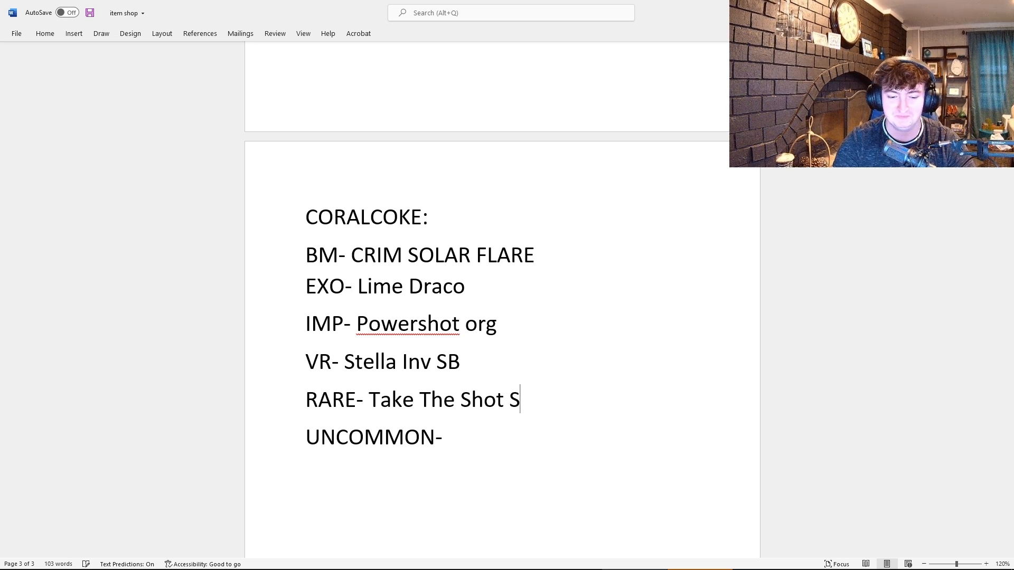
{"action": "type", "text": "ticker"}
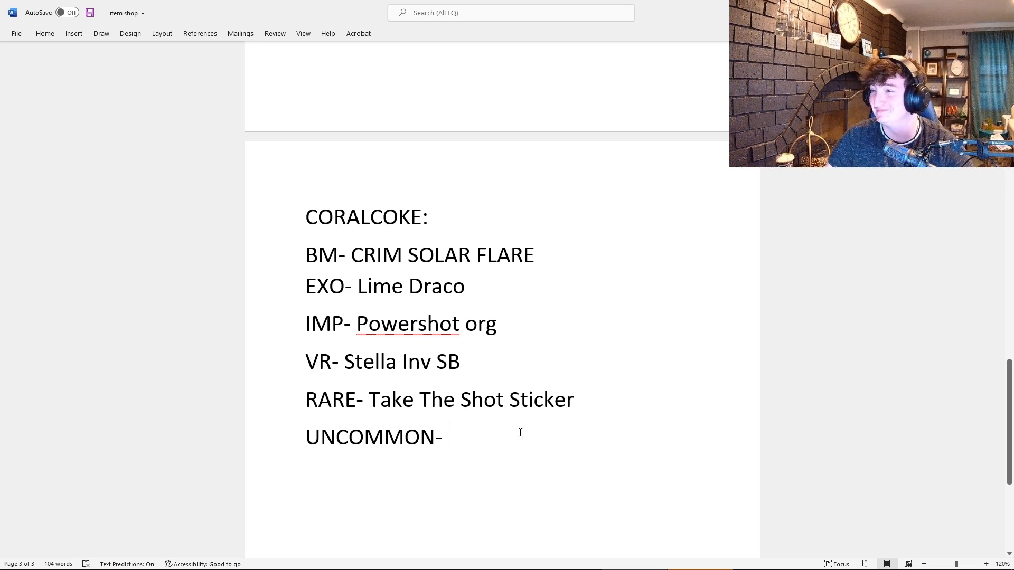
{"action": "mouse_move", "coordinate": [552, 474]}
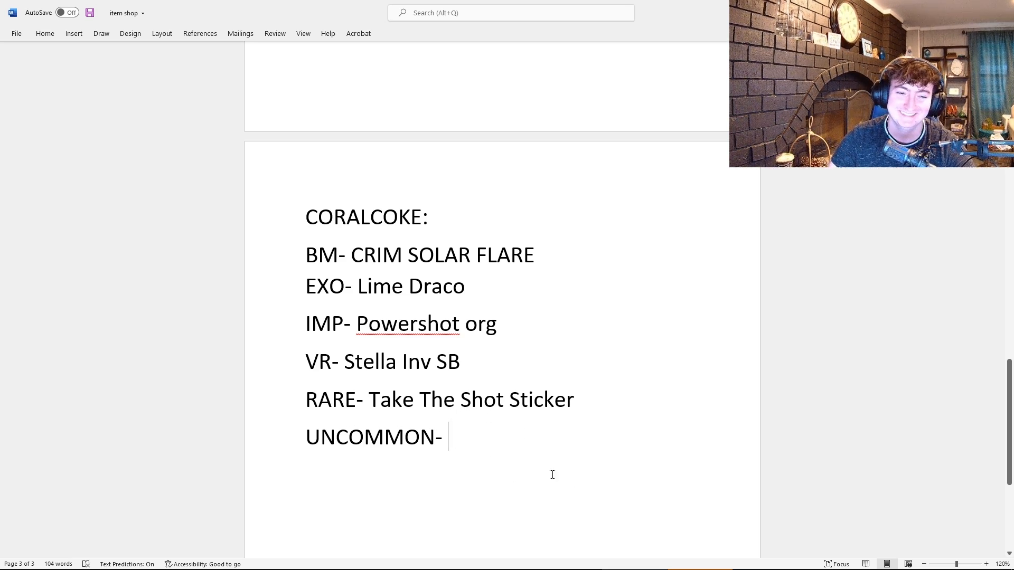
{"action": "type", "text": "Fenn"}
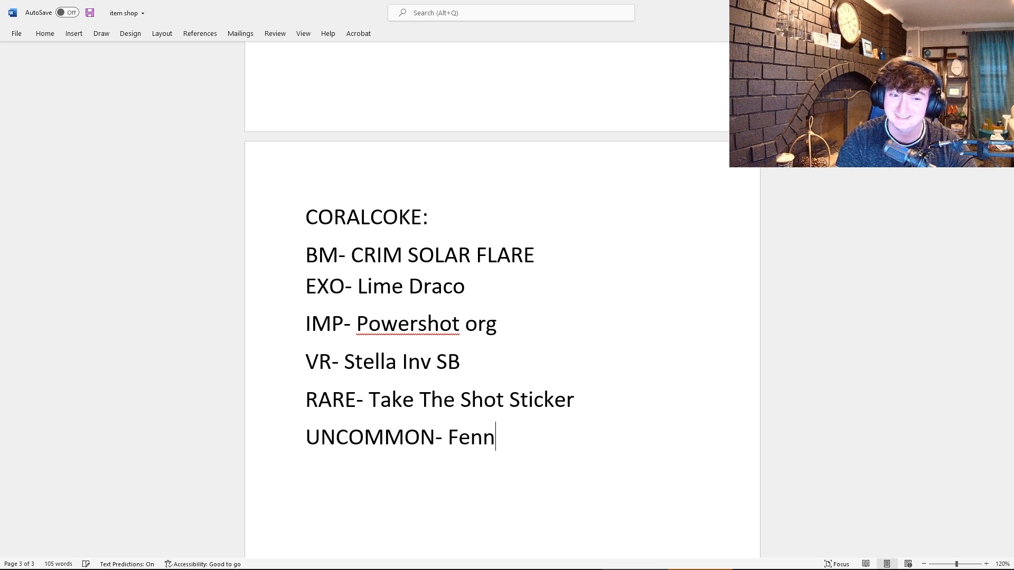
{"action": "type", "text": "ec"}
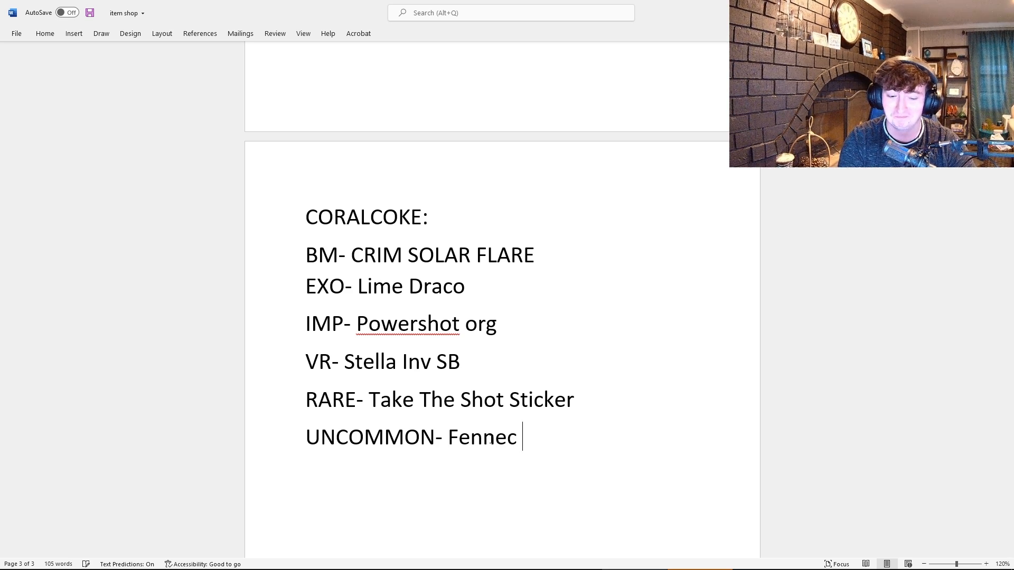
{"action": "type", "text": "Flames"}
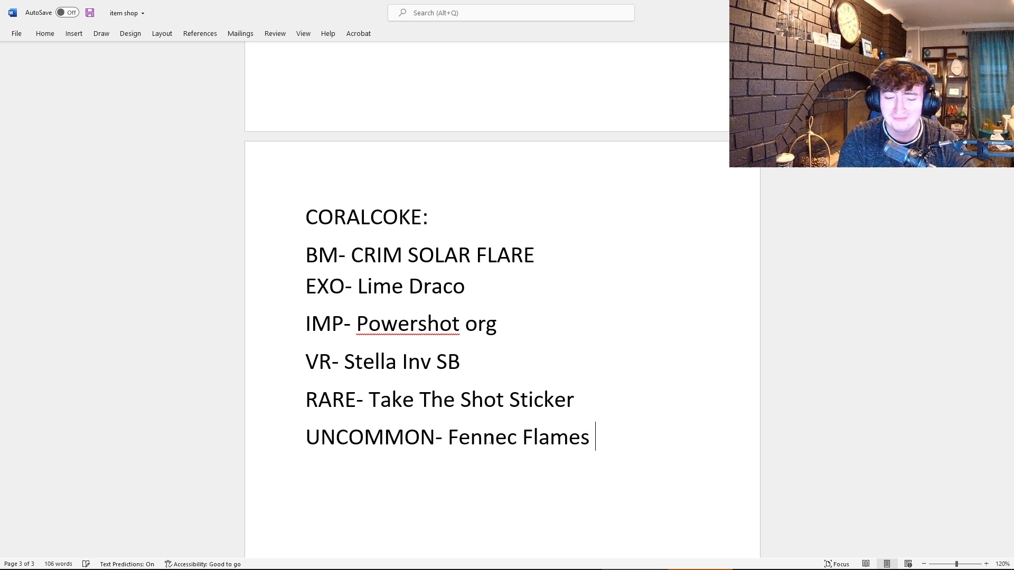
{"action": "type", "text": "Crim"}
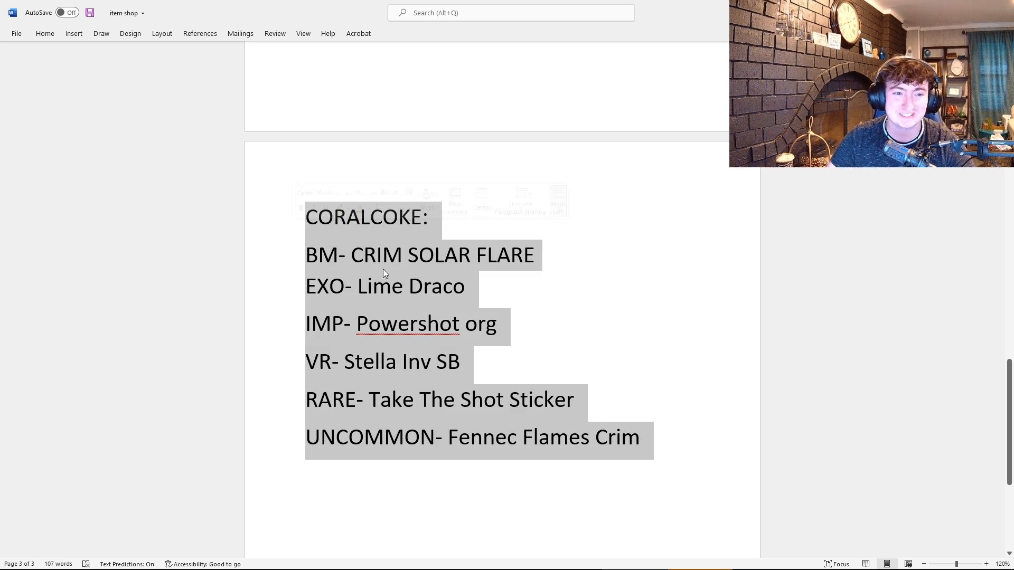
{"action": "left_click", "coordinate": [640, 437]}
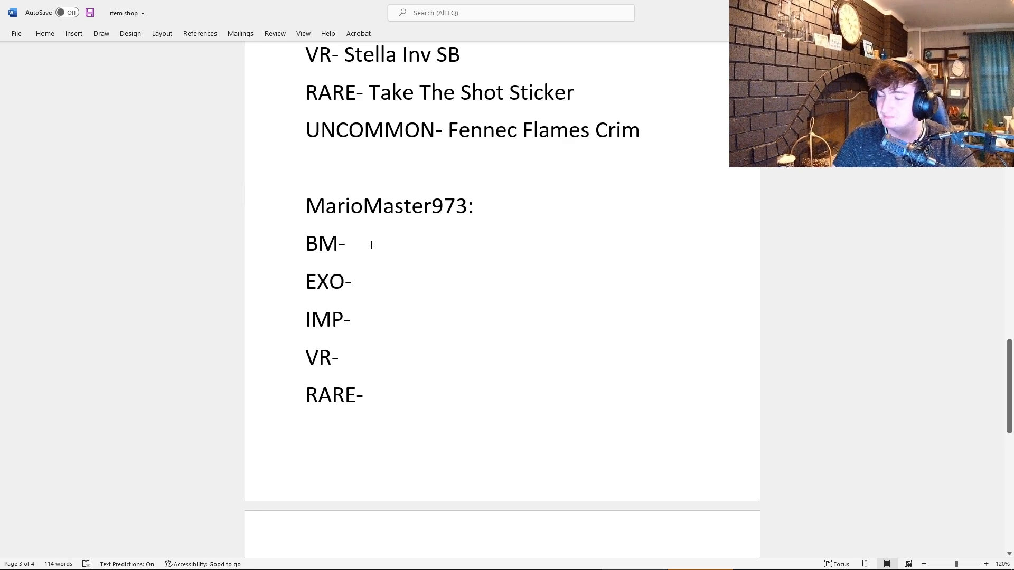
{"action": "left_click", "coordinate": [348, 244]}
{"action": "type", "text": " C"}
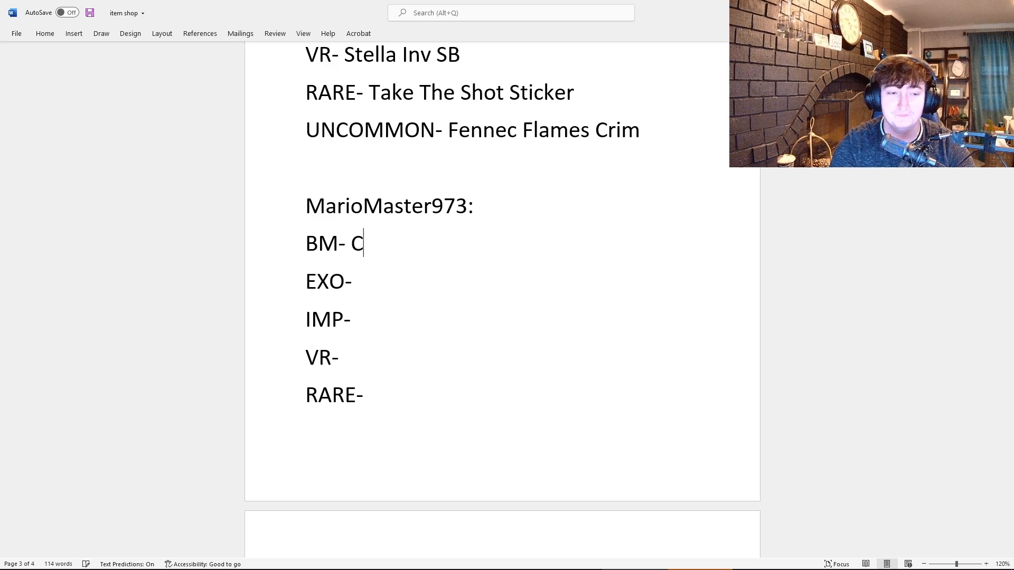
{"action": "type", "text": "rim DD"}
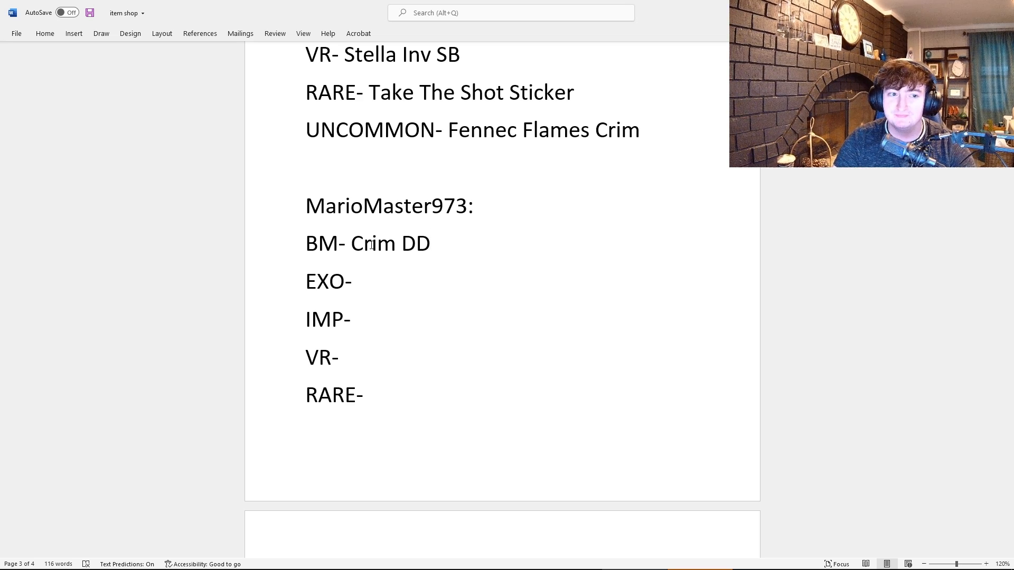
{"action": "left_click", "coordinate": [360, 281]}
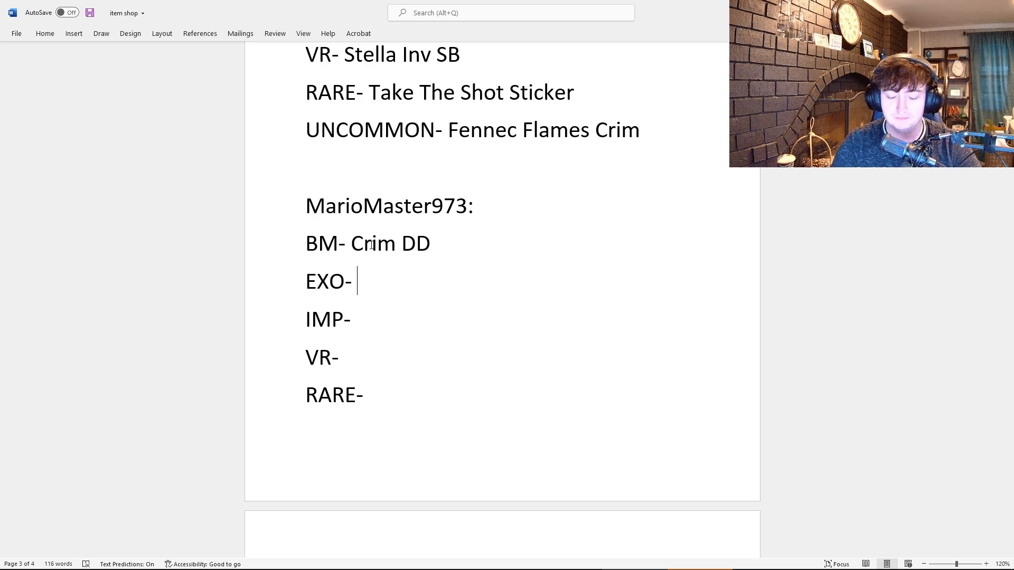
{"action": "type", "text": "FG O"}
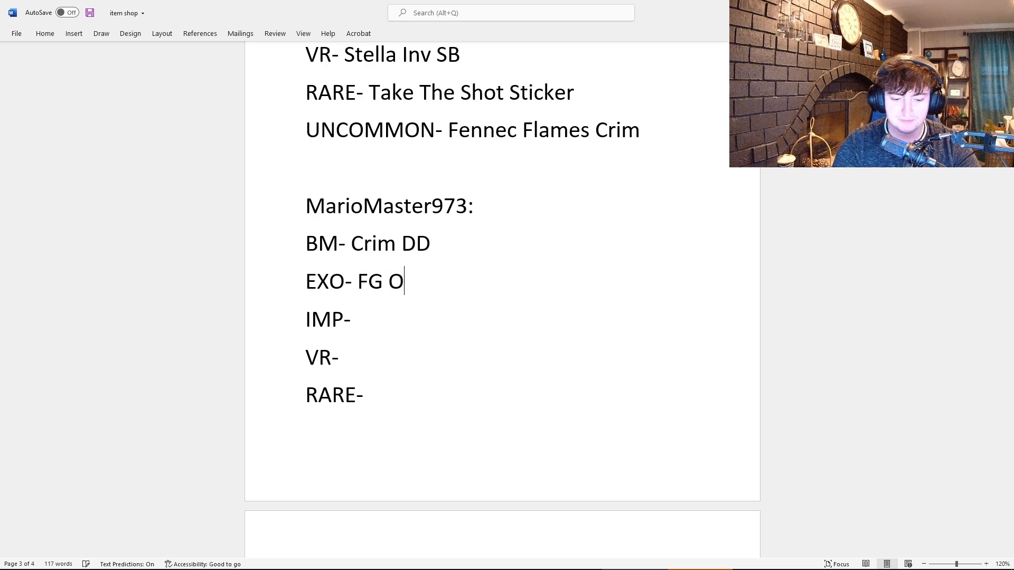
{"action": "type", "text": "CTANE"}
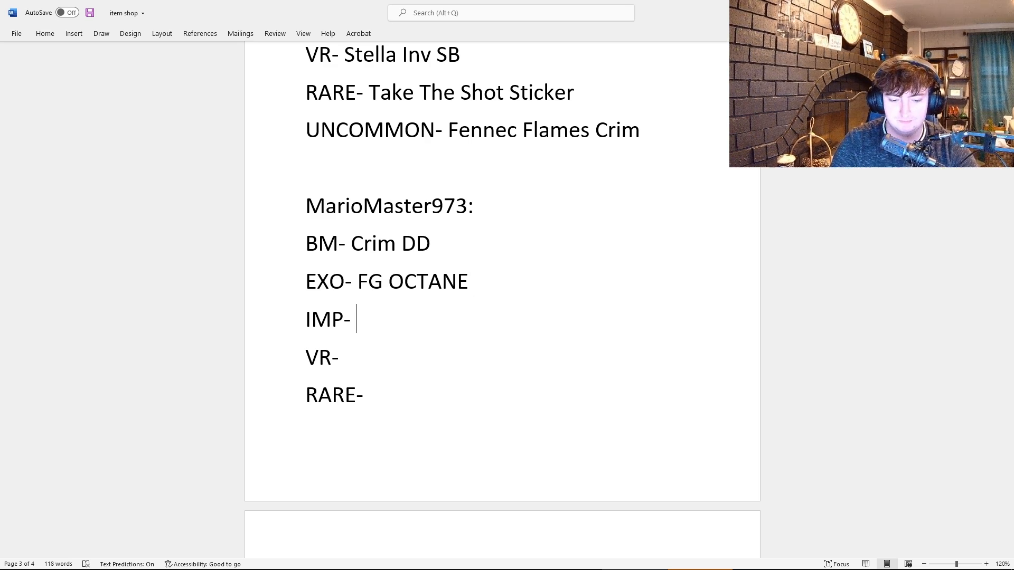
{"action": "mouse_move", "coordinate": [371, 245]}
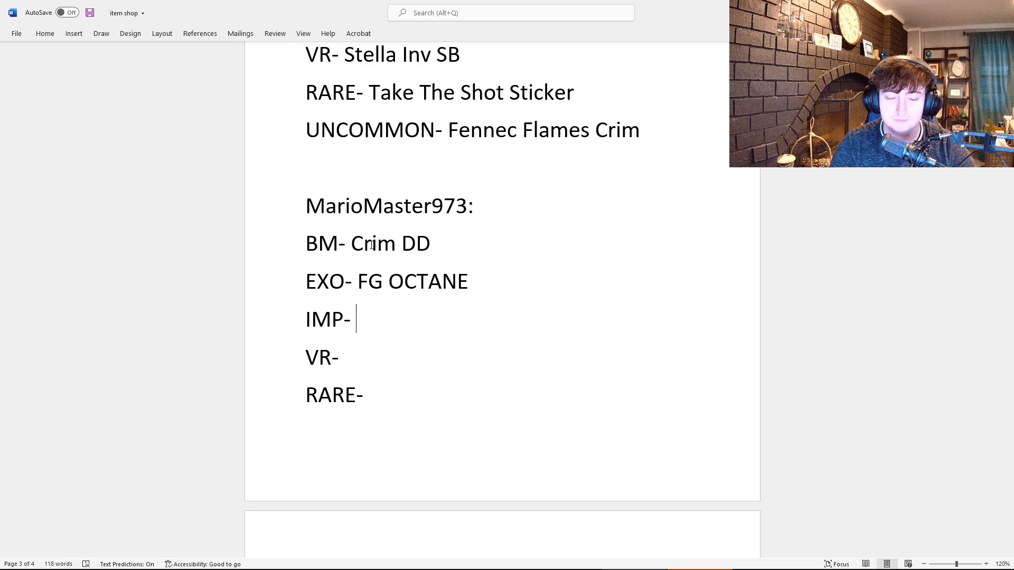
Enter SAF HYPERNOVA as the IMP pick and BLK ION on the VR line
{"action": "type", "text": "SAF"}
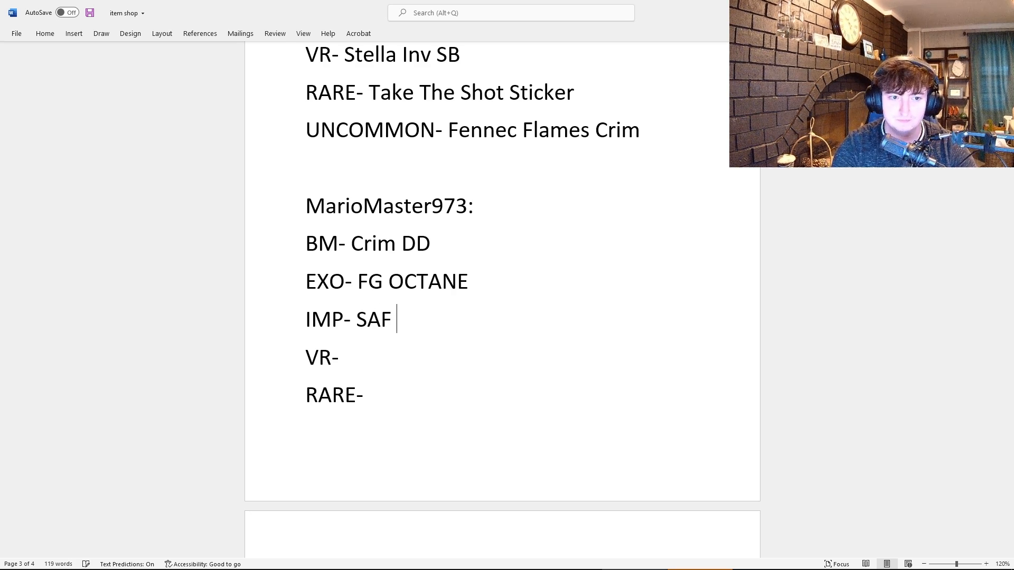
{"action": "type", "text": "HYPER"}
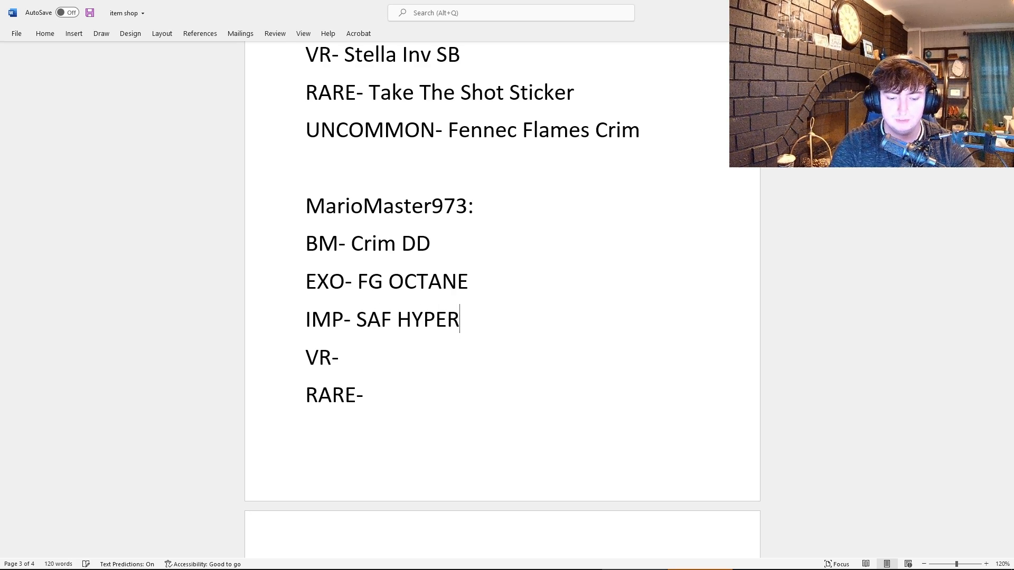
{"action": "type", "text": "NOV"}
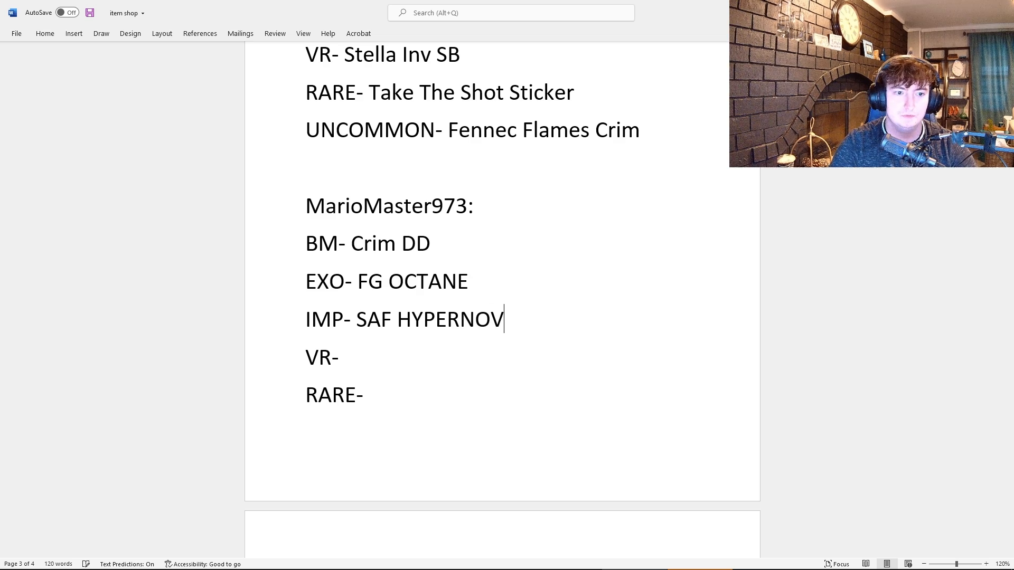
{"action": "type", "text": "A"}
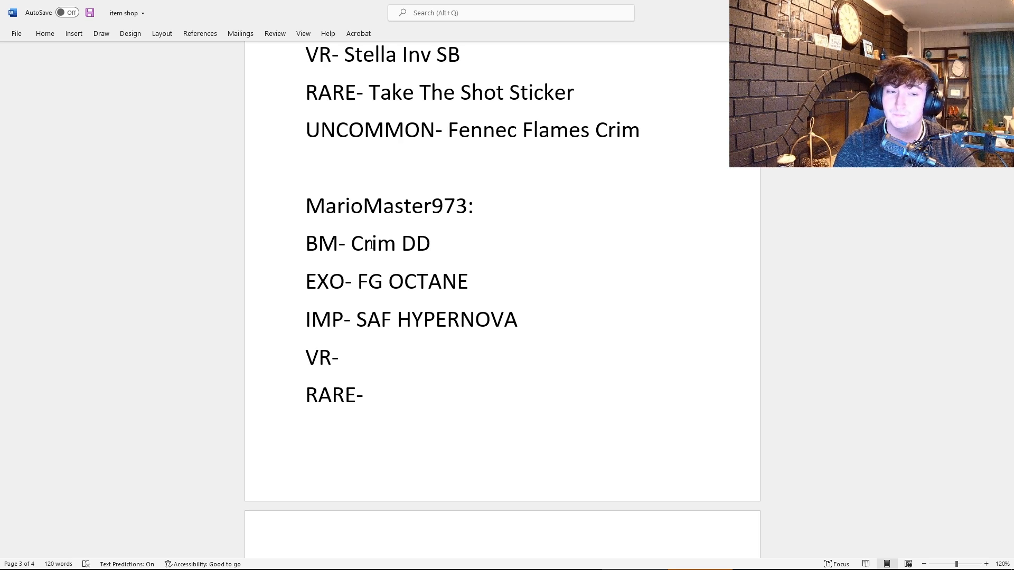
{"action": "type", "text": "BLK"}
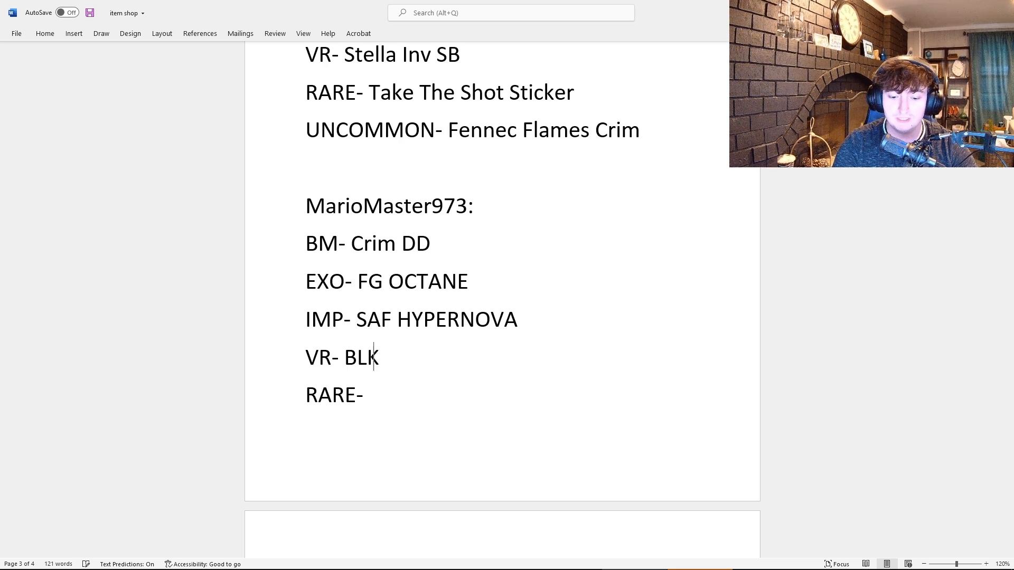
{"action": "type", "text": "ION"}
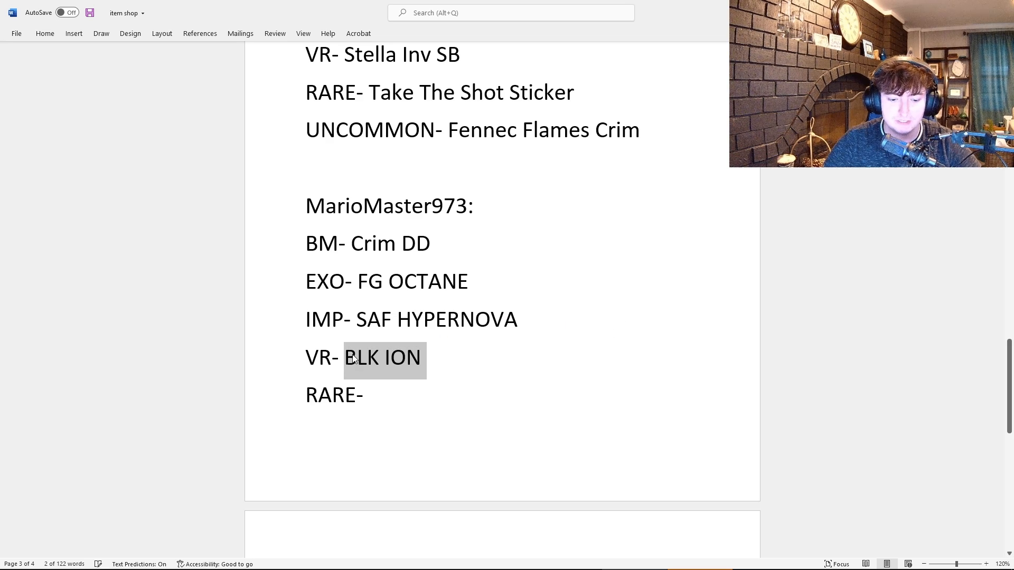
Paste BLK ION onto the RARE line and enter Crim HALO as the VR pick
{"action": "key", "text": "ctrl+v"}
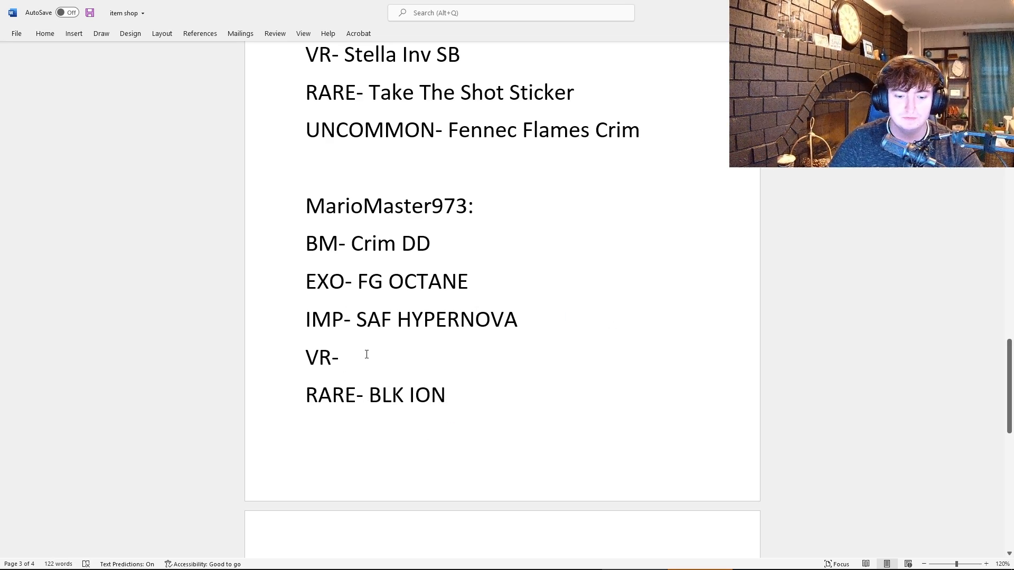
{"action": "left_click", "coordinate": [345, 357]}
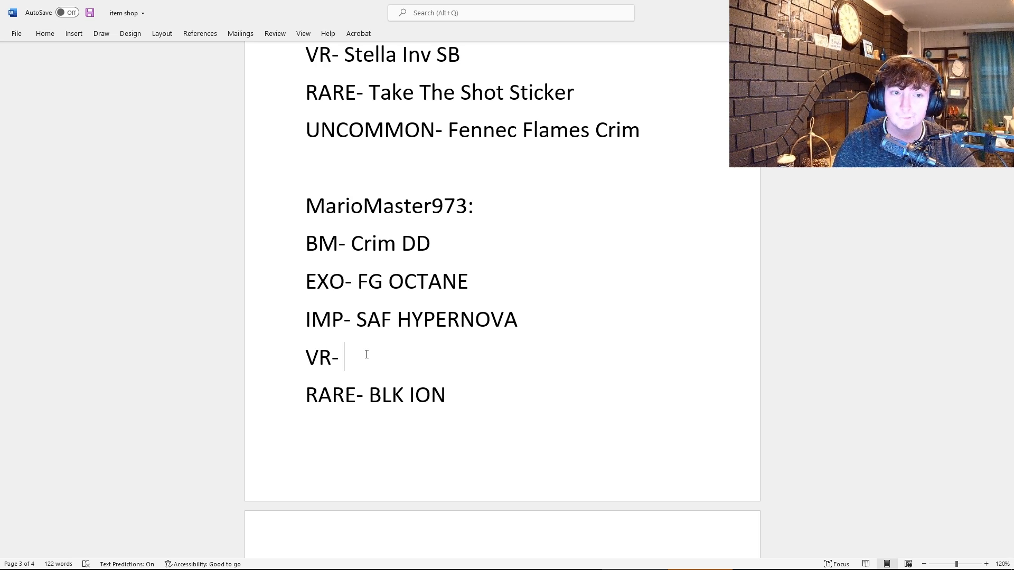
{"action": "type", "text": "Crim"}
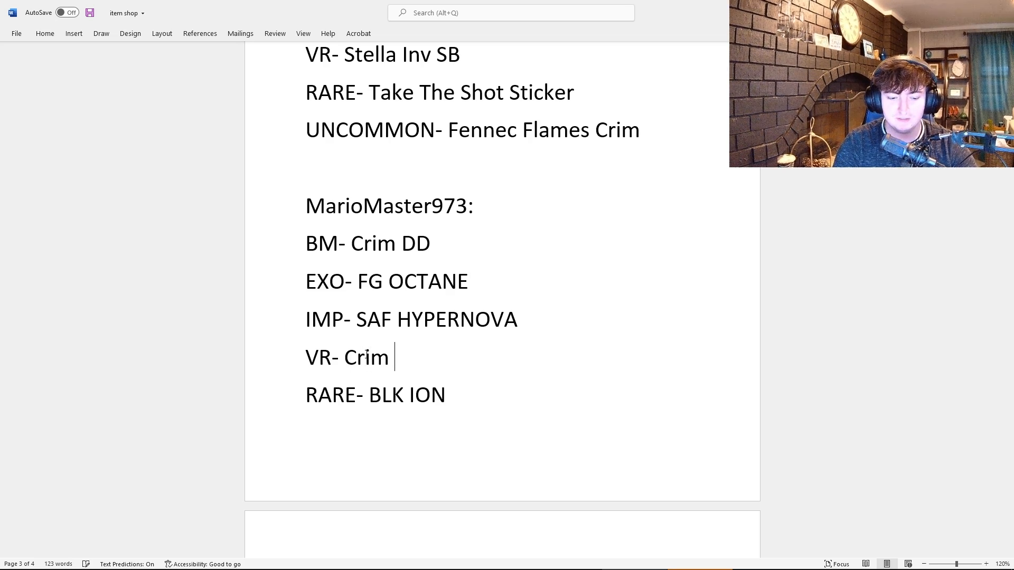
{"action": "type", "text": "HALO"}
{"action": "type", "text": "UNCOMMON-"}
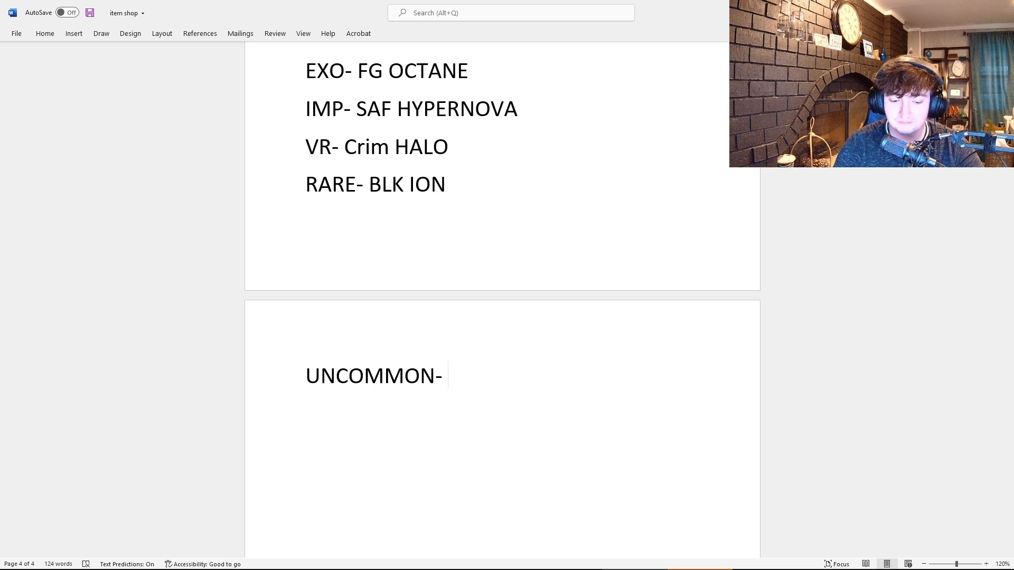
{"action": "type", "text": "CB SHOCK"}
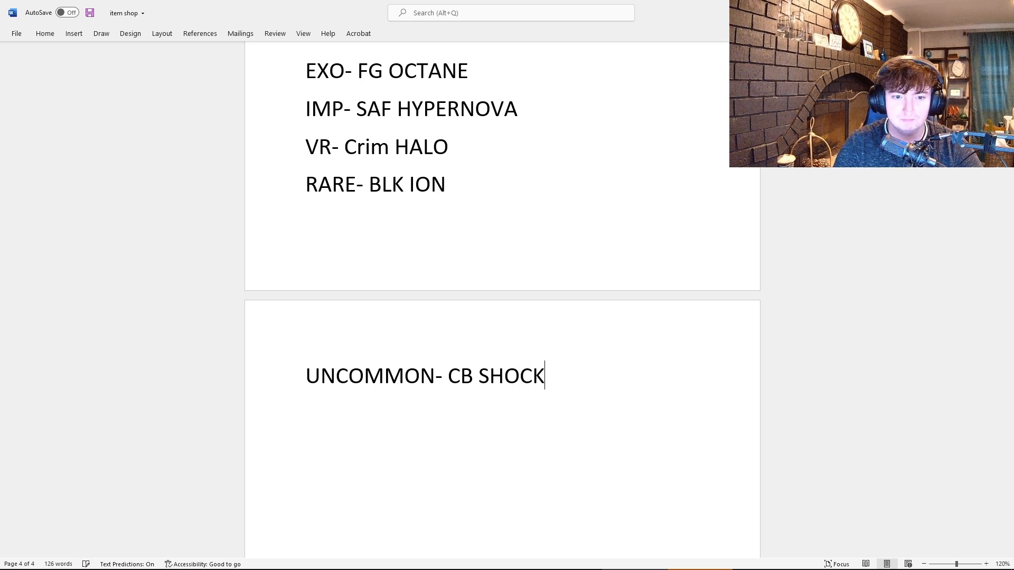
{"action": "type", "text": "WAVE"}
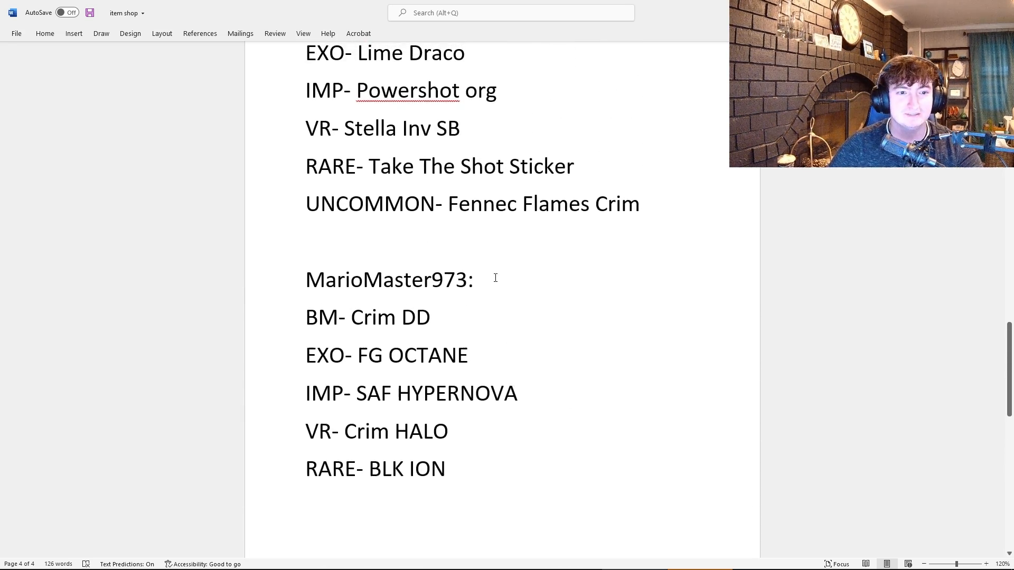
{"action": "scroll", "scroll_direction": "down", "scroll_amount": 3}
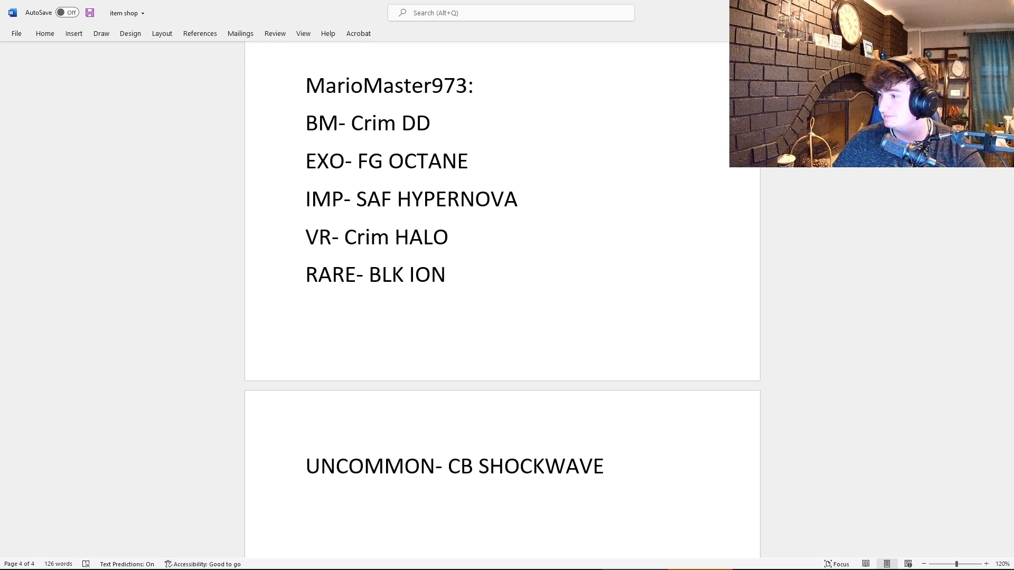
{"action": "scroll", "scroll_direction": "down", "scroll_amount": 3}
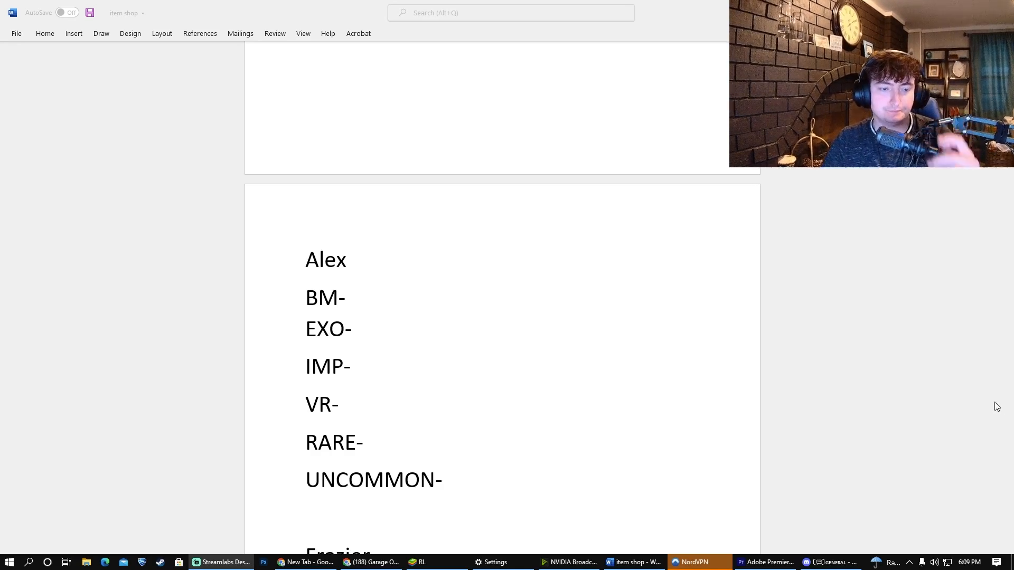
{"action": "mouse_move", "coordinate": [814, 350]}
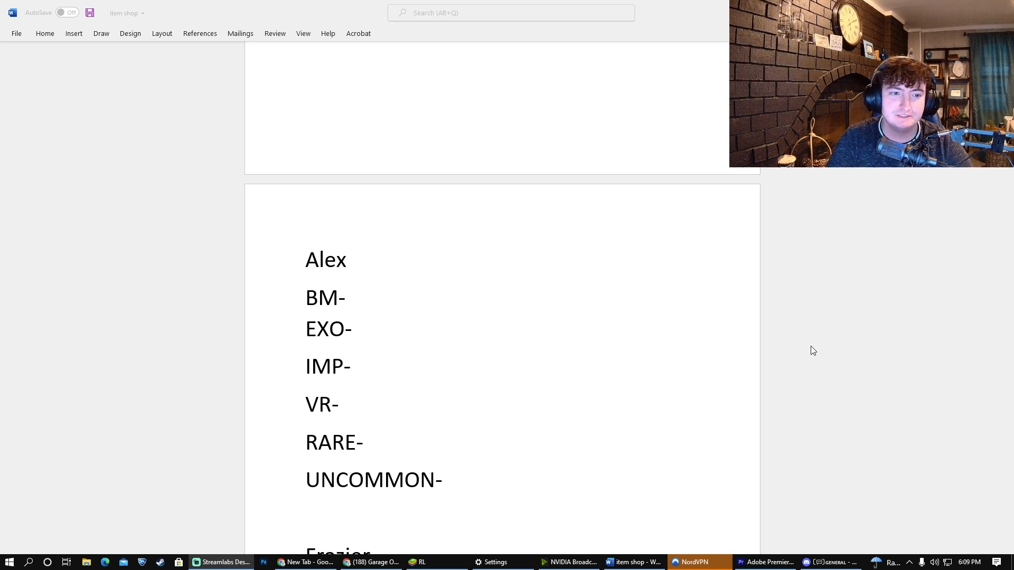
Place the insertion point after BM- in Alex's empty list
{"action": "left_click", "coordinate": [355, 301]}
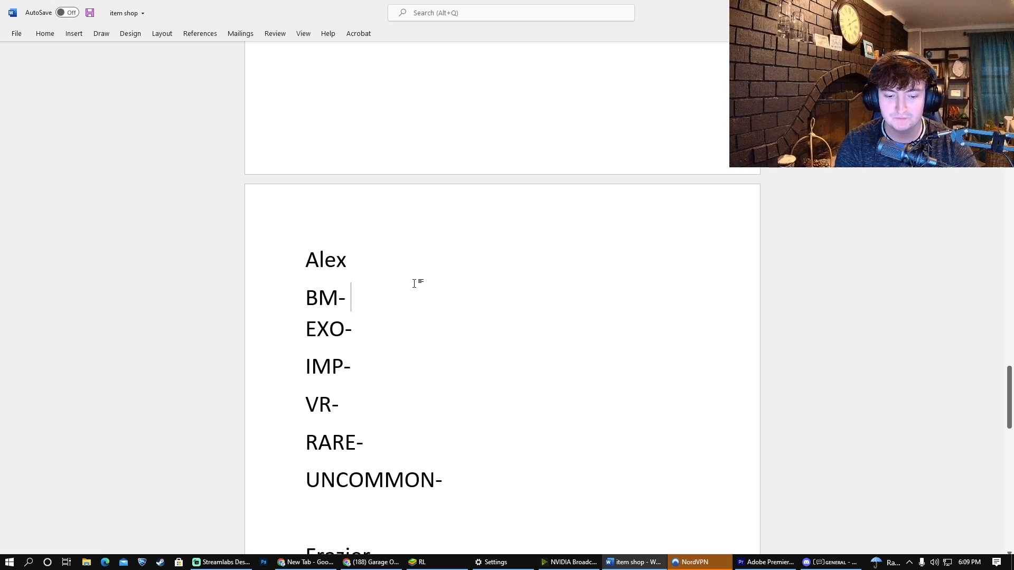
Enter DD BLK as Alex's BM pick and add a second BM line reading FG 20xx
{"action": "type", "text": "DD B"}
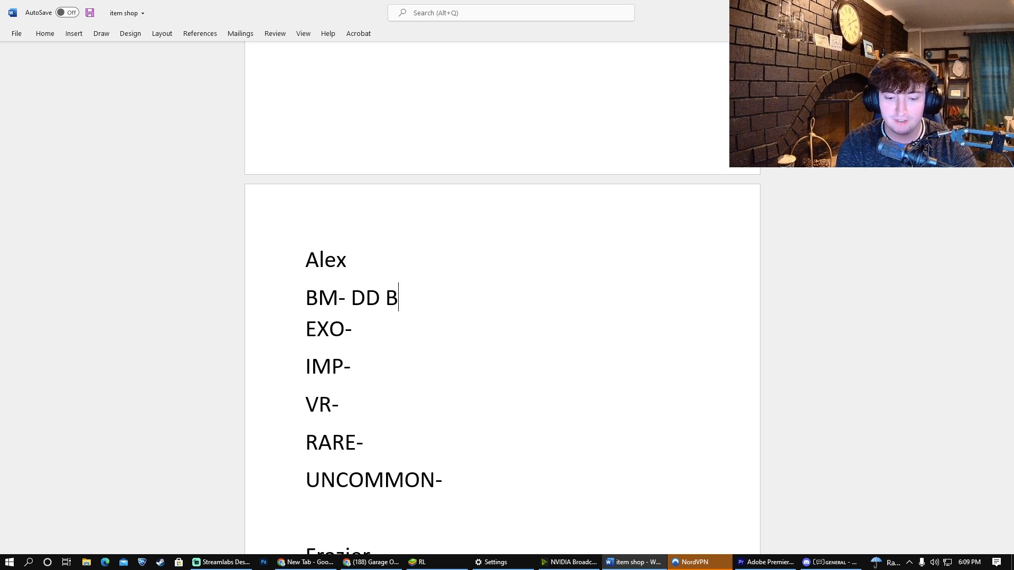
{"action": "type", "text": "LK"}
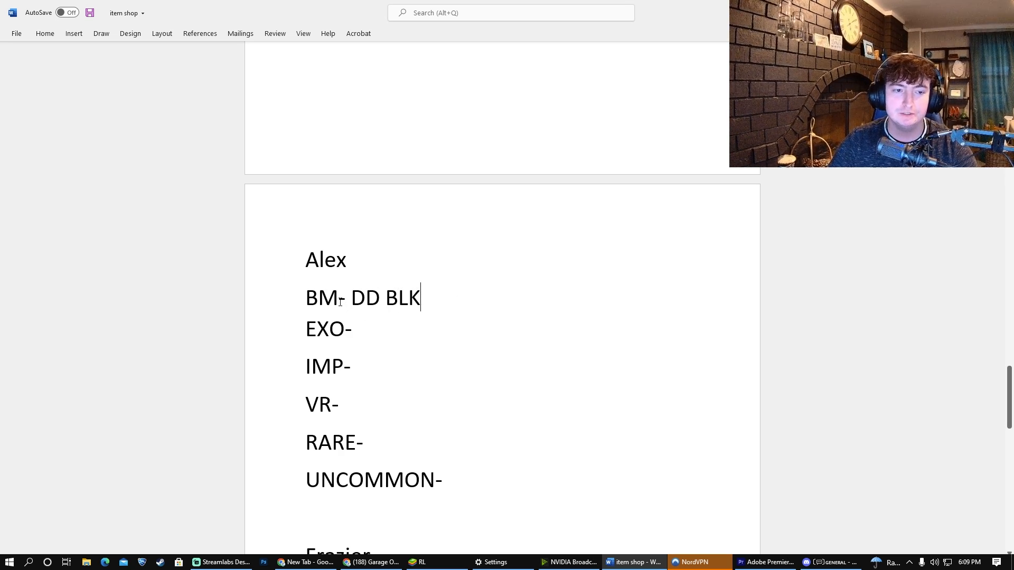
{"action": "left_click", "coordinate": [365, 329]}
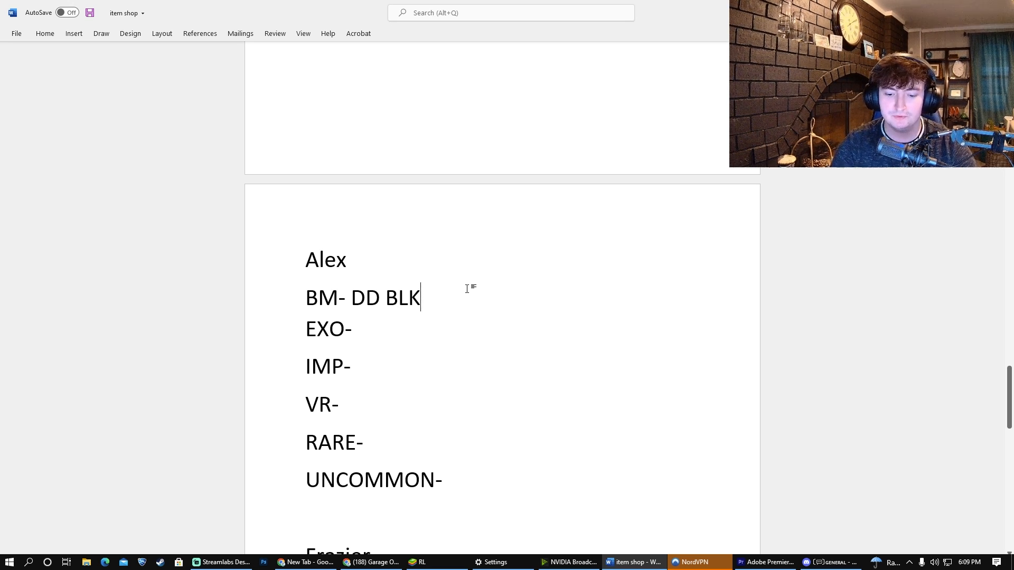
{"action": "type", "text": "BM-"}
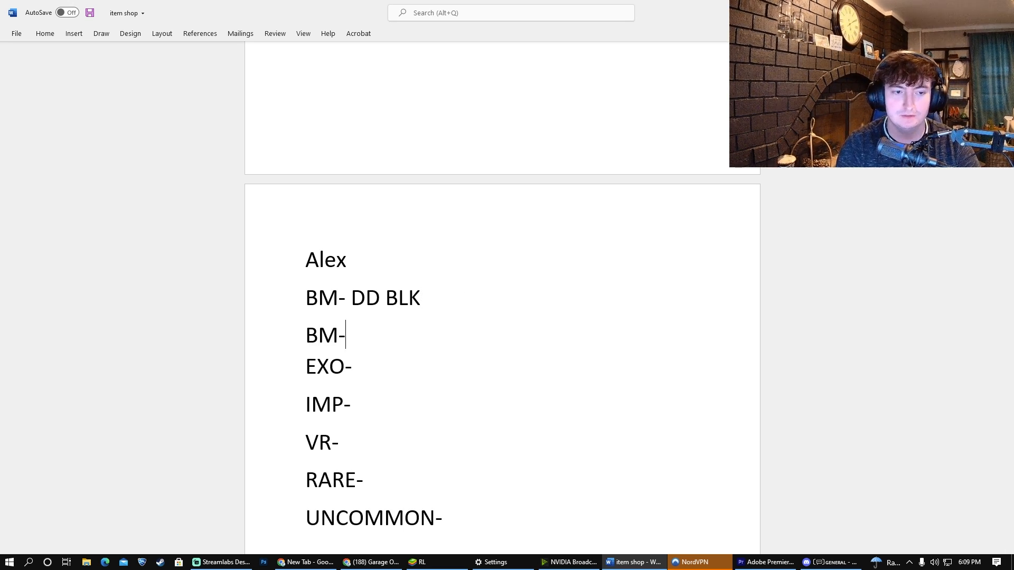
{"action": "mouse_move", "coordinate": [468, 289]}
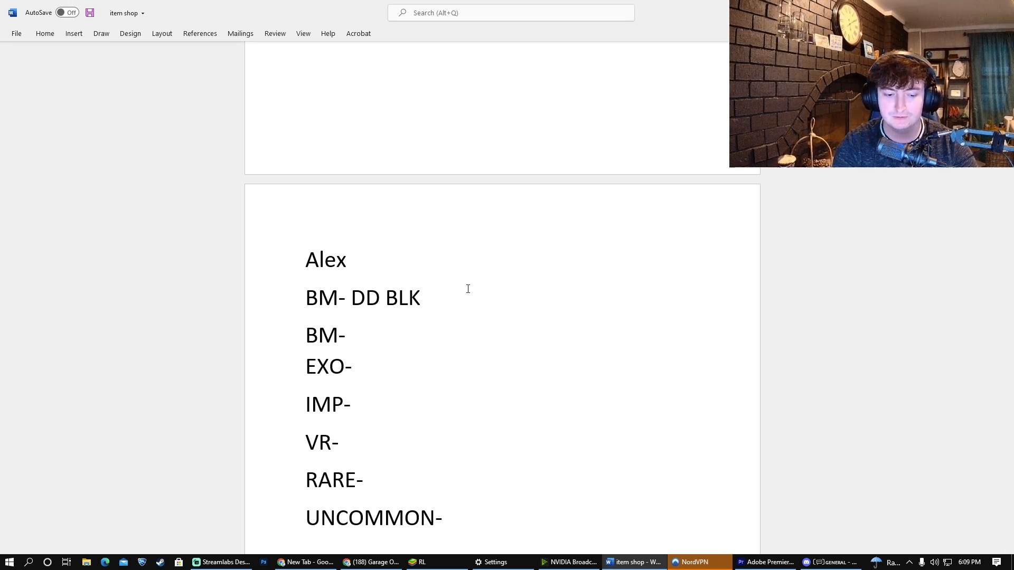
{"action": "type", "text": "FG 20x"}
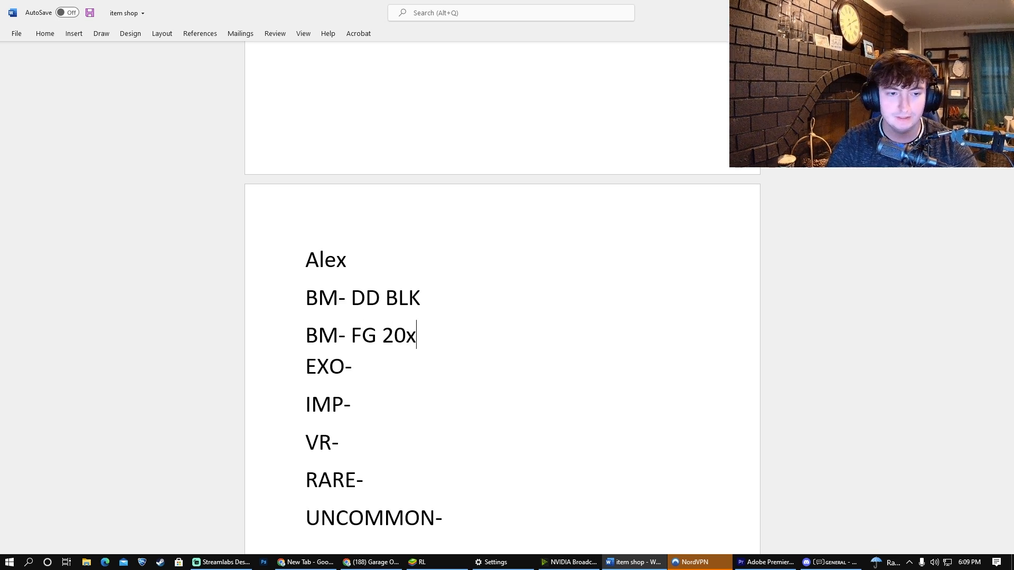
{"action": "type", "text": "x"}
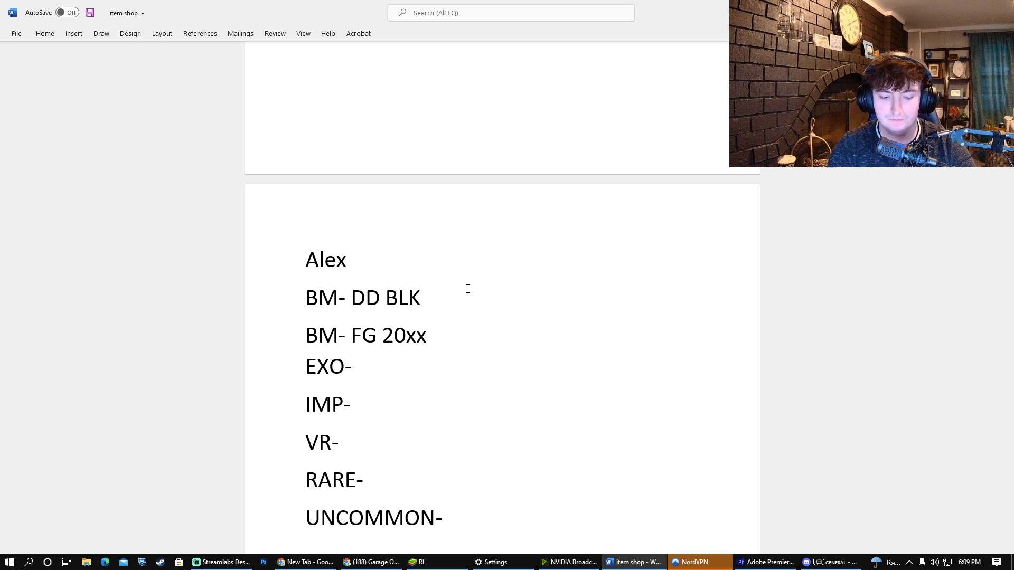
Enter BUTTERFLIES as Alex's EXO pick and Crim Fenne as the IMP pick
{"action": "type", "text": "BUTTER"}
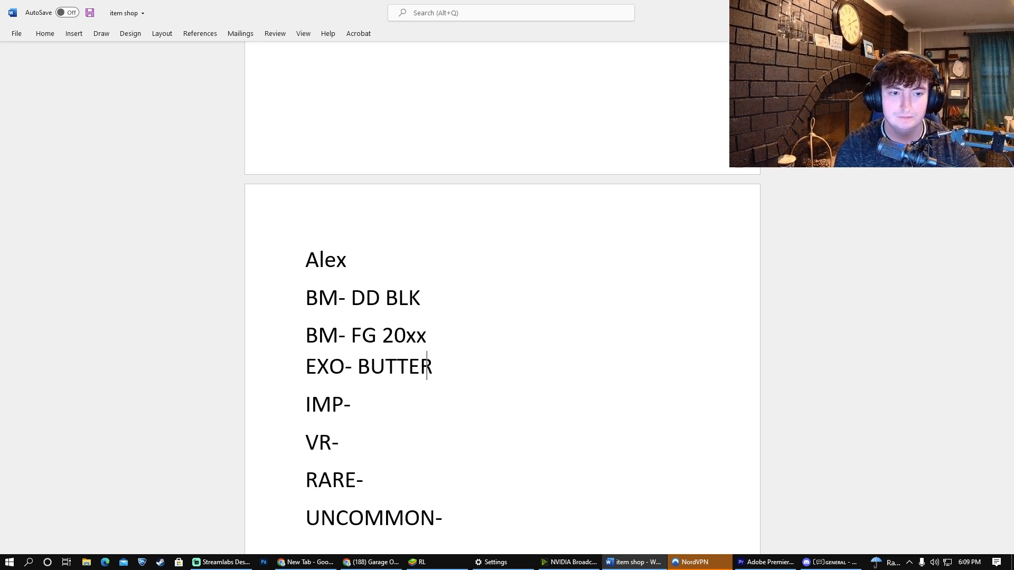
{"action": "type", "text": "FLIES"}
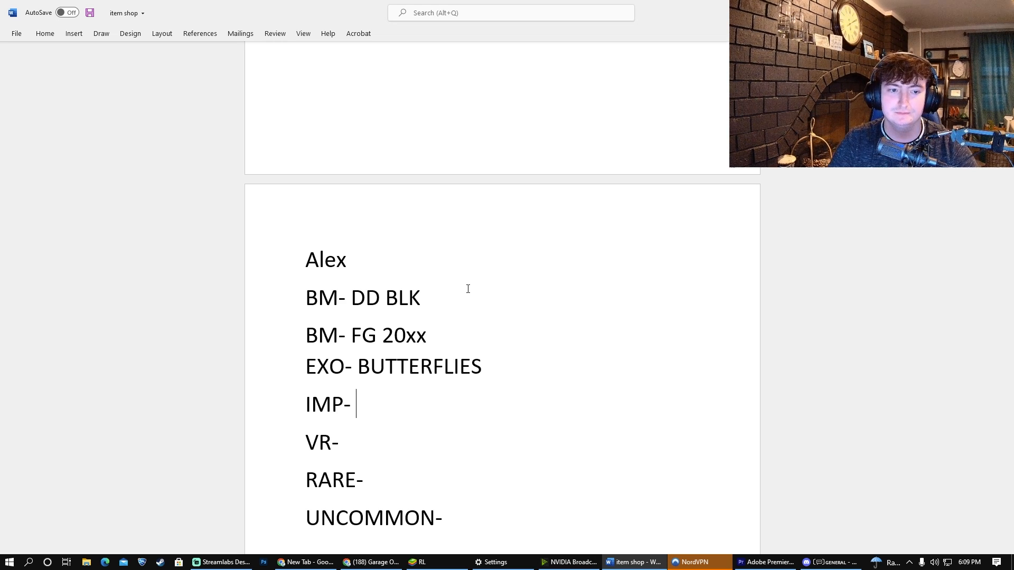
{"action": "type", "text": "Cri"}
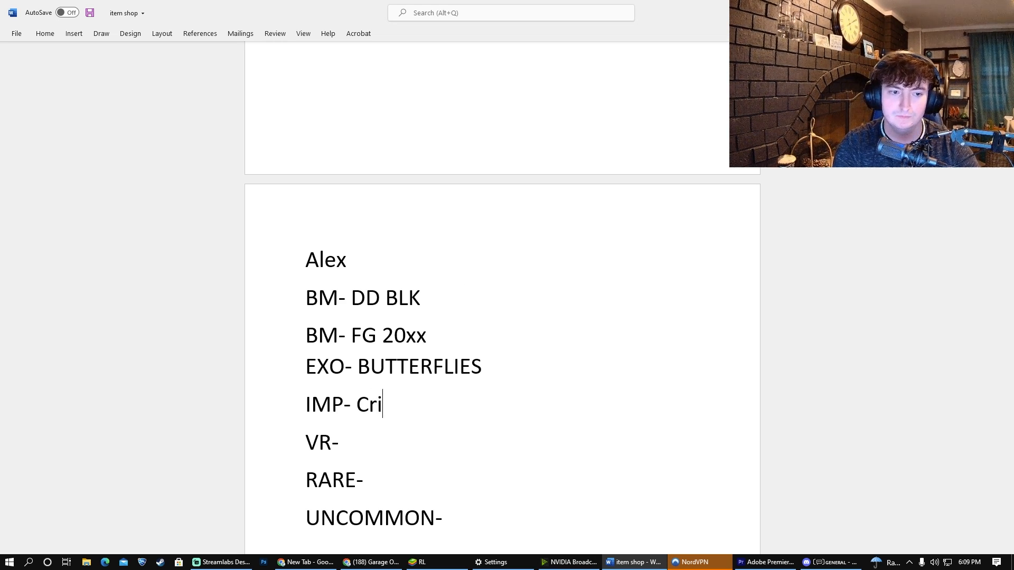
{"action": "type", "text": "m Fennec"}
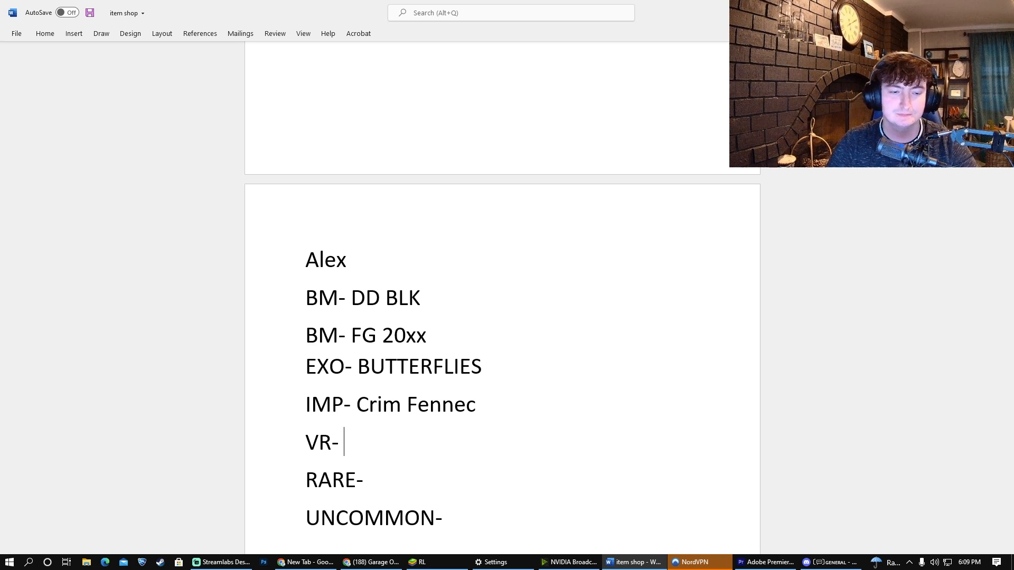
Enter TW SHades as VR, Sep as RARE and FG SHOCK as the UNCOMMON pick
{"action": "type", "text": "TW"}
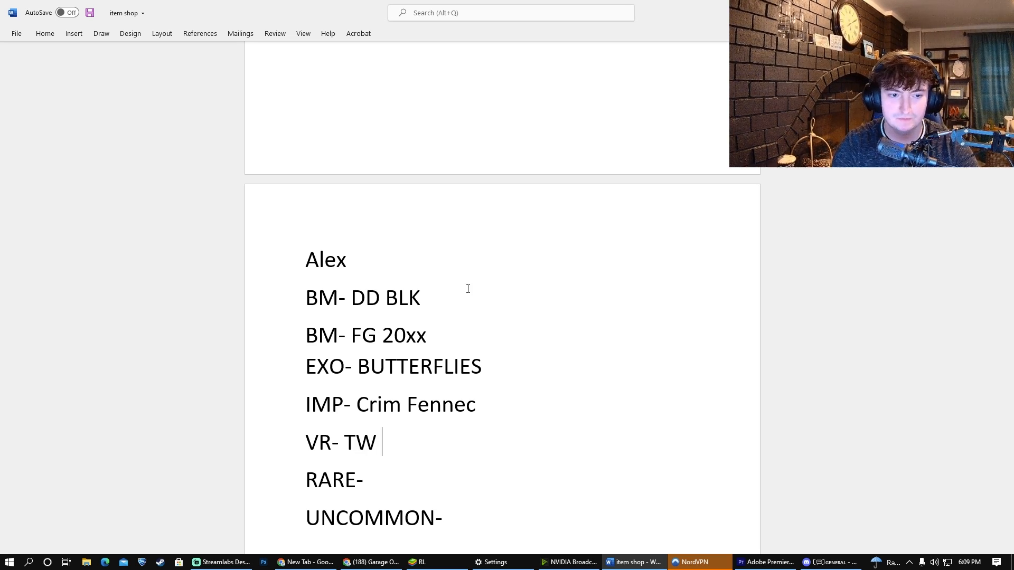
{"action": "type", "text": "SHades"}
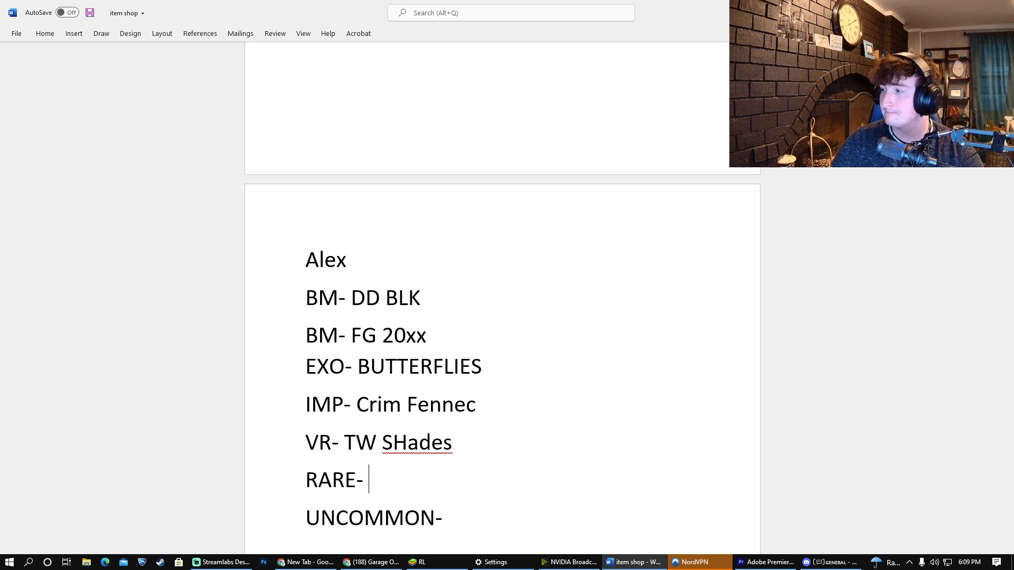
{"action": "type", "text": "Septem BS"}
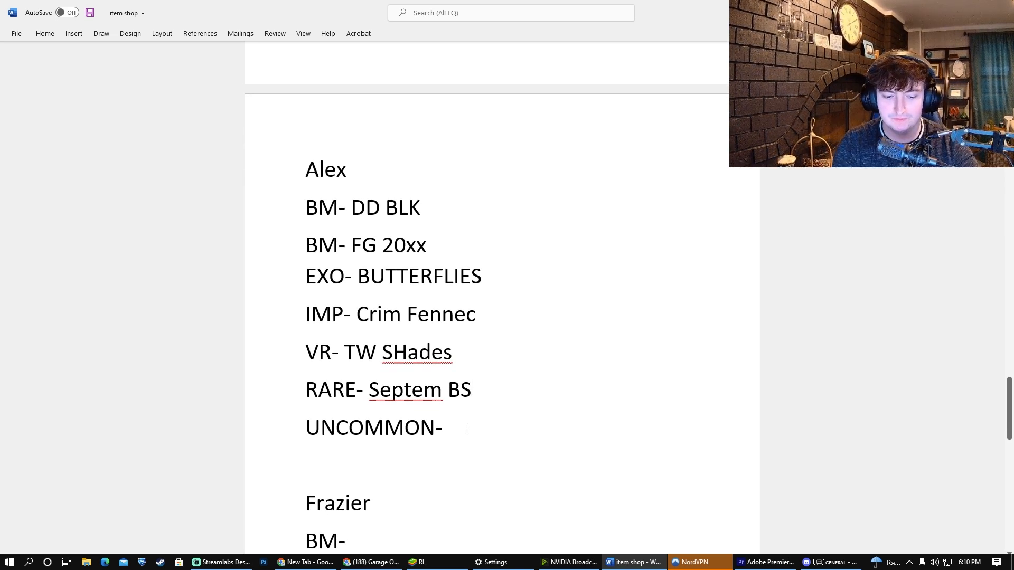
{"action": "type", "text": "FG SHO"}
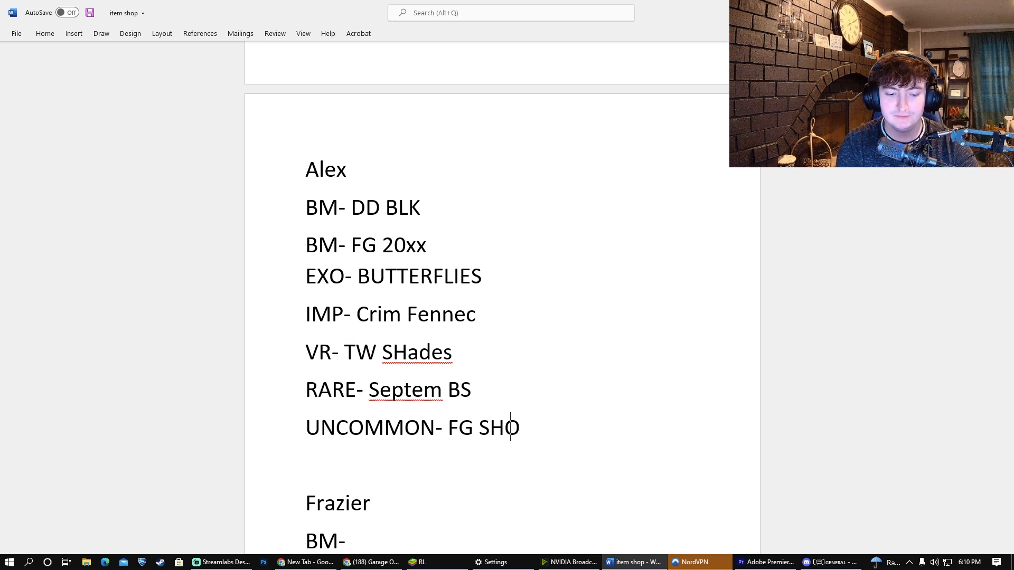
{"action": "type", "text": "CK"}
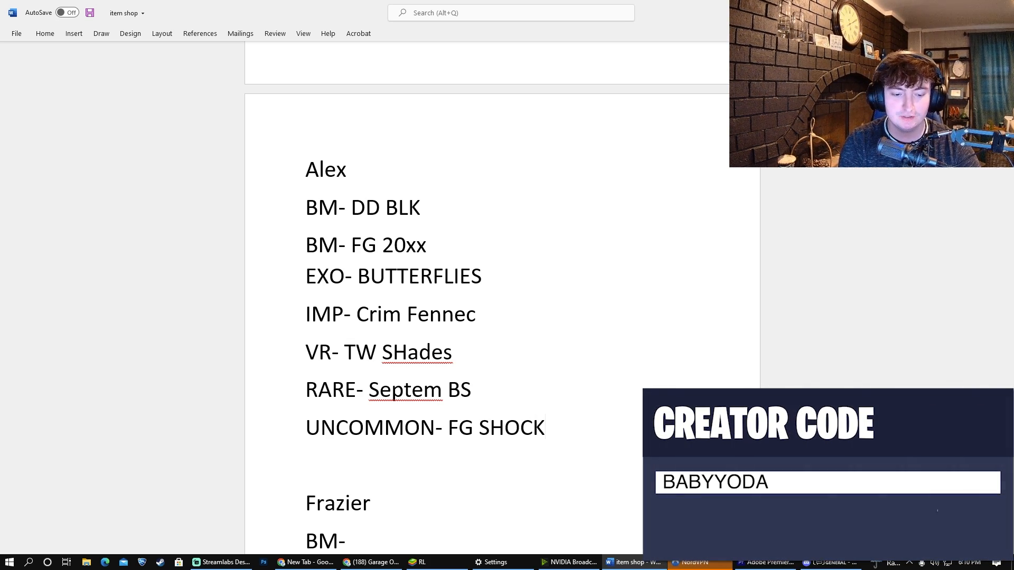
Finish SHOCKWAVE, then enter Frazier's BM picks DD ORG and a second BM line PINK
{"action": "type", "text": "WAVE"}
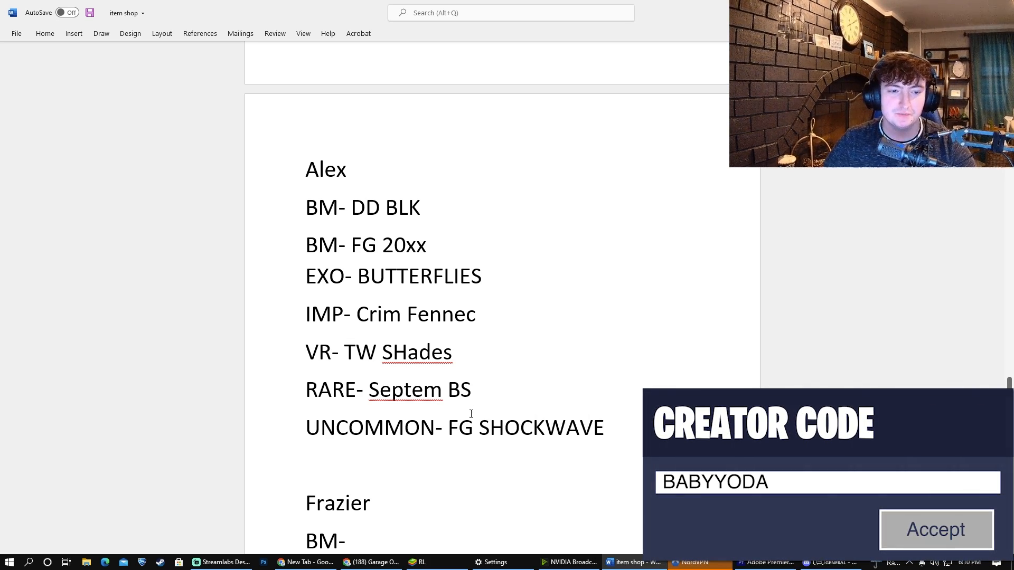
{"action": "scroll", "scroll_direction": "down", "scroll_amount": 3}
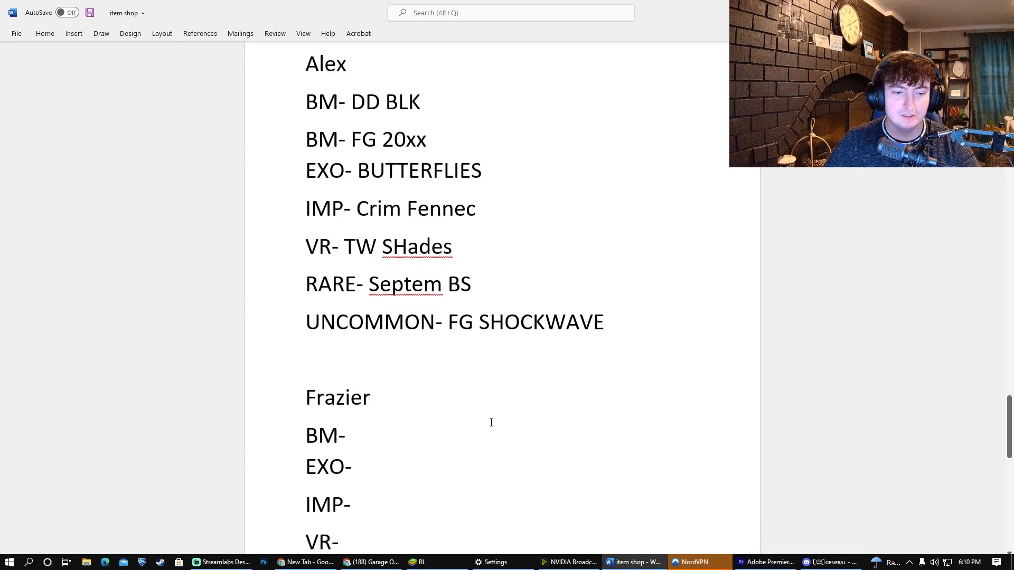
{"action": "scroll", "scroll_direction": "down", "scroll_amount": 3}
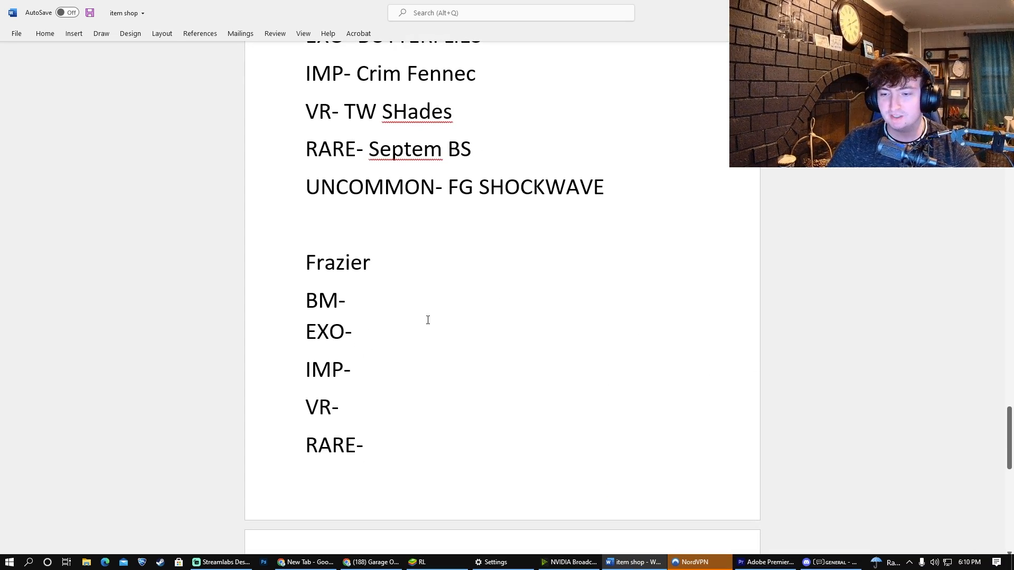
{"action": "left_click", "coordinate": [348, 300]}
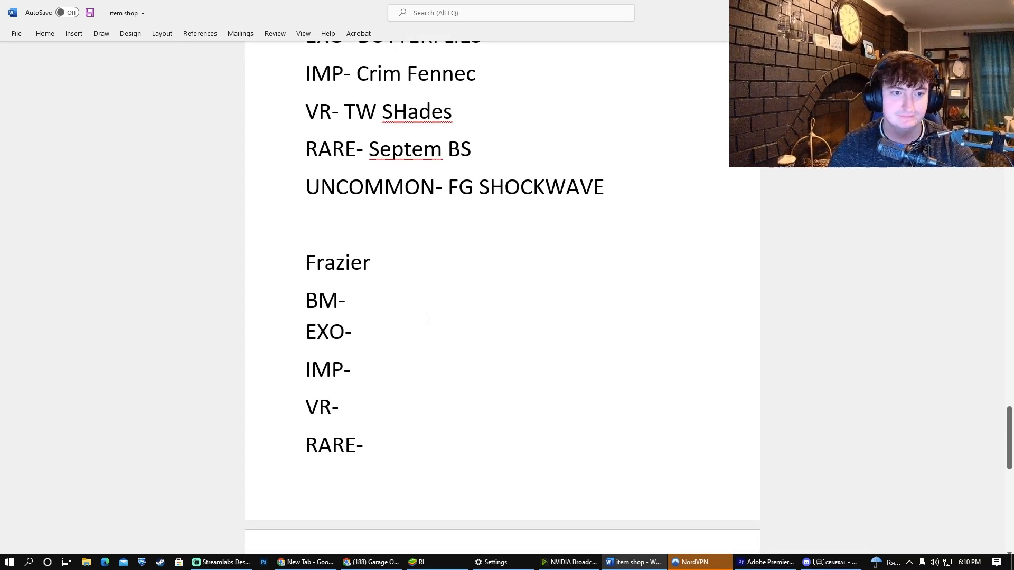
{"action": "type", "text": "DD"}
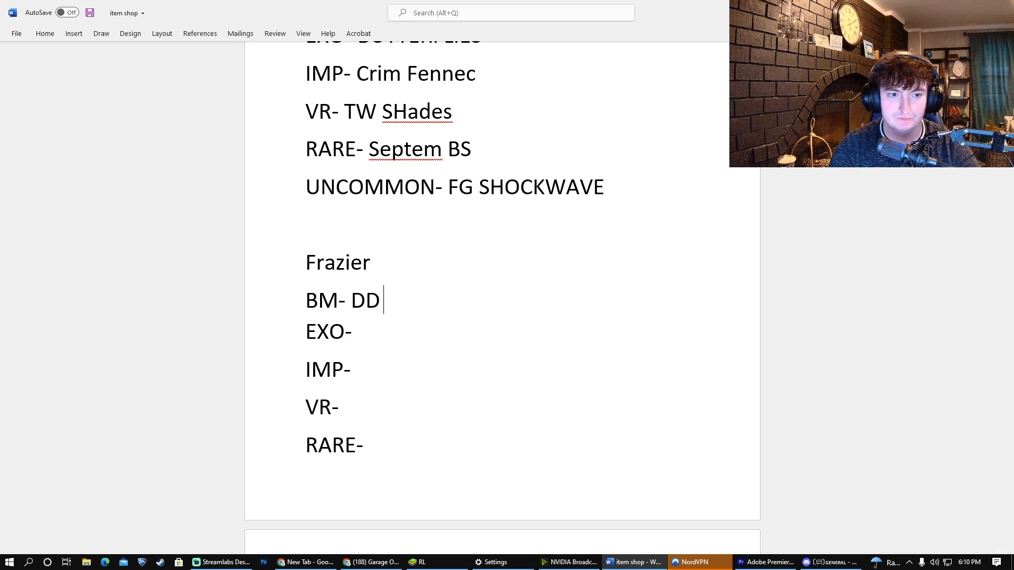
{"action": "type", "text": "ORG"}
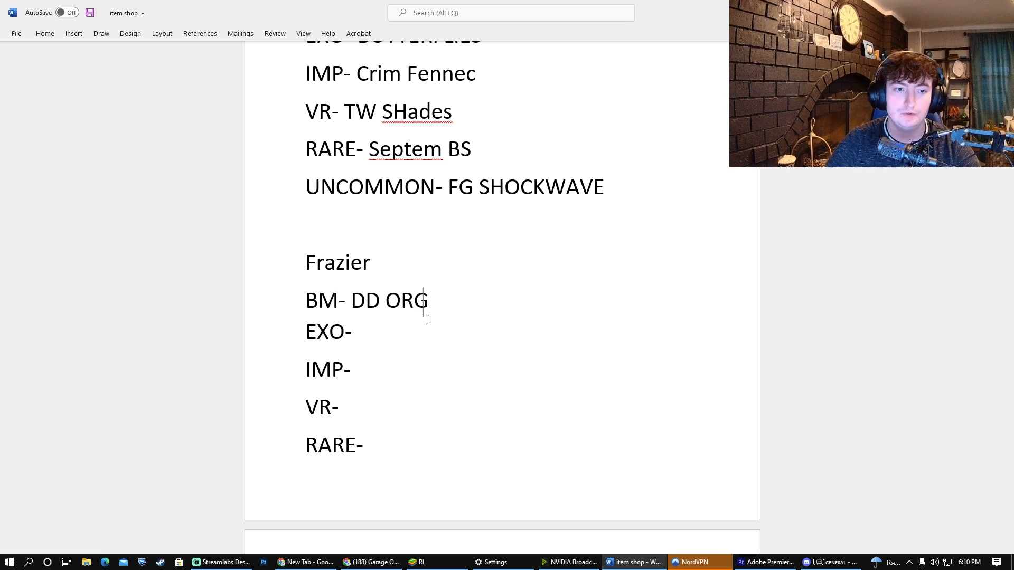
{"action": "type", "text": "BM- MERC"}
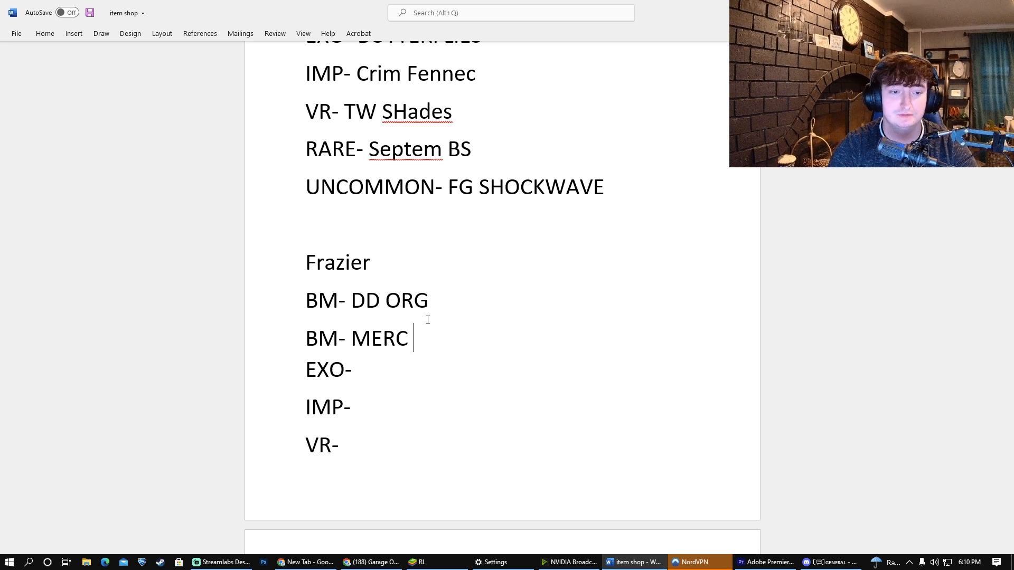
{"action": "type", "text": "PINK"}
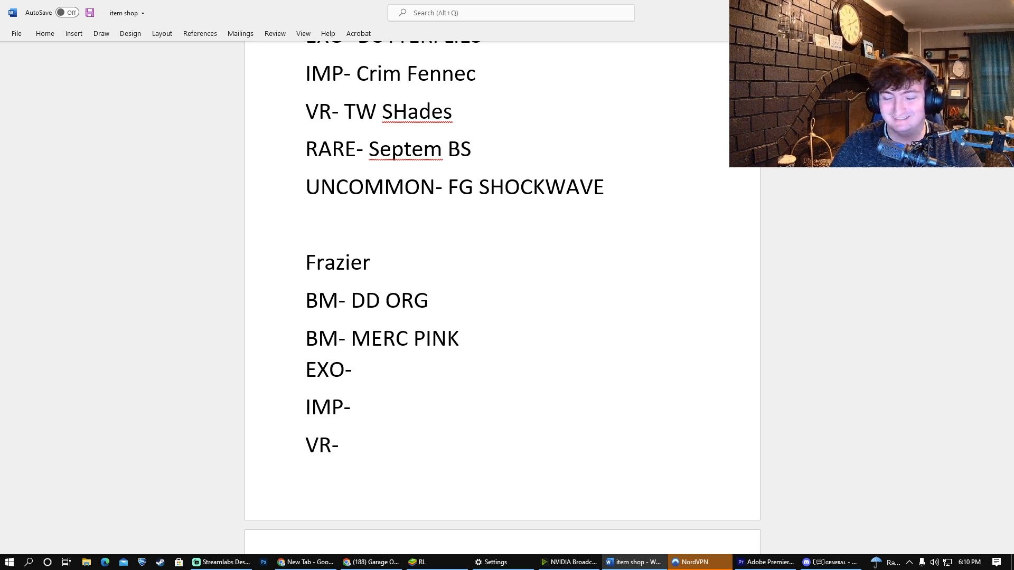
Enter TOON SMOKE SAF as Frazier's EXO pick and SUN RAY TW as the IMP pick
{"action": "type", "text": "TOO"}
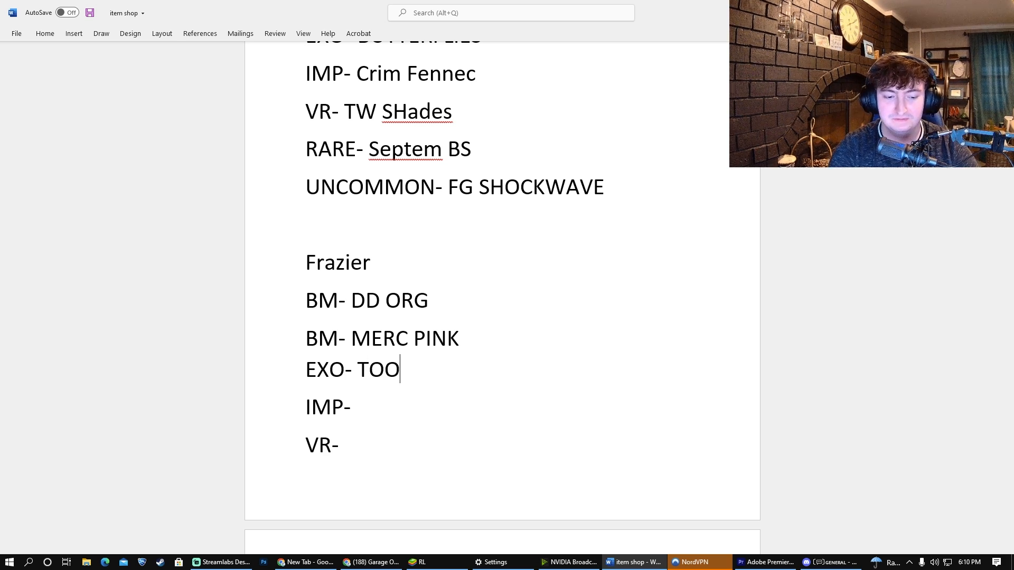
{"action": "type", "text": "N SMOKE"}
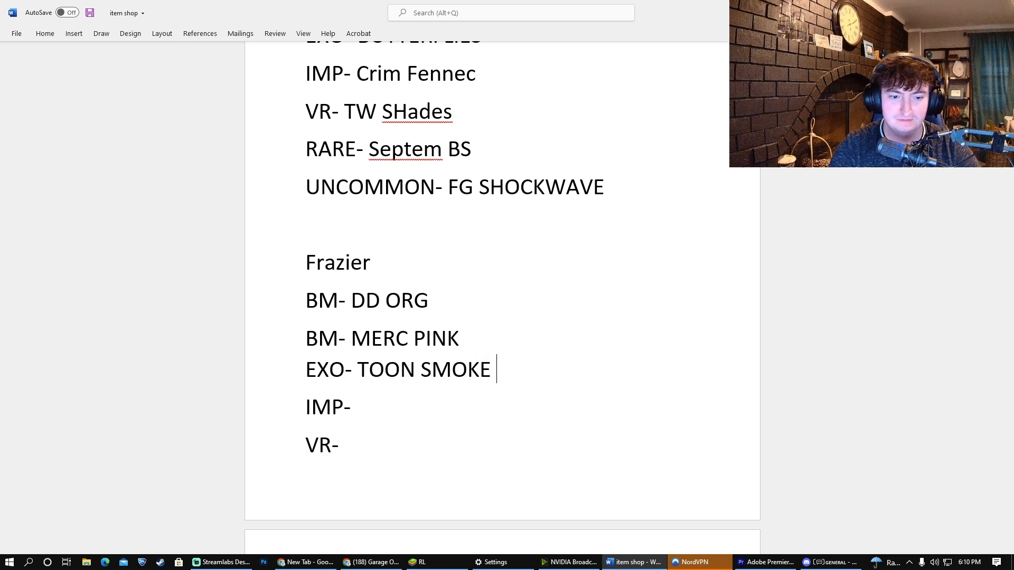
{"action": "type", "text": "SAF"}
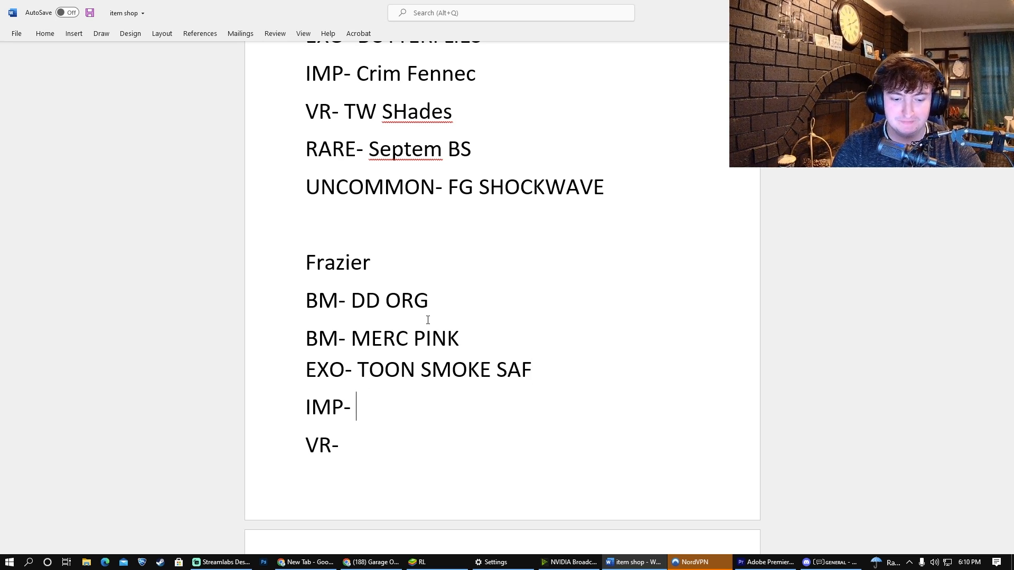
{"action": "type", "text": "SUN"}
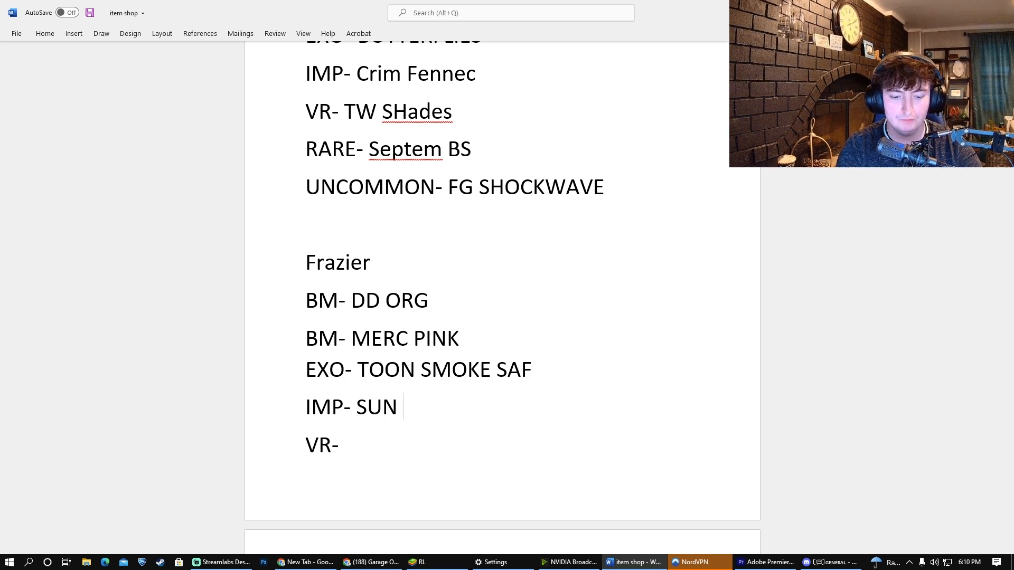
{"action": "type", "text": "RAY TW"}
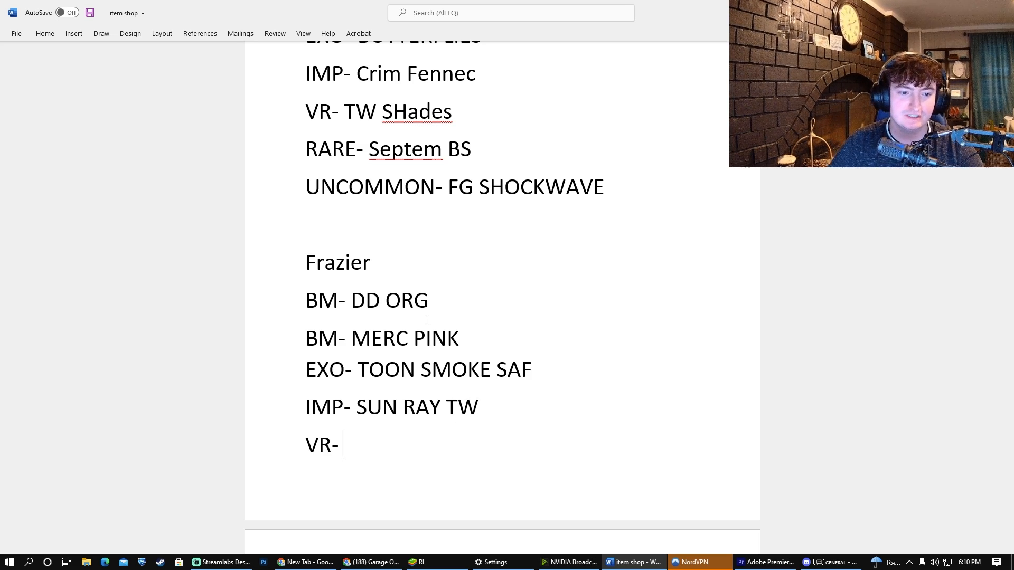
Complete Frazier's VR entry as WILDCAT CRIM and the RARE entry as CRIM SEPTEM
{"action": "scroll", "scroll_direction": "down", "scroll_amount": 3}
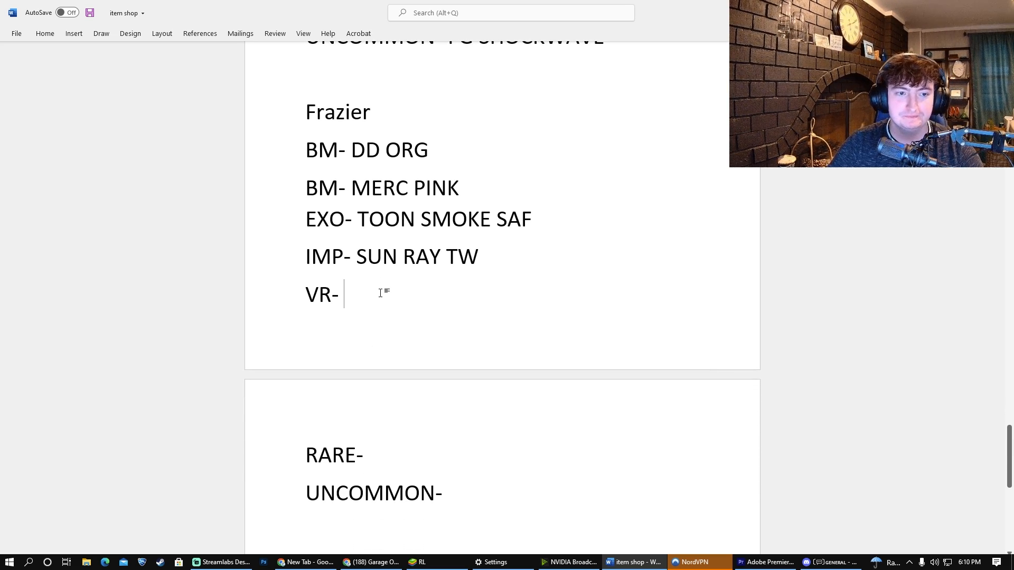
{"action": "mouse_move", "coordinate": [397, 297]}
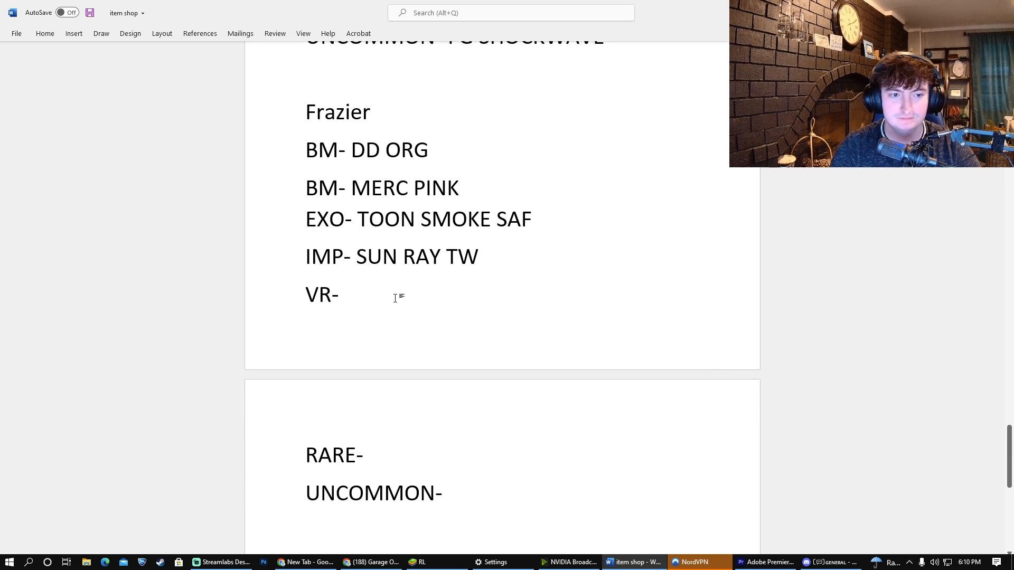
{"action": "type", "text": "WILD"}
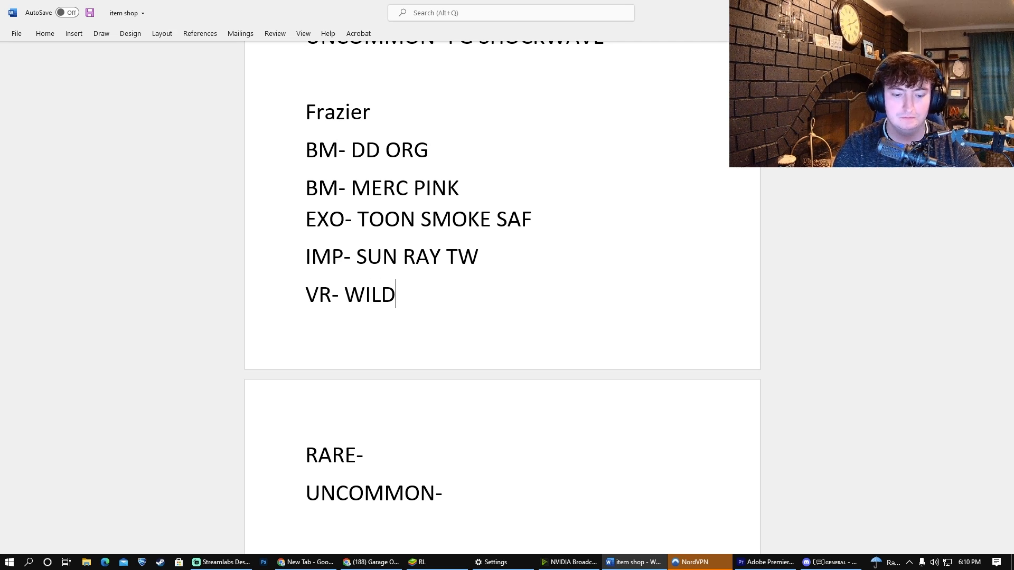
{"action": "type", "text": "CAT CRI"}
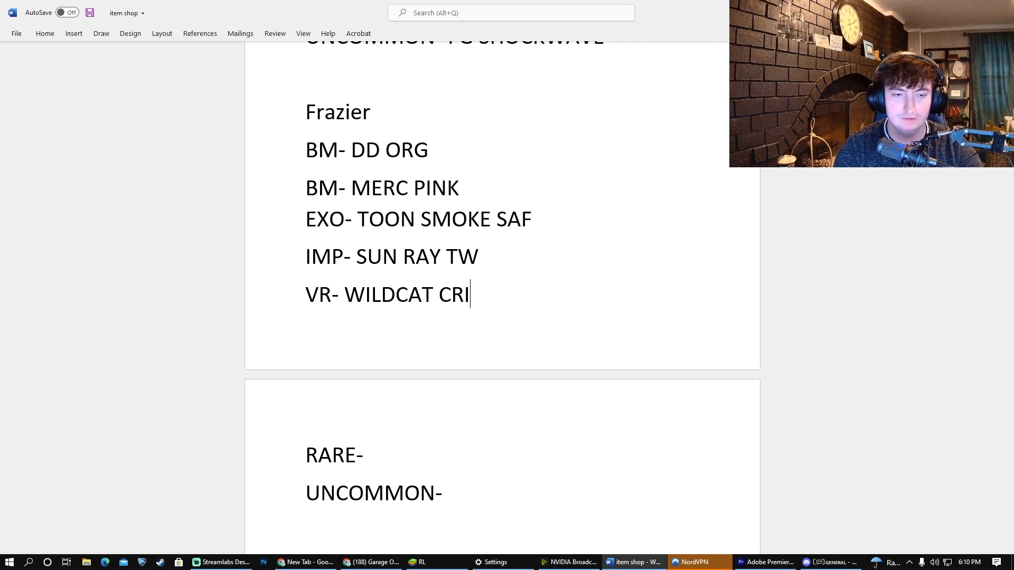
{"action": "type", "text": "M"}
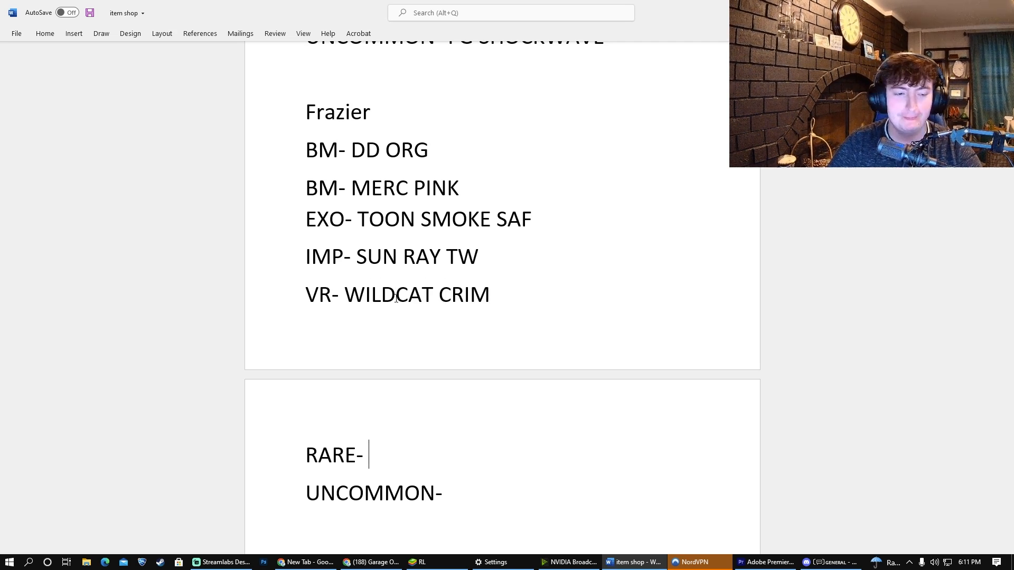
{"action": "type", "text": "C"}
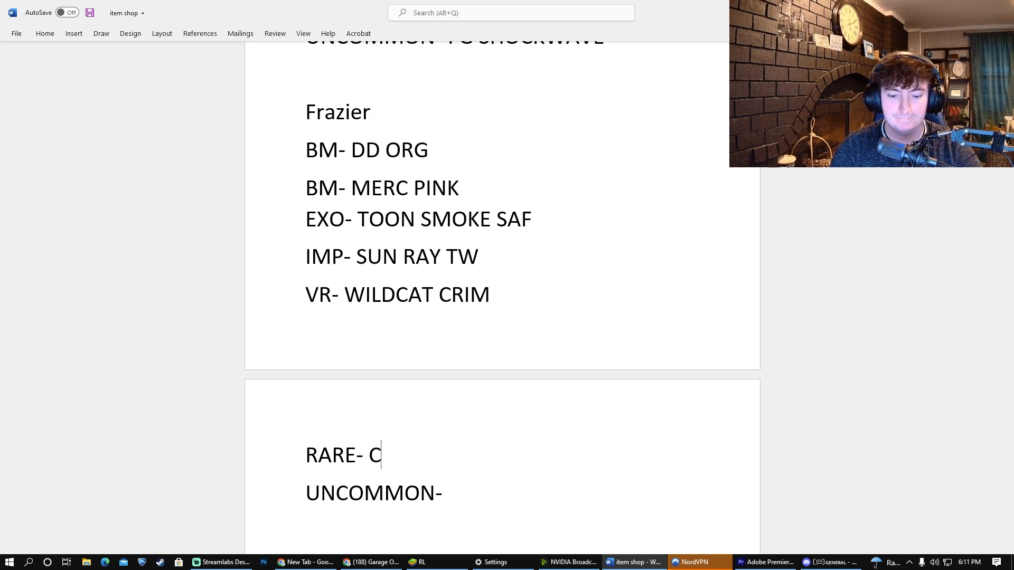
{"action": "type", "text": "RIM SEPT"}
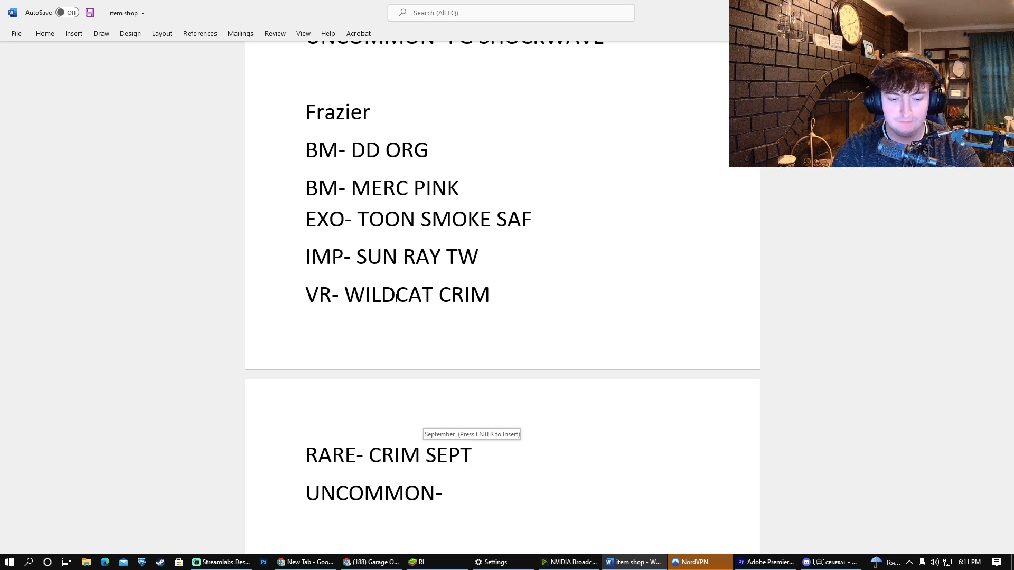
{"action": "type", "text": "EM"}
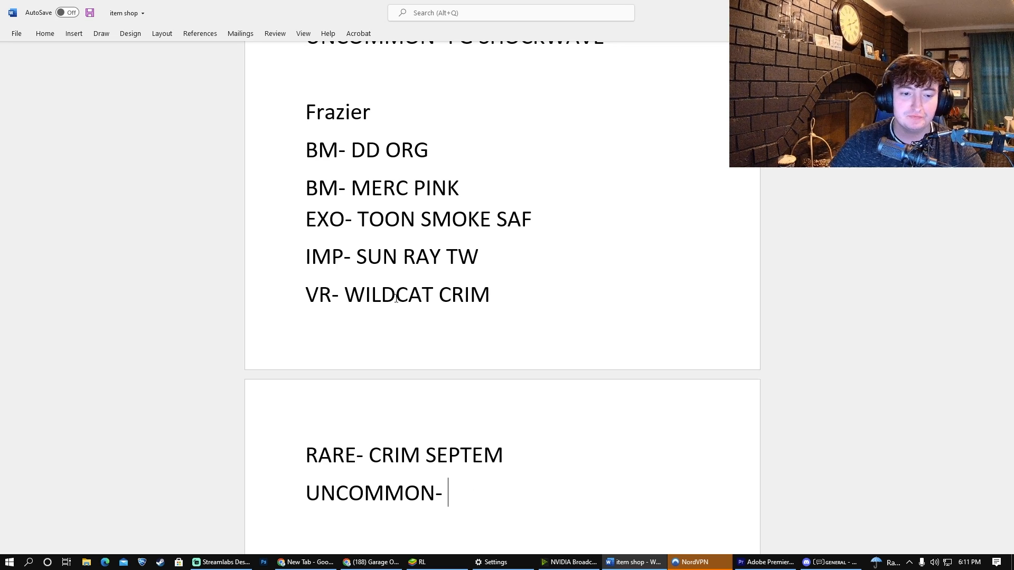
Complete Frazier's UNCOMMON entry as TRIBAL SCARAB PINK
{"action": "scroll", "scroll_direction": "down", "scroll_amount": 3}
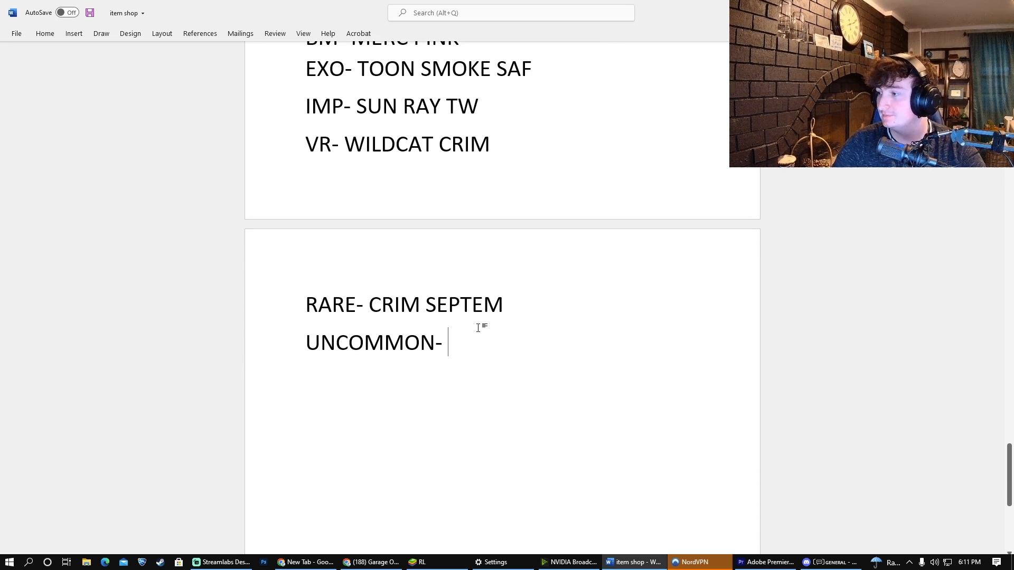
{"action": "type", "text": "T"}
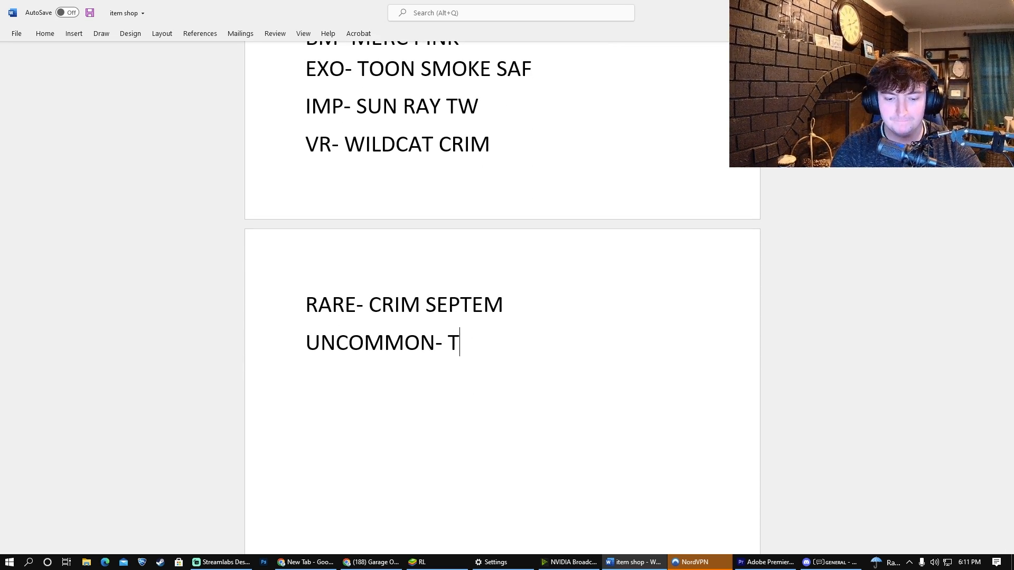
{"action": "type", "text": "RIBAL"}
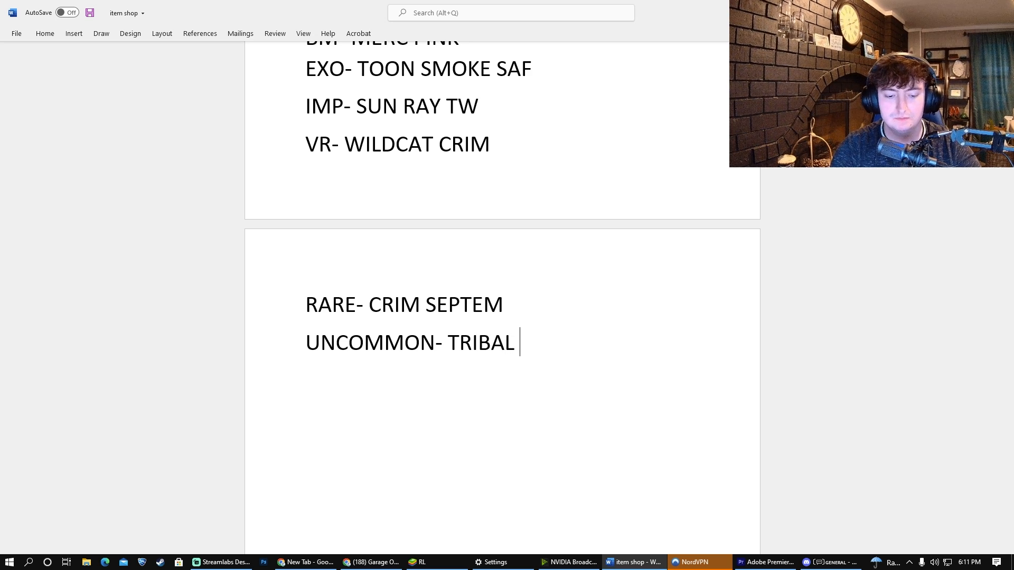
{"action": "type", "text": "SCA"}
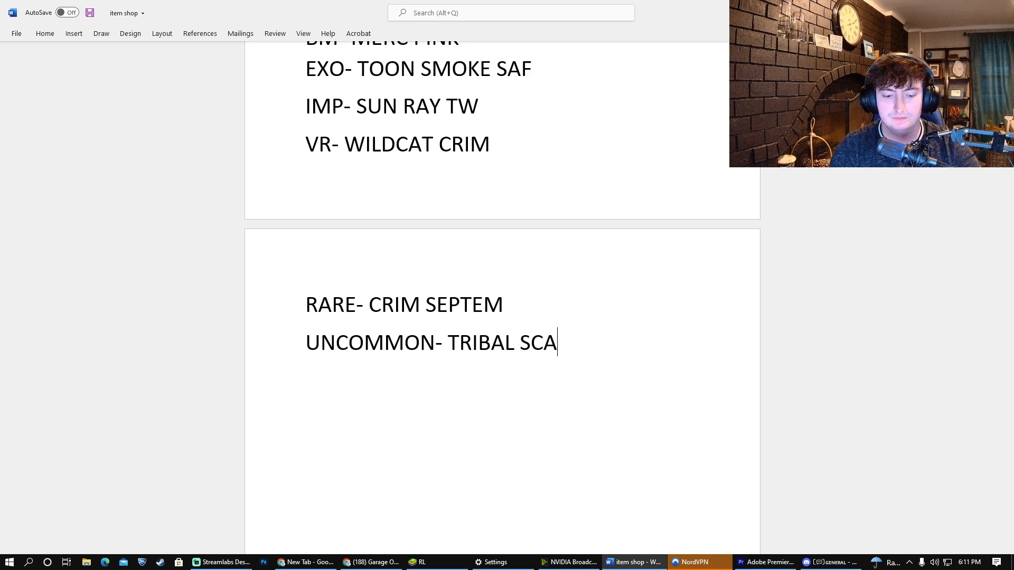
{"action": "type", "text": "RAB PINK"}
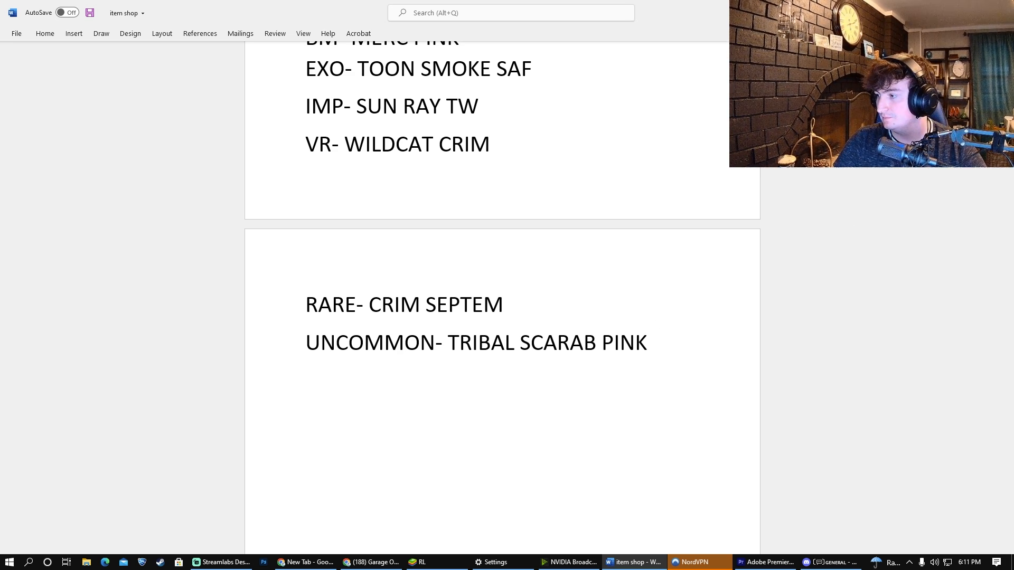
Add the heading LECCTRON above the blank list and position the cursor at the BM line
{"action": "scroll", "scroll_direction": "down", "scroll_amount": 3}
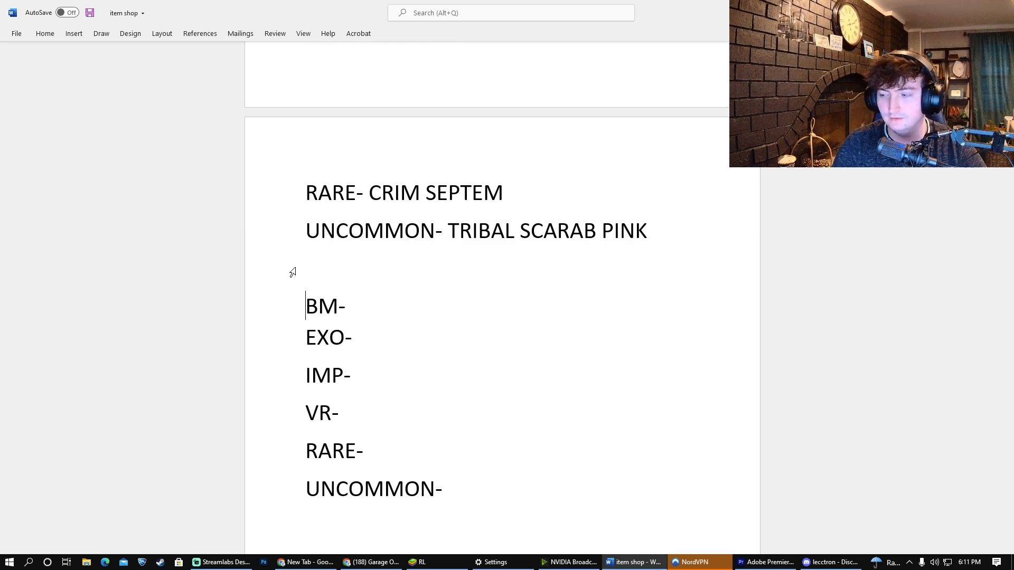
{"action": "type", "text": "LEC"}
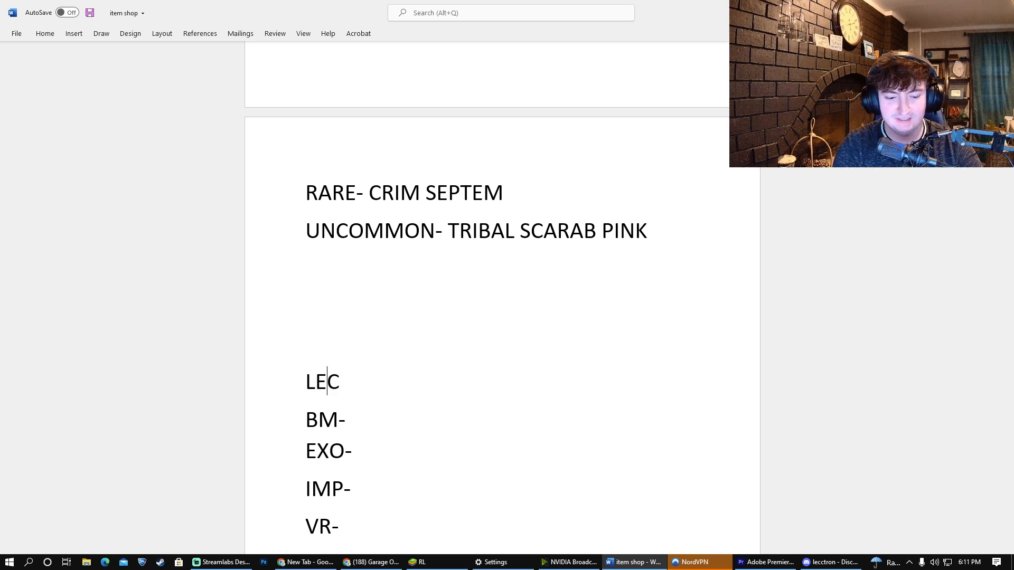
{"action": "type", "text": "CTRO"}
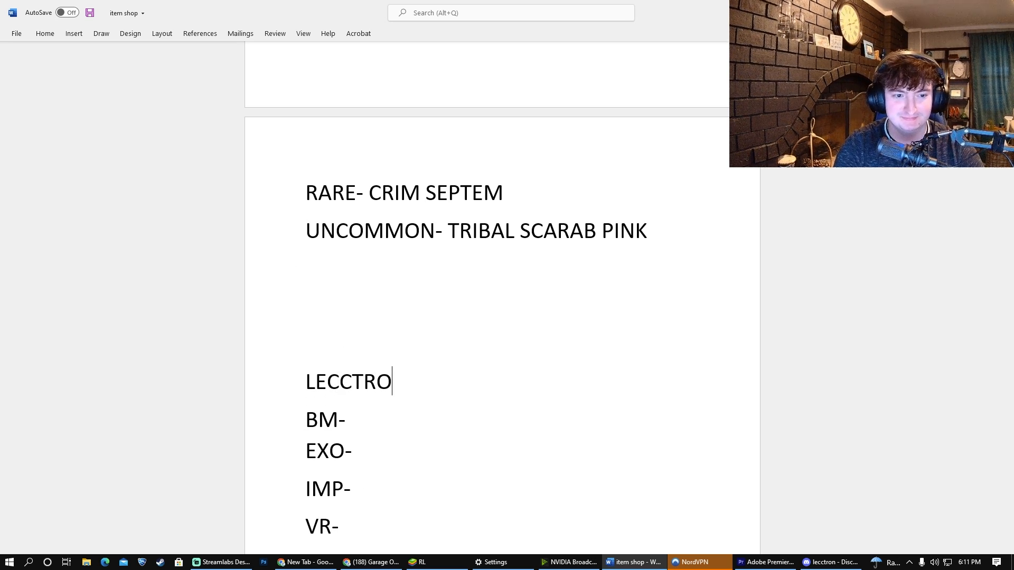
{"action": "type", "text": "N"}
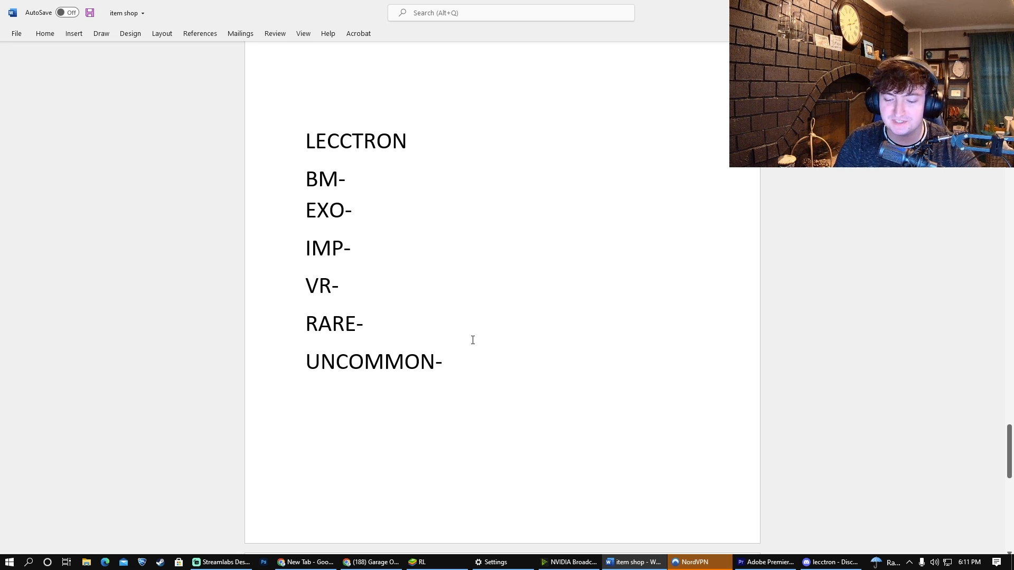
{"action": "left_click", "coordinate": [349, 179]}
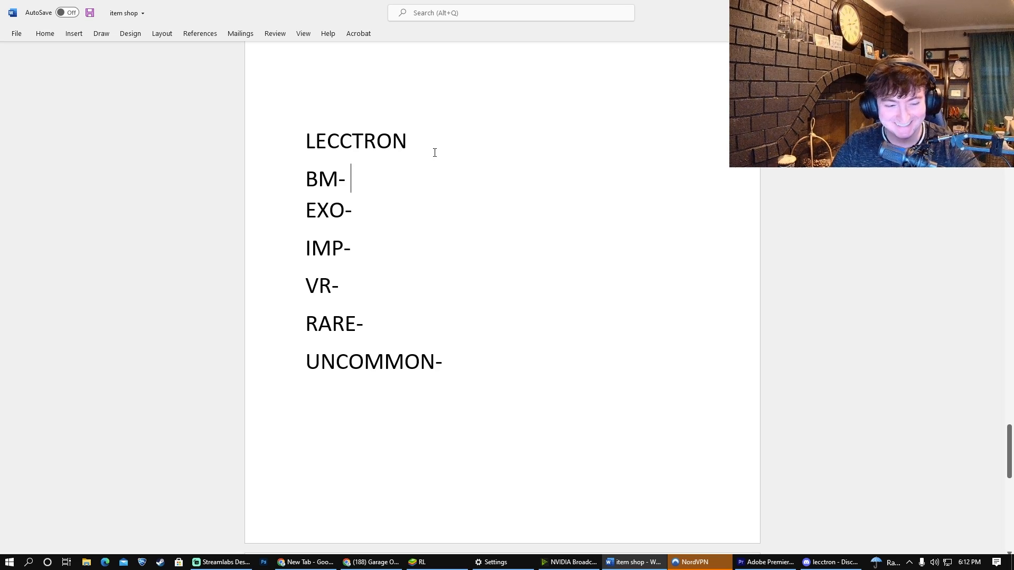
{"action": "mouse_move", "coordinate": [414, 165]}
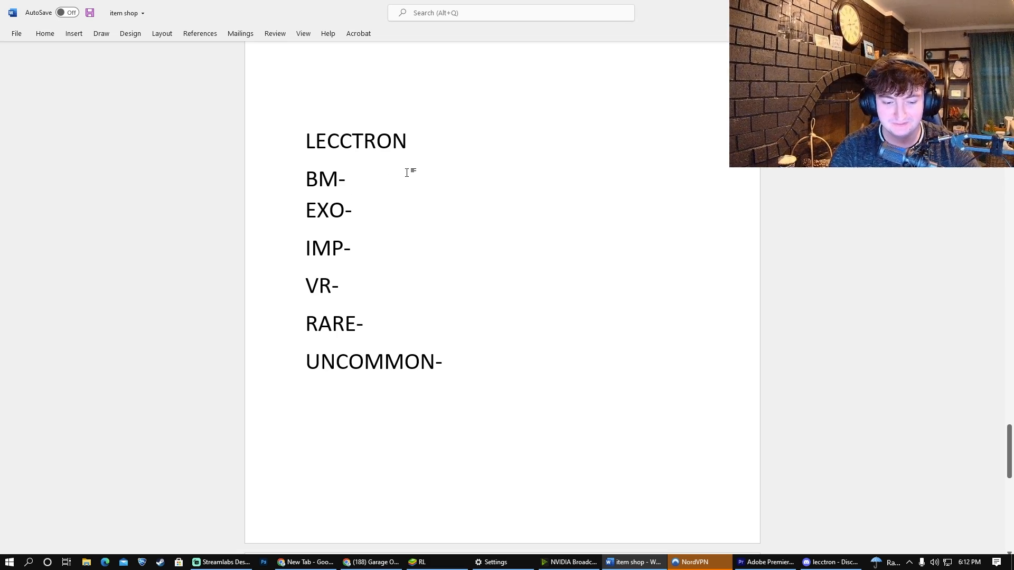
Fill LECCTRON's BM as TW DD, EXO as FG BREAKOUT and IMP as ORG Synthwave
{"action": "type", "text": "TW DD"}
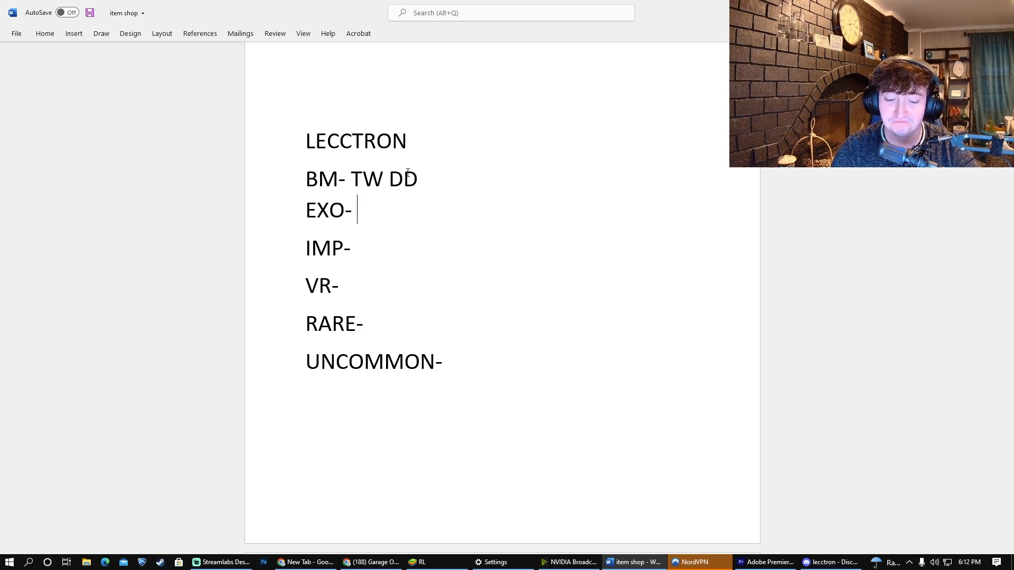
{"action": "type", "text": "FG BREA"}
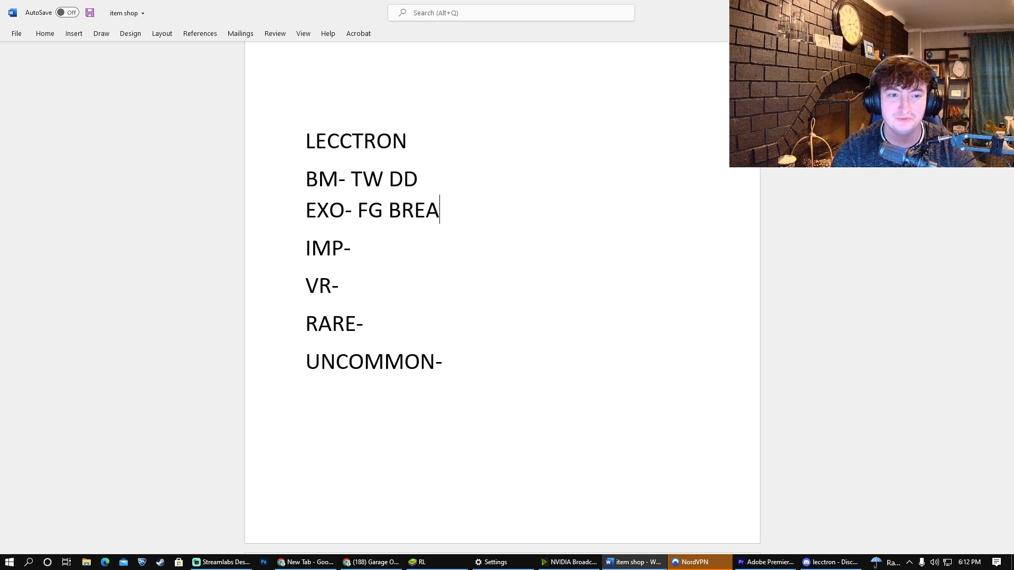
{"action": "type", "text": "KOUT"}
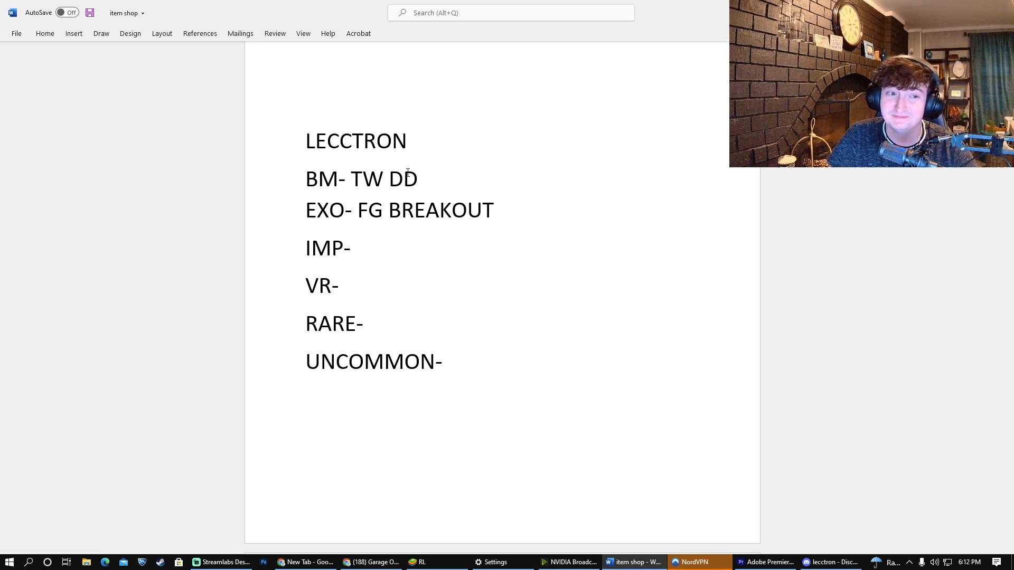
{"action": "left_click", "coordinate": [356, 247]}
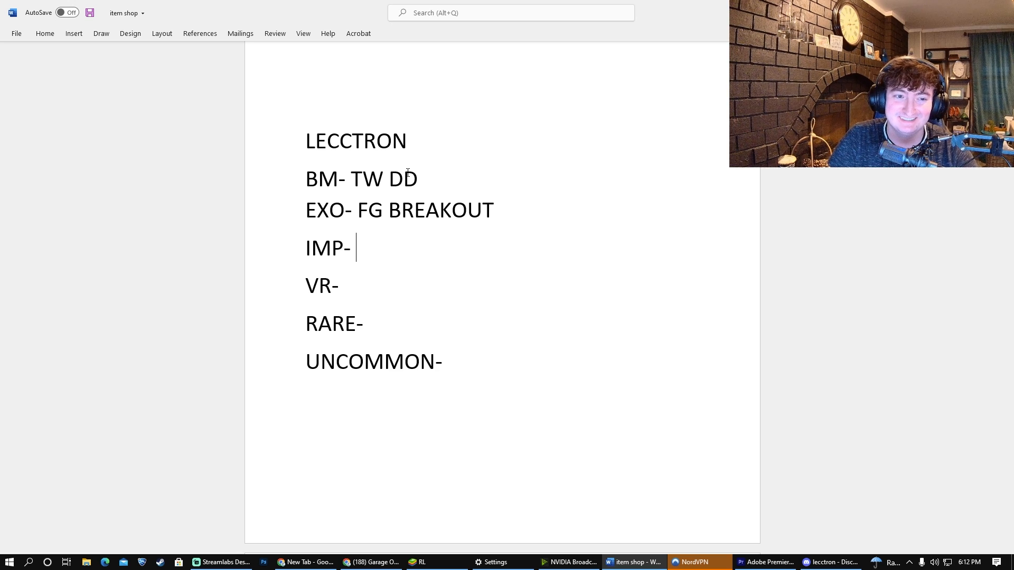
{"action": "type", "text": "ORG"}
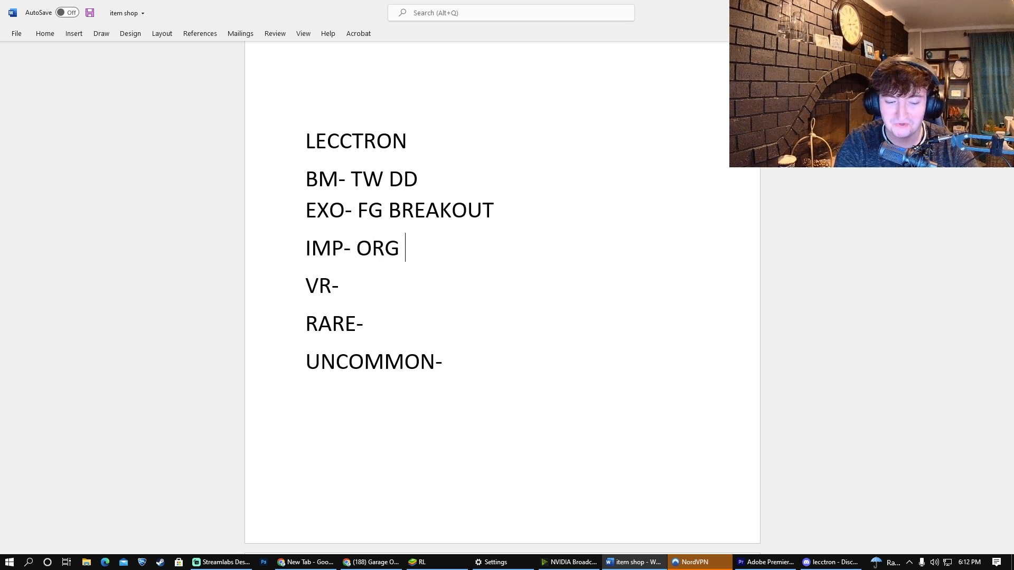
{"action": "type", "text": "Synth"}
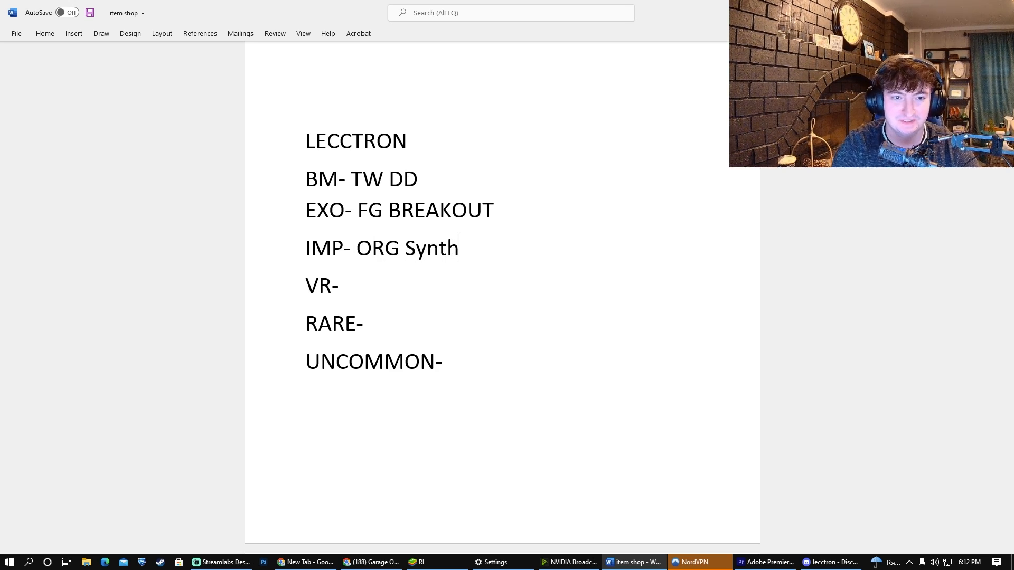
{"action": "type", "text": "wave"}
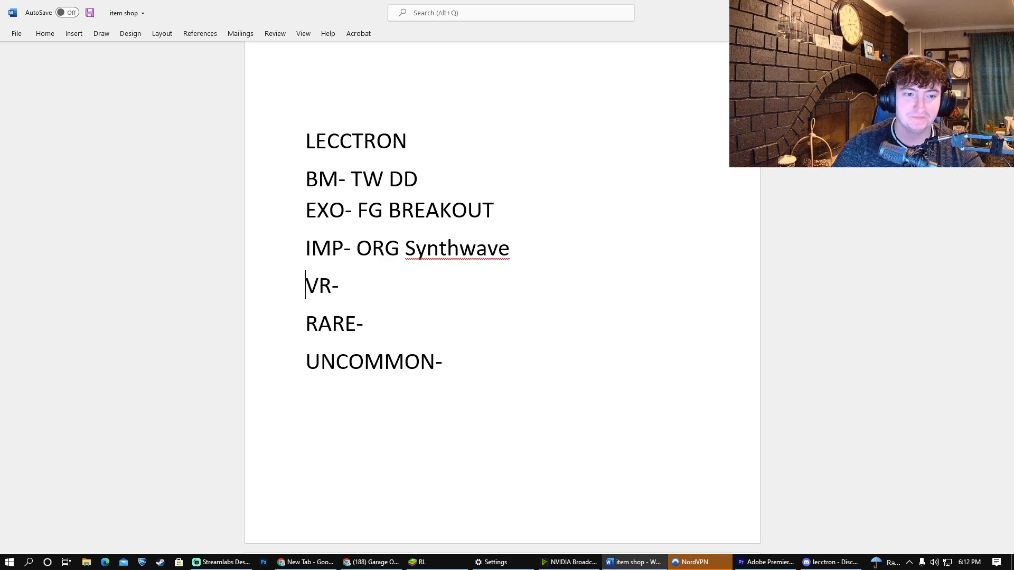
Fill LECCTRON's VR as Crim hexphase, RARE as CB Highpoly and UNCOMMON as LIME FRUITHAT
{"action": "left_click", "coordinate": [341, 286]}
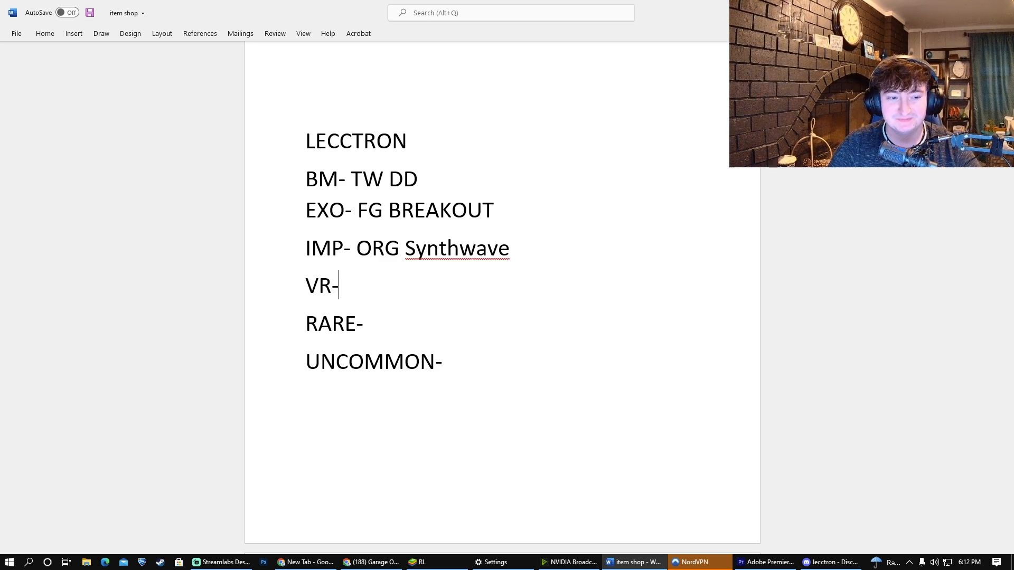
{"action": "type", "text": "Crim"}
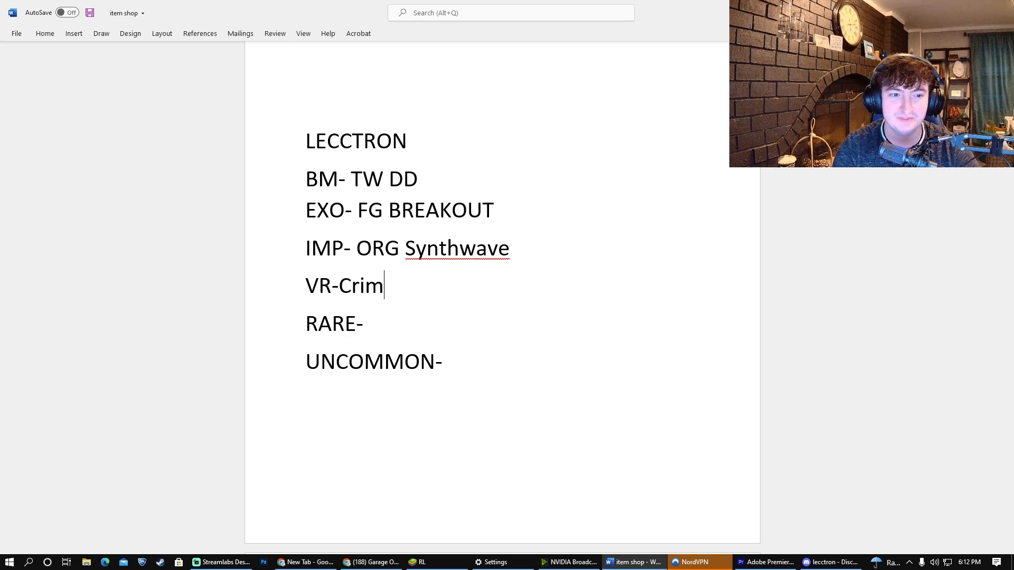
{"action": "type", "text": "hexphase"}
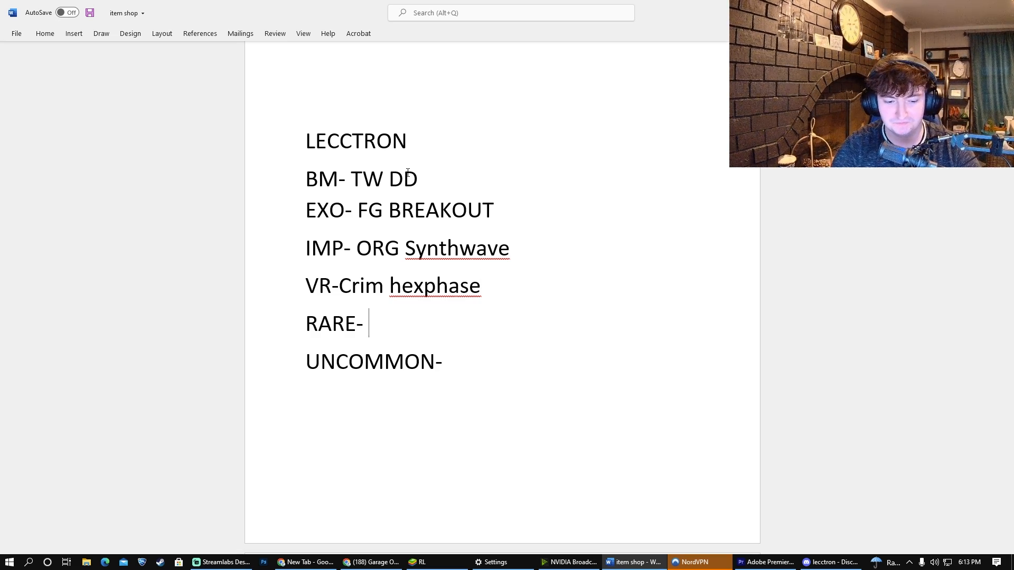
{"action": "type", "text": "CB H"}
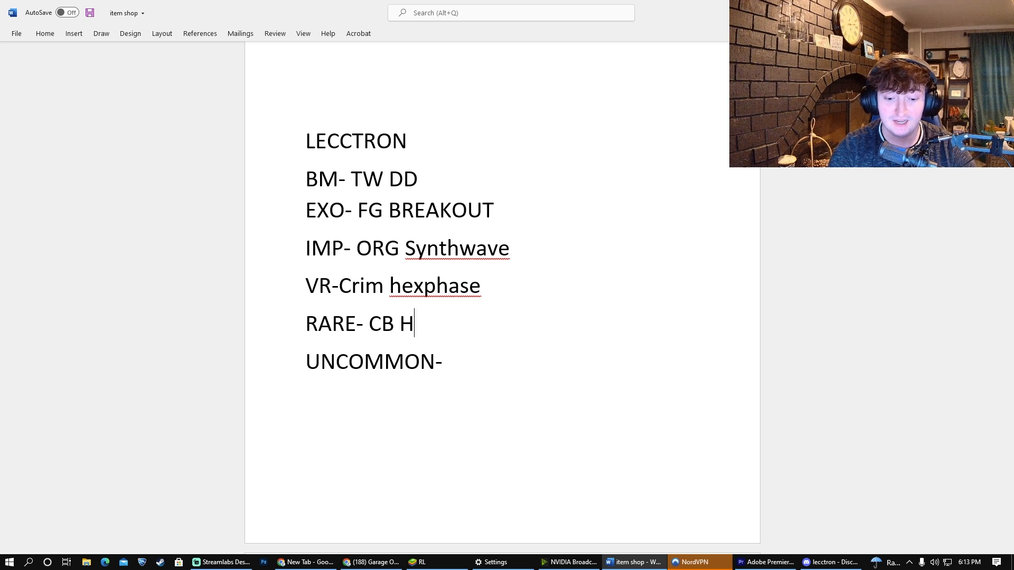
{"action": "type", "text": "ighpo"}
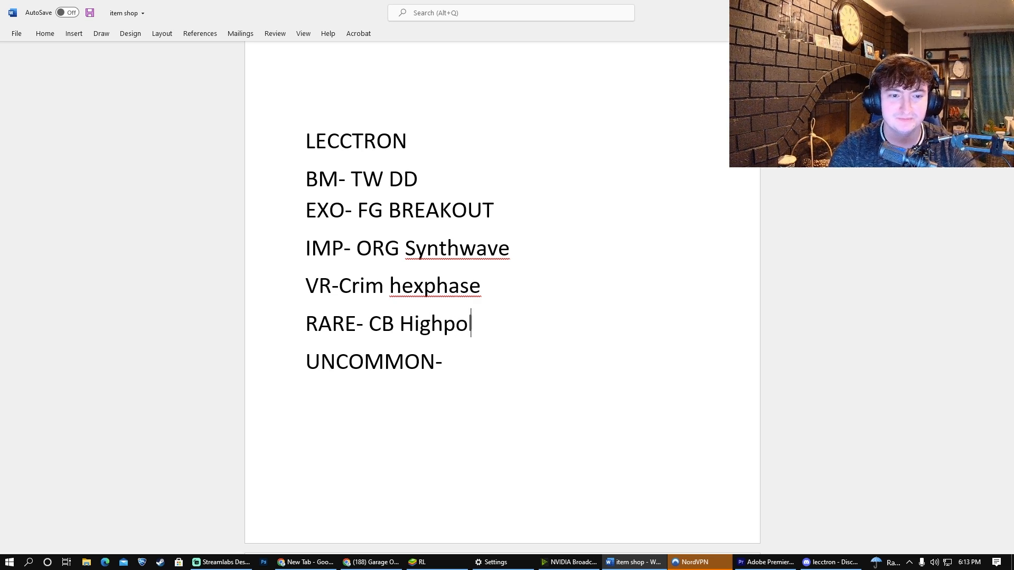
{"action": "type", "text": "y"}
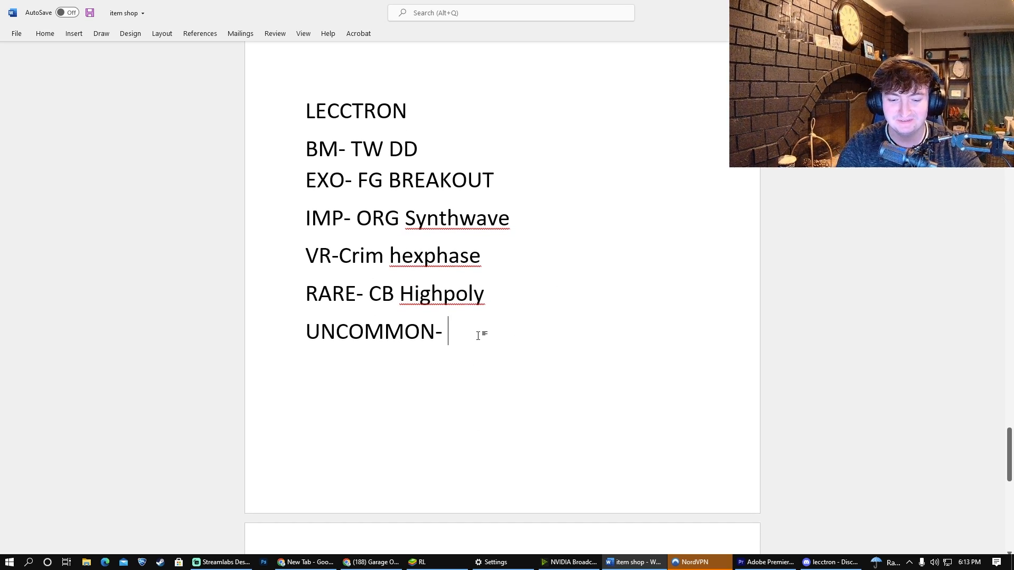
{"action": "type", "text": "LIME"}
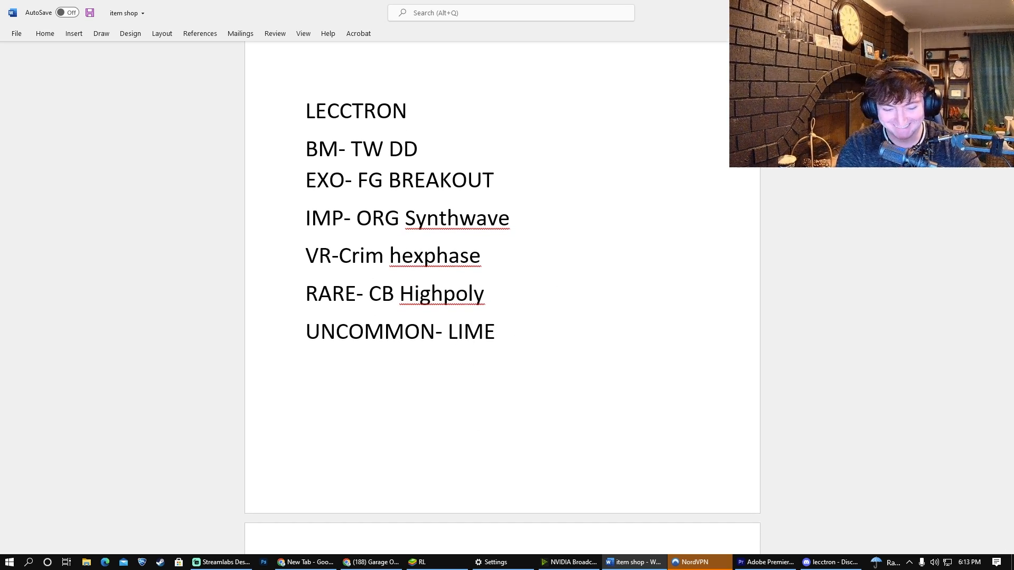
{"action": "type", "text": "FRUIT"}
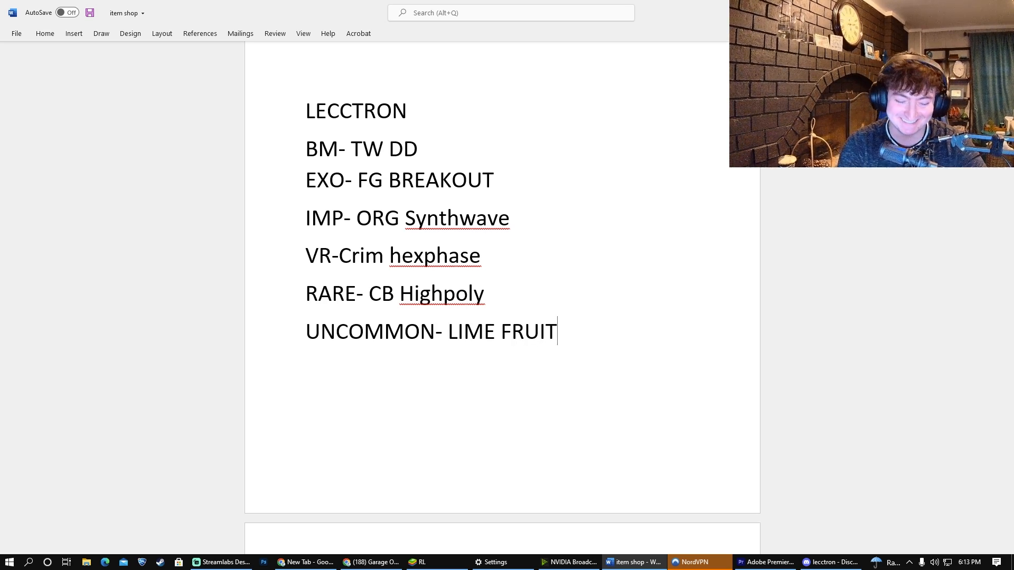
{"action": "type", "text": "HAT"}
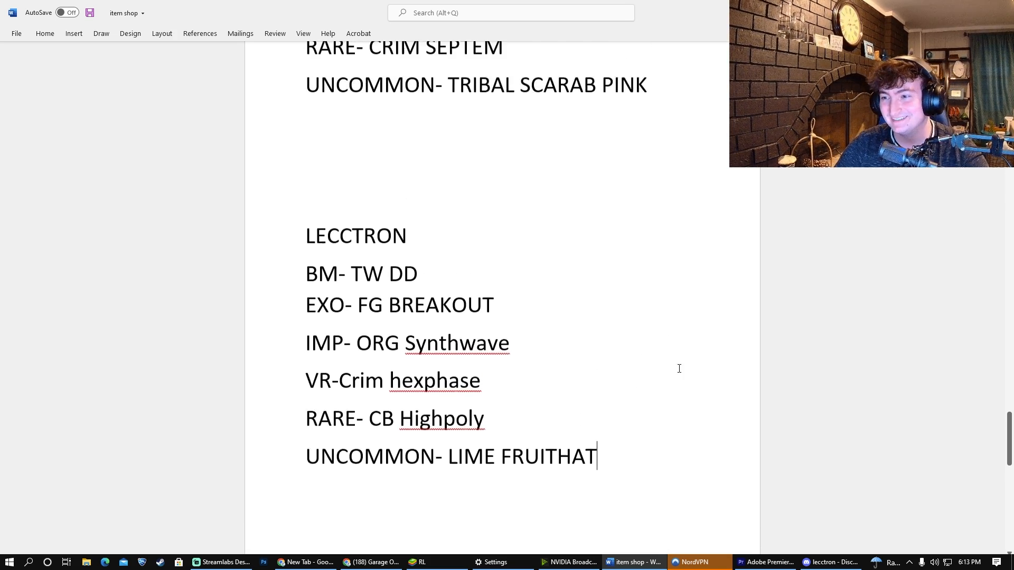
{"action": "scroll", "scroll_direction": "down", "scroll_amount": 3}
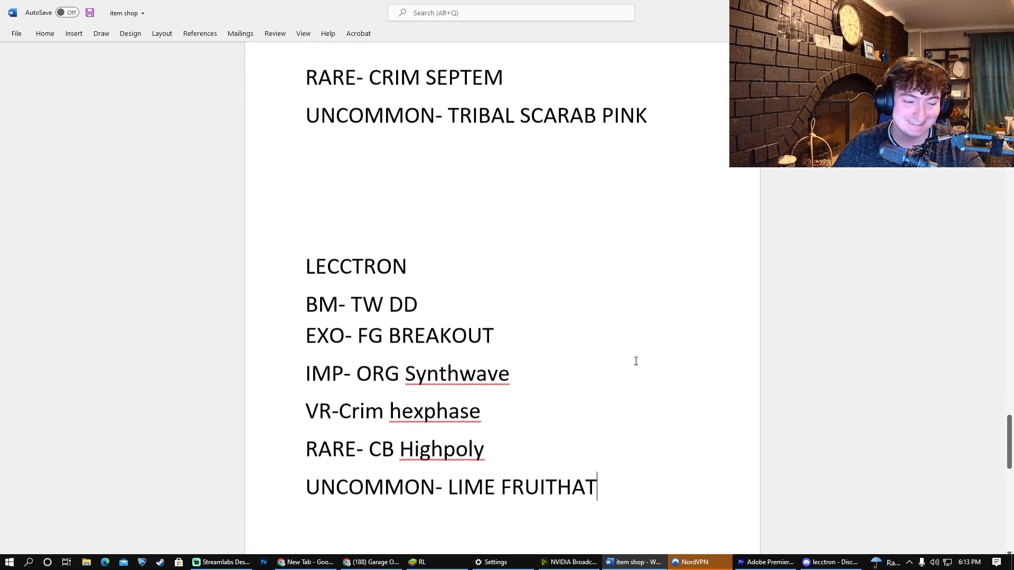